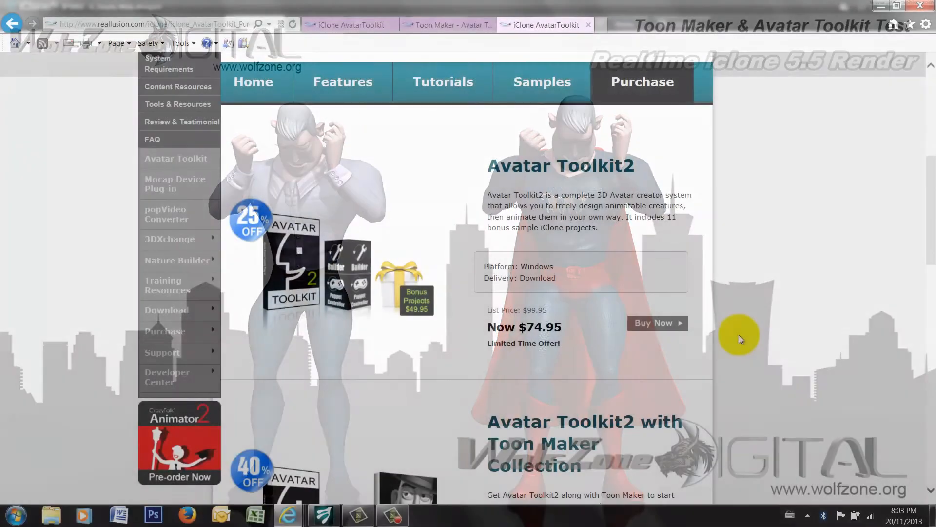
Step: Open the Avatar Toolkit Samples page and scroll through the 11 bonus sample projects
{"action": "scroll", "scroll_direction": "up", "scroll_amount": 3}
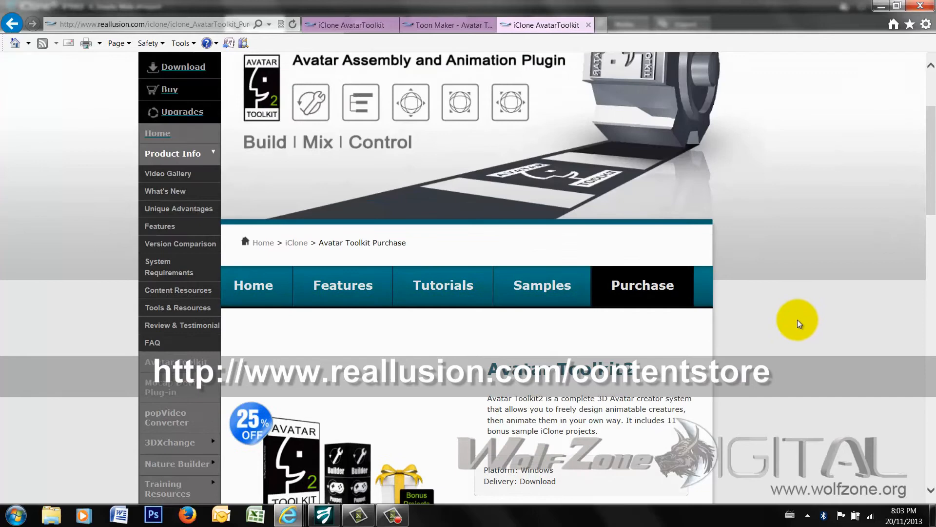
{"action": "scroll", "scroll_direction": "up", "scroll_amount": 3}
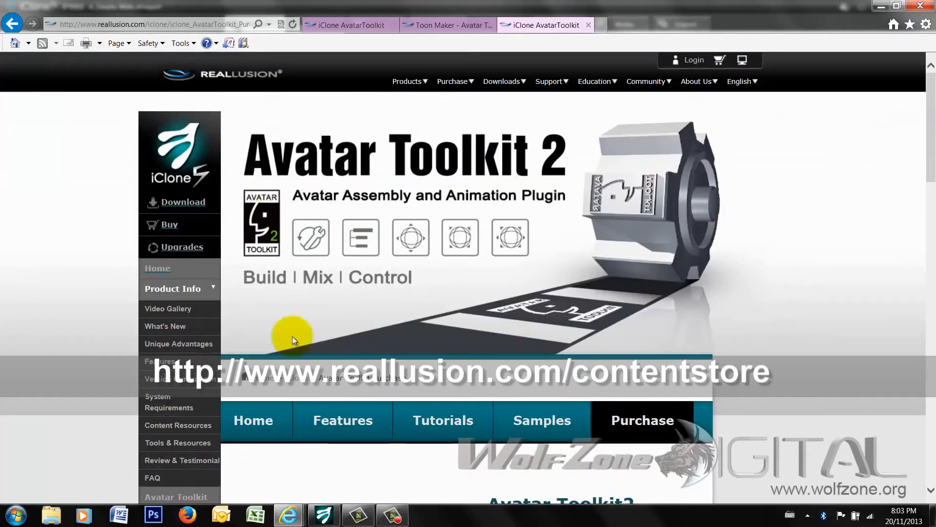
{"action": "mouse_move", "coordinate": [692, 313]}
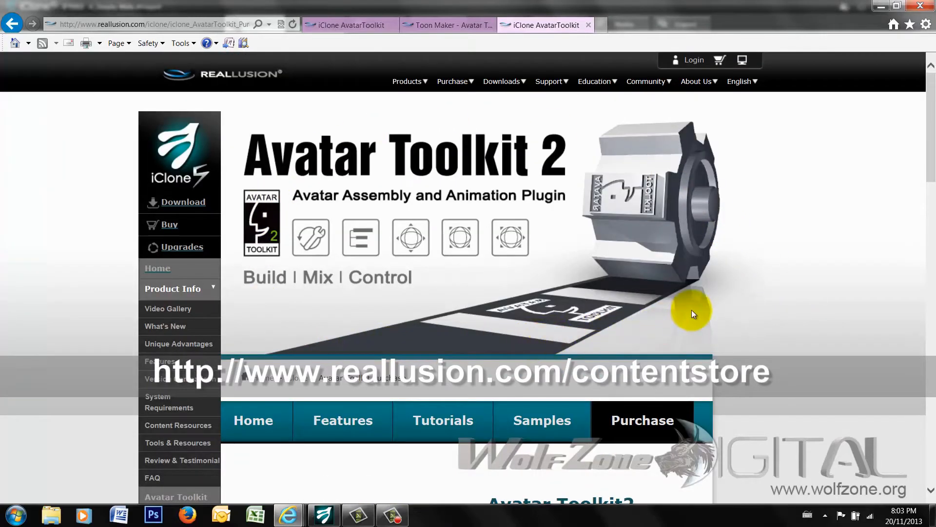
{"action": "mouse_move", "coordinate": [716, 314]}
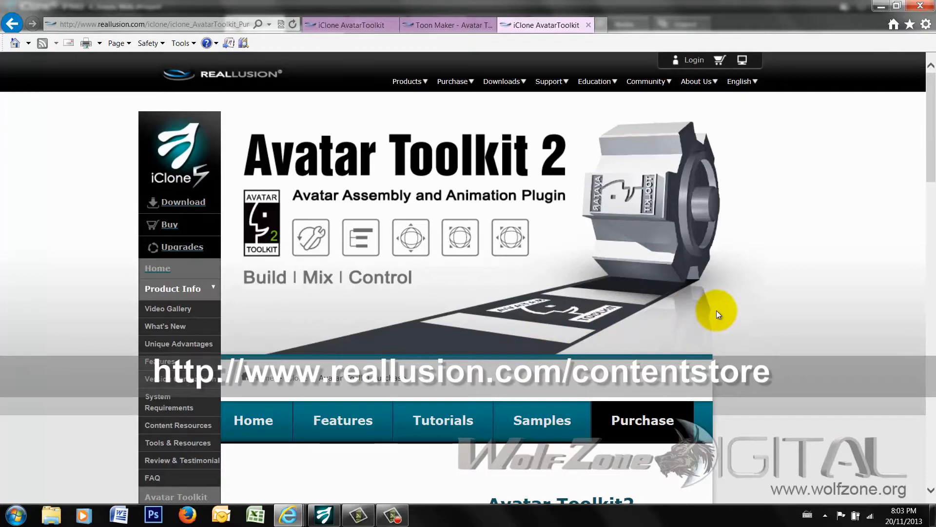
{"action": "scroll", "scroll_direction": "down", "scroll_amount": 3}
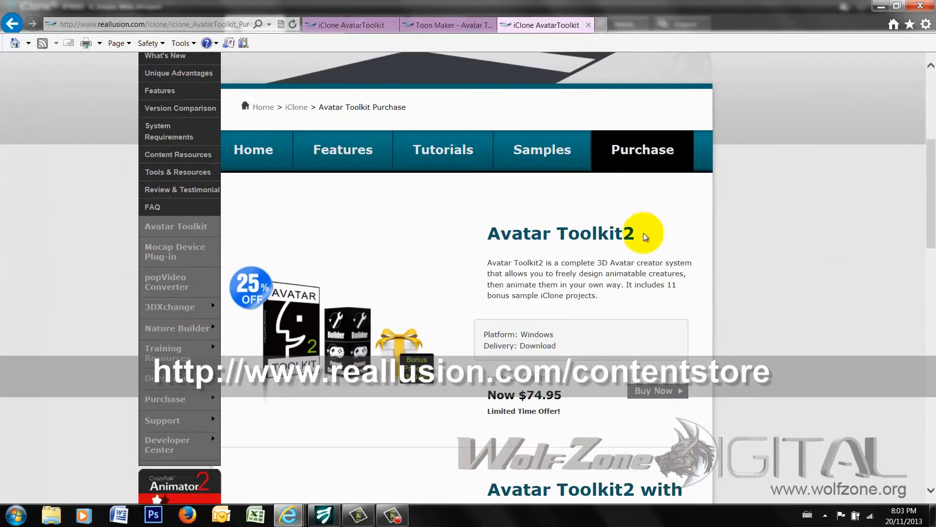
{"action": "left_click", "coordinate": [541, 150]}
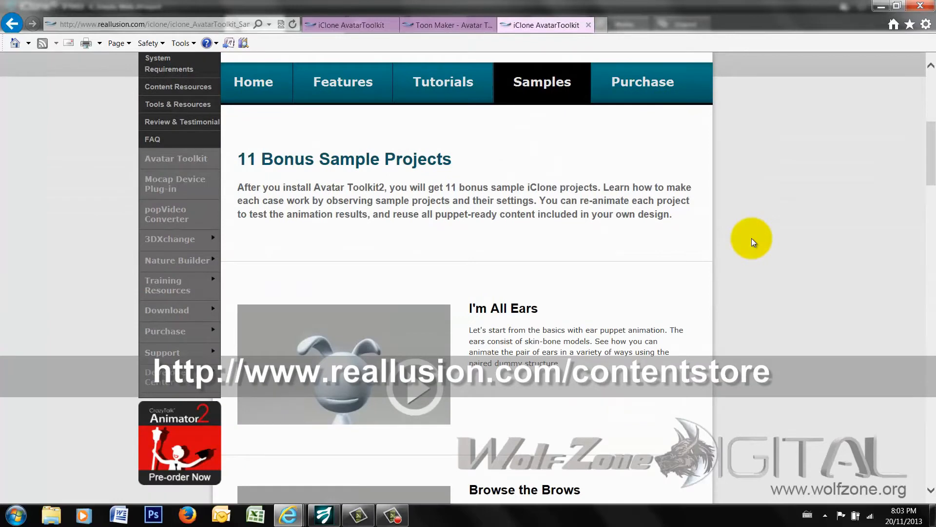
{"action": "scroll", "scroll_direction": "down", "scroll_amount": 3}
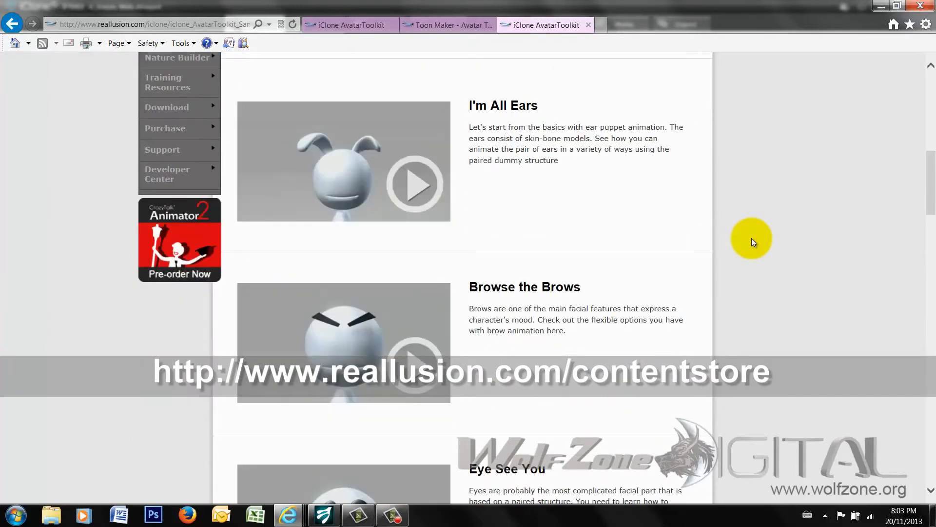
{"action": "scroll", "scroll_direction": "up", "scroll_amount": 3}
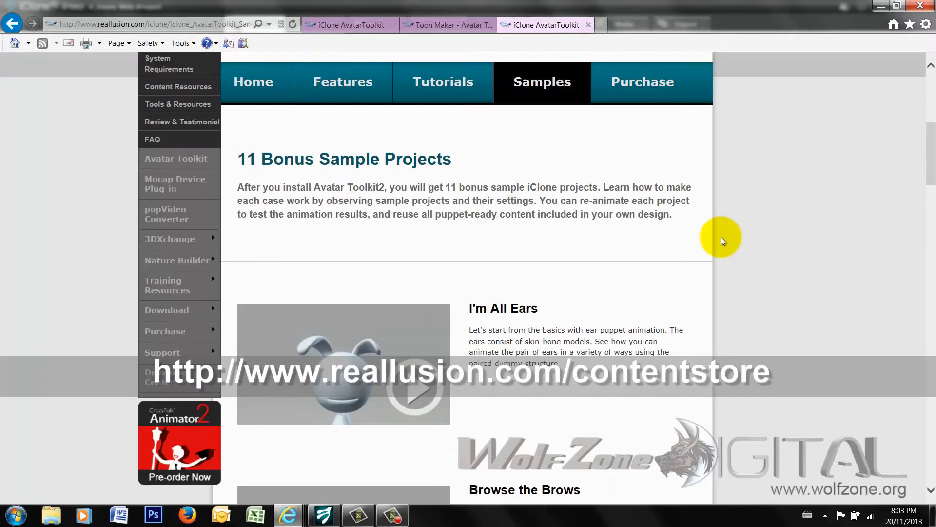
{"action": "mouse_move", "coordinate": [716, 249]}
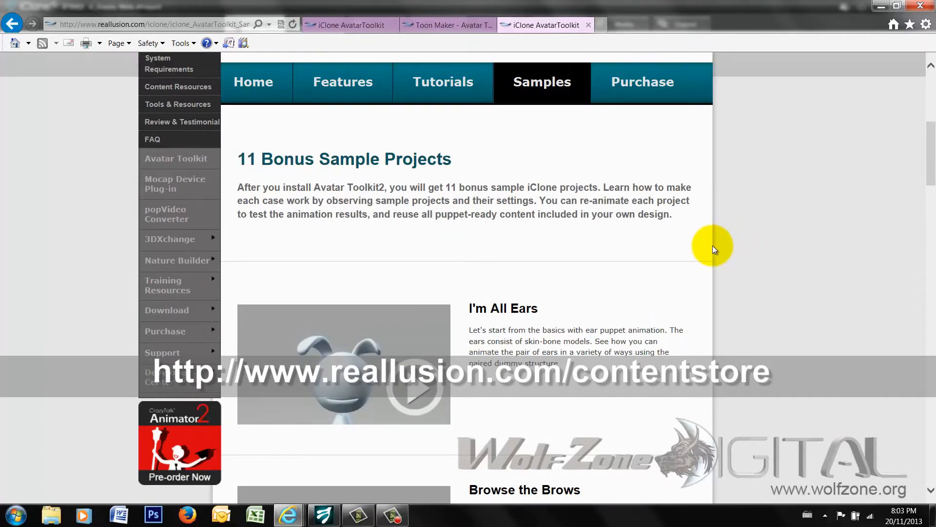
{"action": "scroll", "scroll_direction": "down", "scroll_amount": 3}
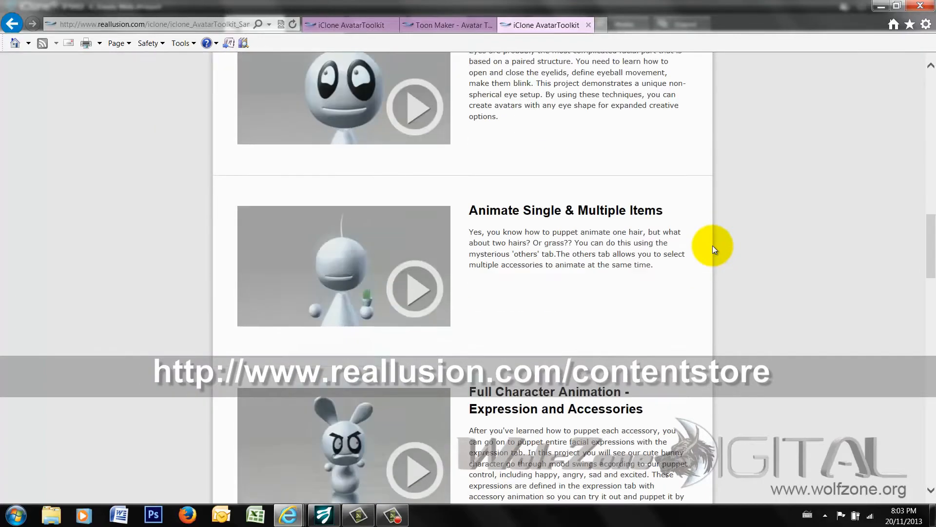
{"action": "scroll", "scroll_direction": "up", "scroll_amount": 3}
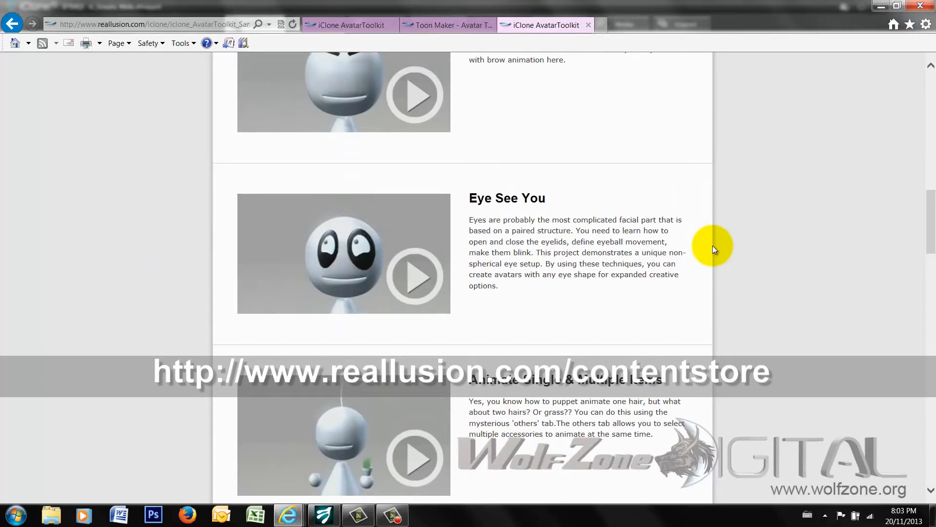
{"action": "scroll", "scroll_direction": "up", "scroll_amount": 3}
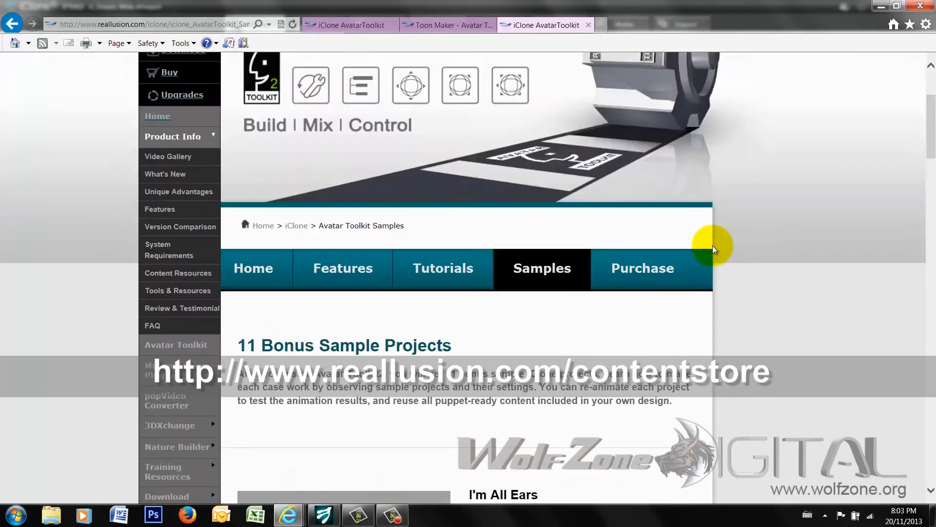
Step: Open Avatar Toolkit Tutorials and find Introduction to Avatar Builder and Assigning Accessory Roots videos
{"action": "left_click", "coordinate": [443, 268]}
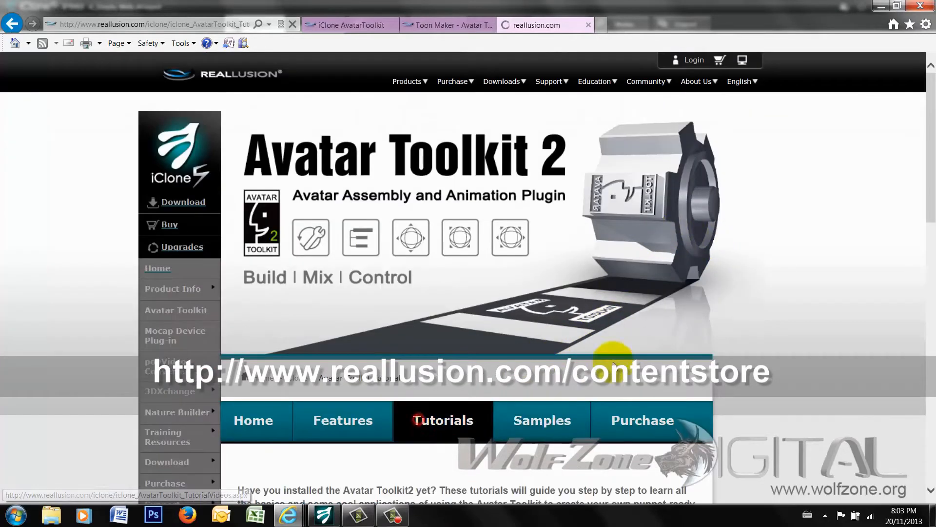
{"action": "scroll", "scroll_direction": "down", "scroll_amount": 3}
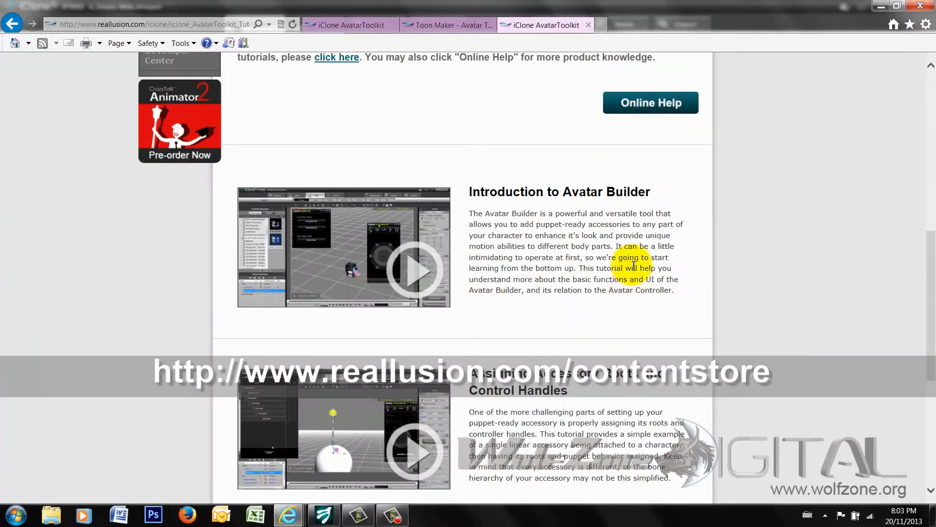
{"action": "mouse_move", "coordinate": [454, 268]}
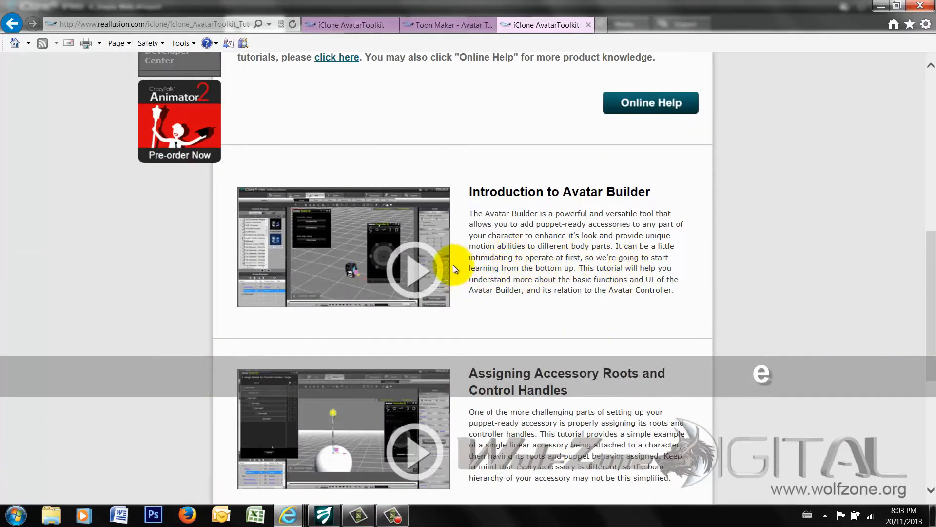
{"action": "mouse_move", "coordinate": [502, 313]}
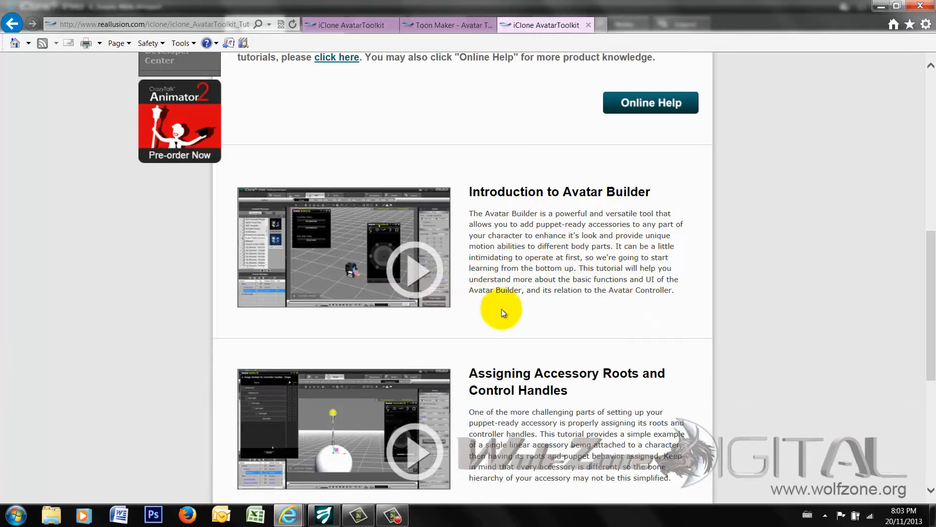
{"action": "scroll", "scroll_direction": "down", "scroll_amount": 3}
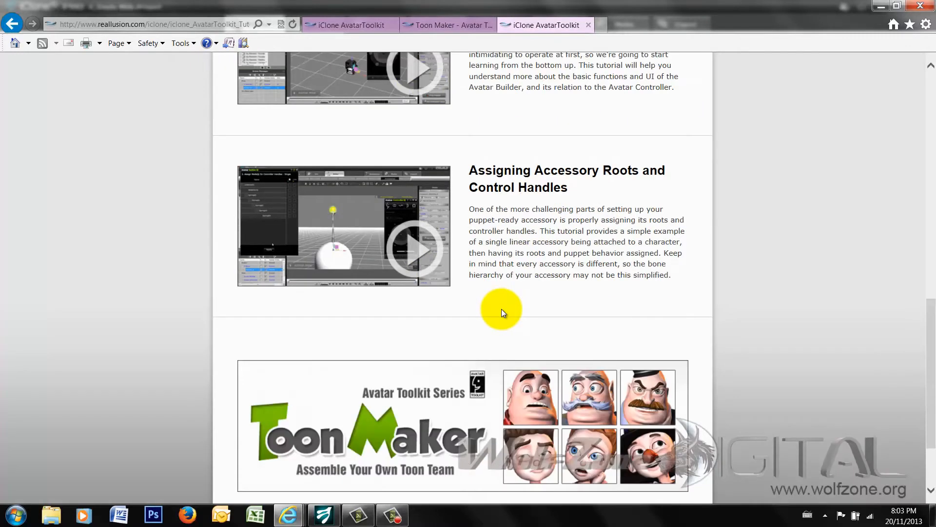
{"action": "mouse_move", "coordinate": [920, 371]}
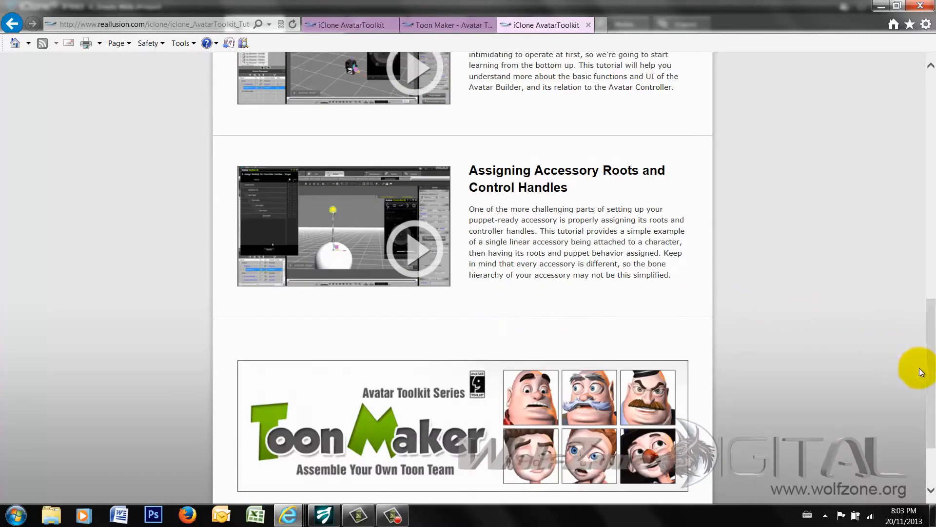
{"action": "scroll", "scroll_direction": "up", "scroll_amount": 3}
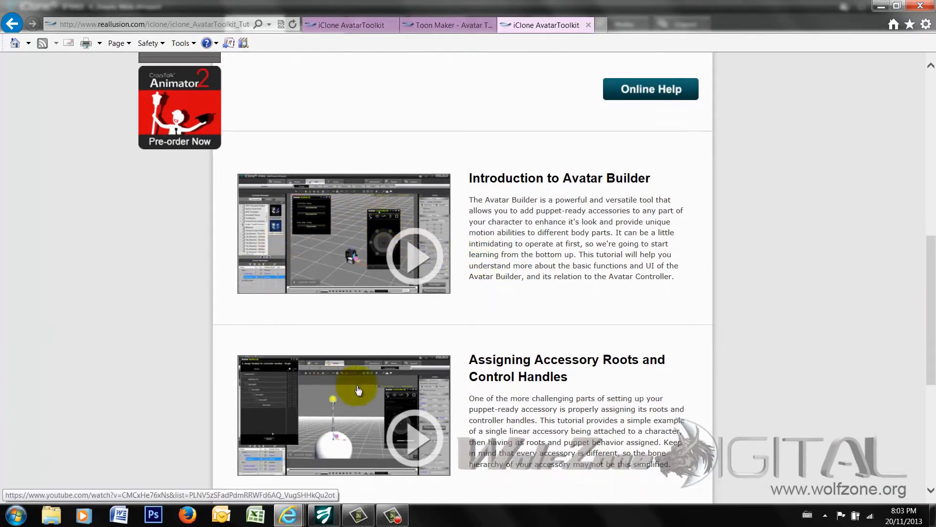
{"action": "mouse_move", "coordinate": [324, 263]}
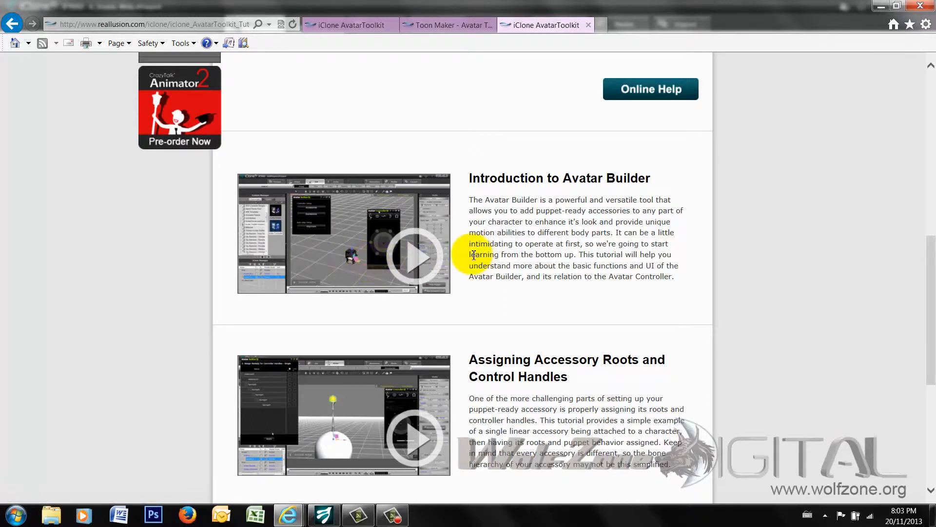
{"action": "mouse_move", "coordinate": [455, 335]}
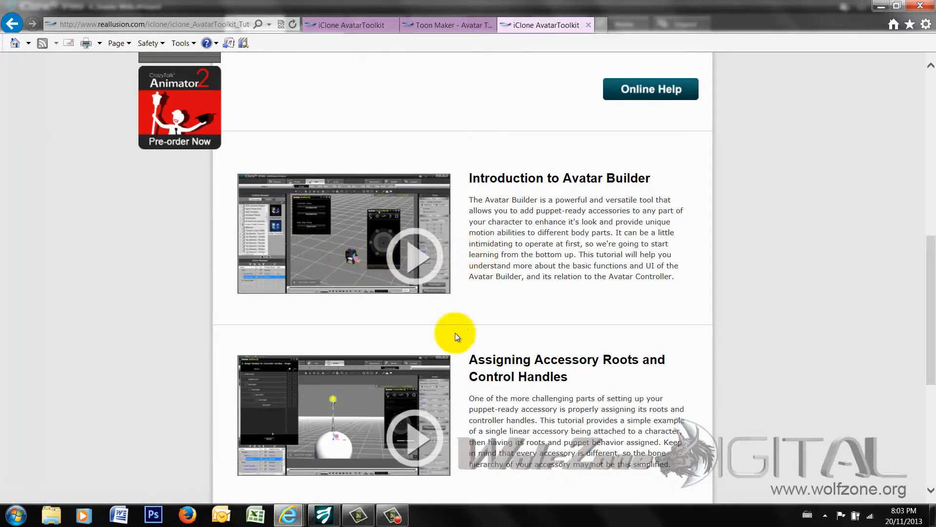
{"action": "mouse_move", "coordinate": [427, 382]}
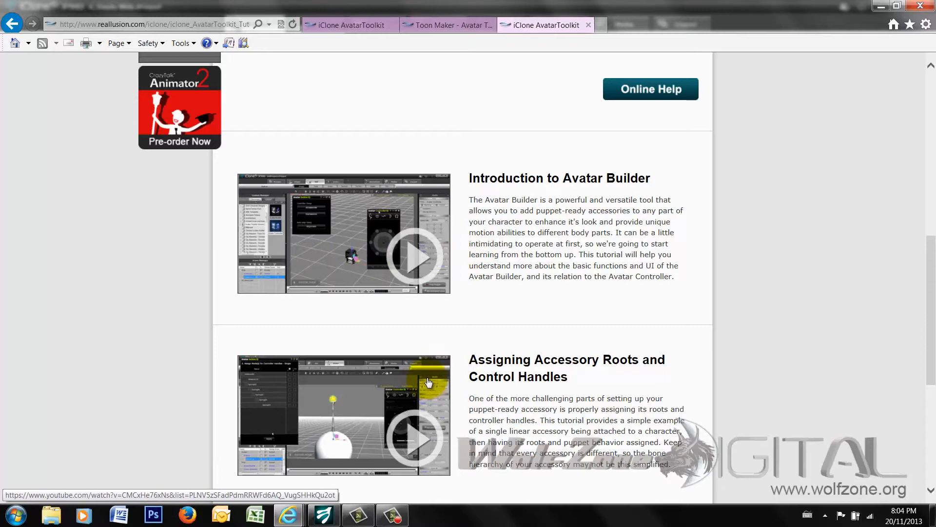
{"action": "mouse_move", "coordinate": [924, 369]}
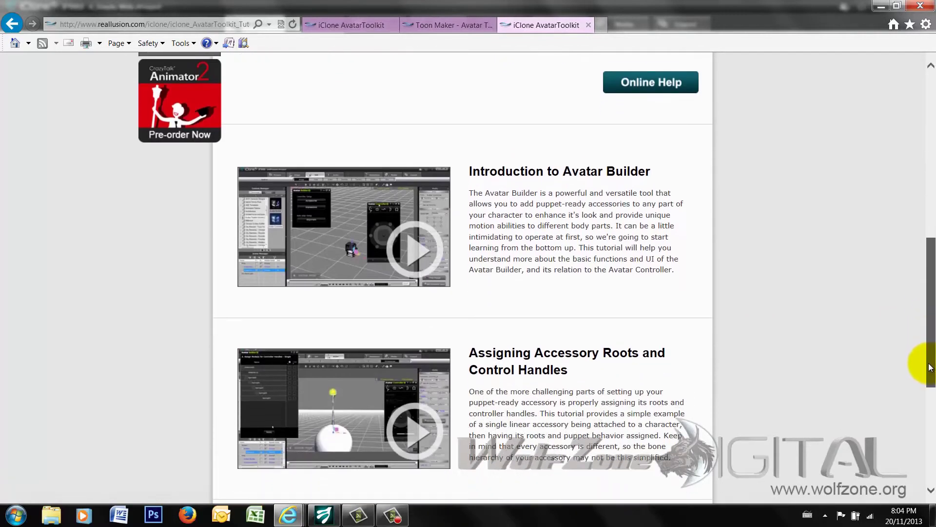
{"action": "scroll", "scroll_direction": "up", "scroll_amount": 3}
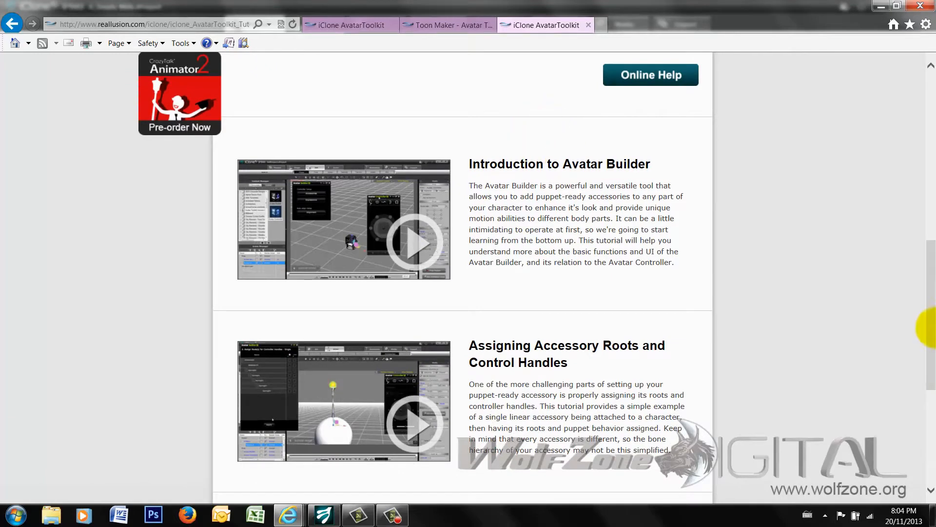
{"action": "scroll", "scroll_direction": "up", "scroll_amount": 3}
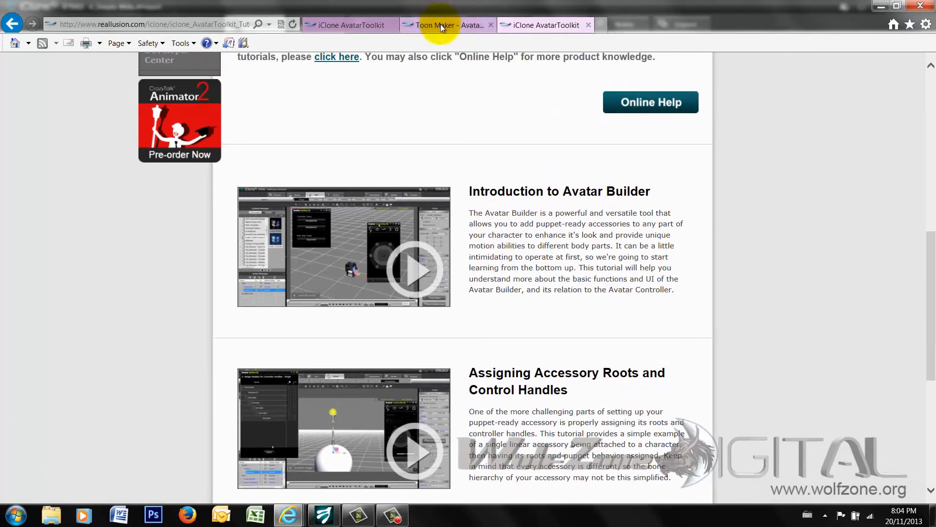
Step: Glance at the Toon Maker product page, then return to the Avatar Toolkit tutorials
{"action": "left_click", "coordinate": [447, 25]}
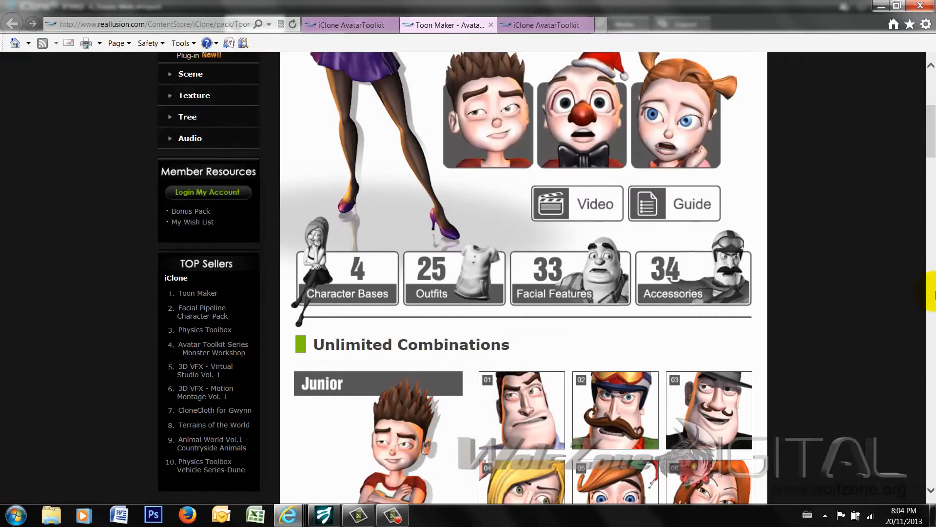
{"action": "scroll", "scroll_direction": "up", "scroll_amount": 3}
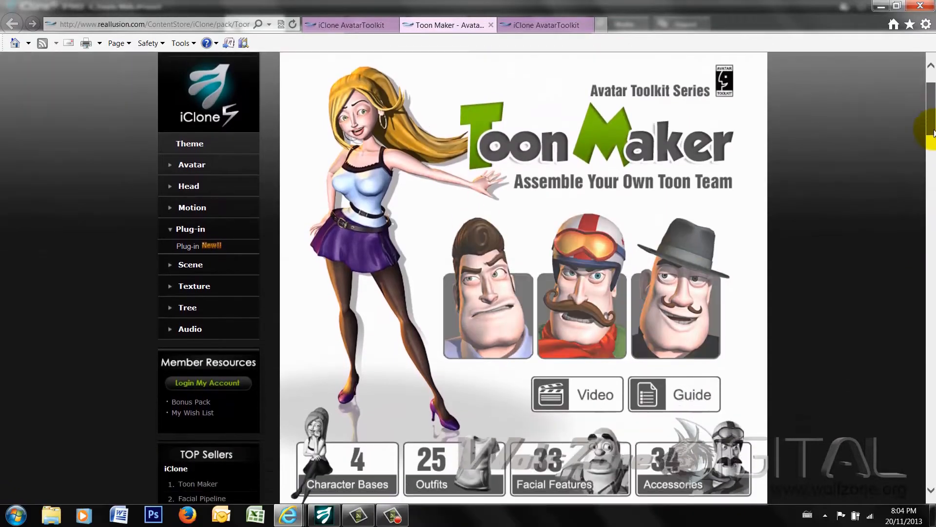
{"action": "scroll", "scroll_direction": "down", "scroll_amount": 3}
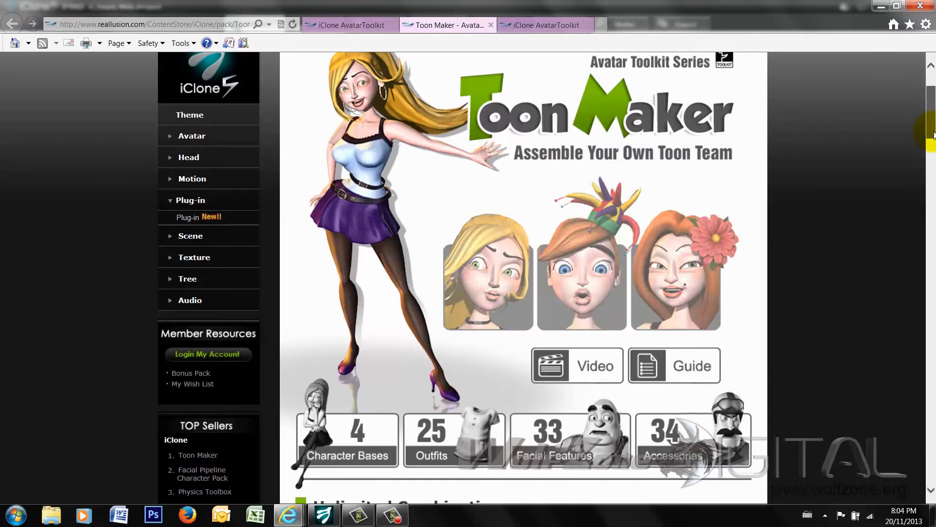
{"action": "left_click", "coordinate": [544, 25]}
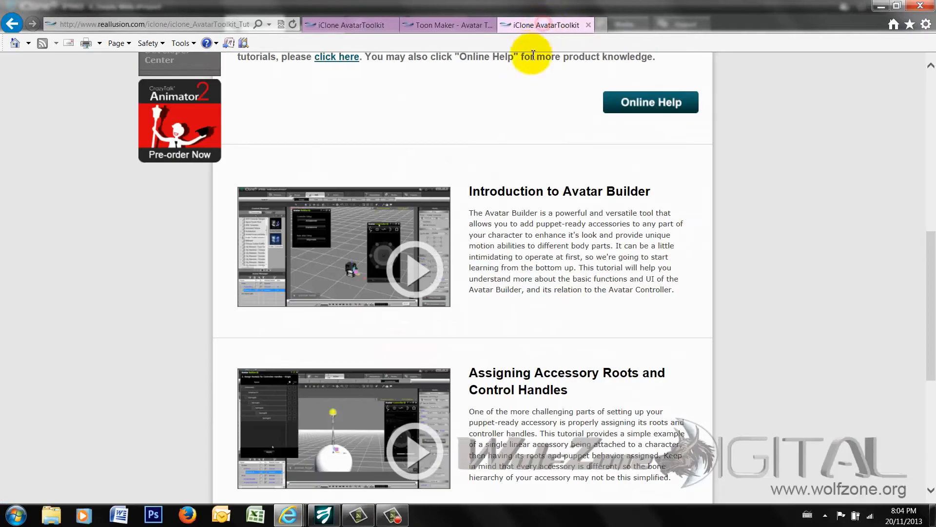
{"action": "scroll", "scroll_direction": "up", "scroll_amount": 3}
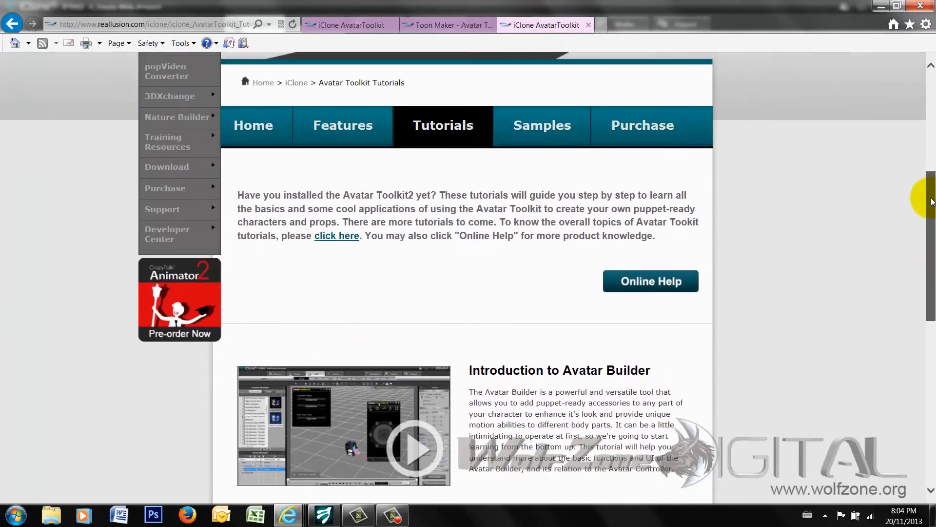
{"action": "scroll", "scroll_direction": "up", "scroll_amount": 3}
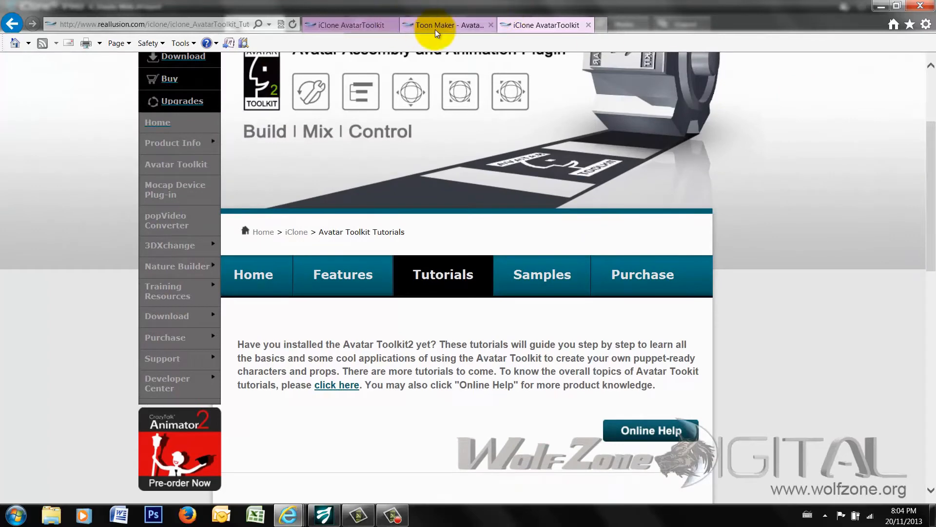
Step: Scroll the tutorials page to the Toon Maker banner and back to the Avatar Toolkit 2 heading
{"action": "left_click", "coordinate": [445, 24]}
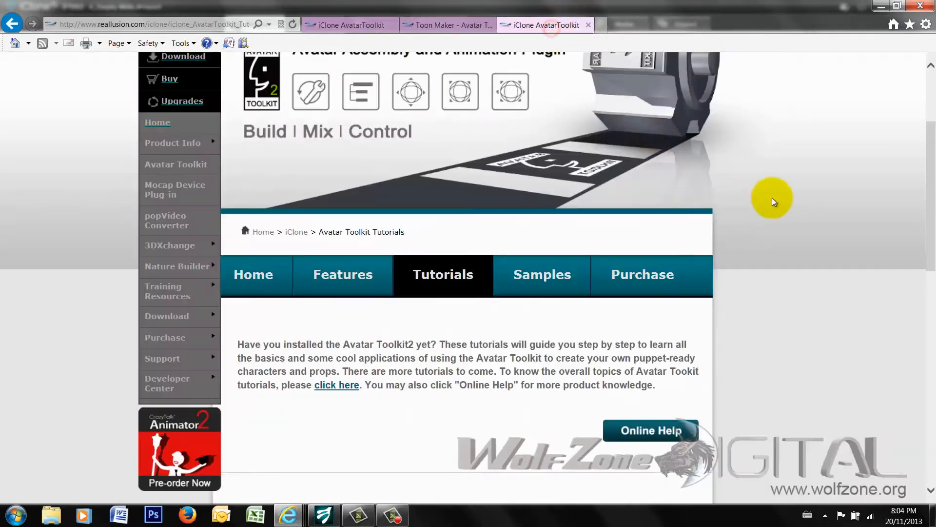
{"action": "scroll", "scroll_direction": "down", "scroll_amount": 3}
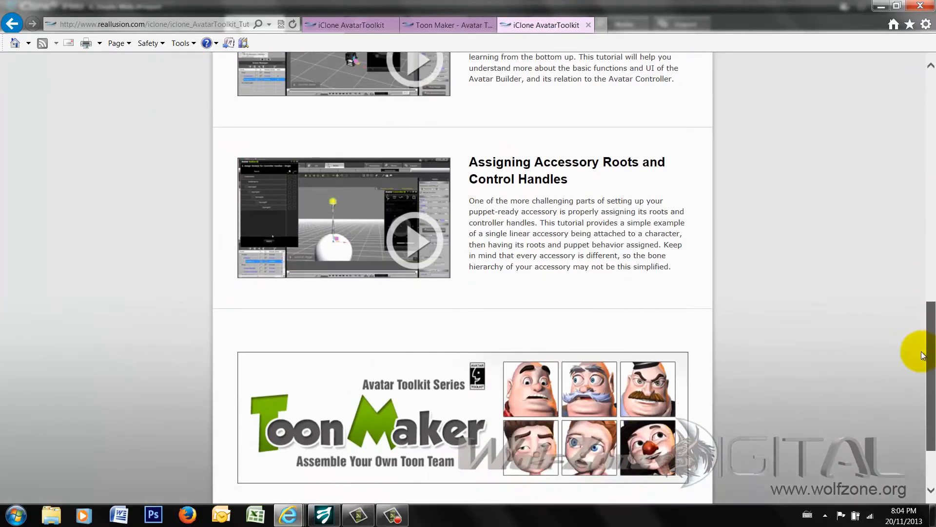
{"action": "scroll", "scroll_direction": "up", "scroll_amount": 3}
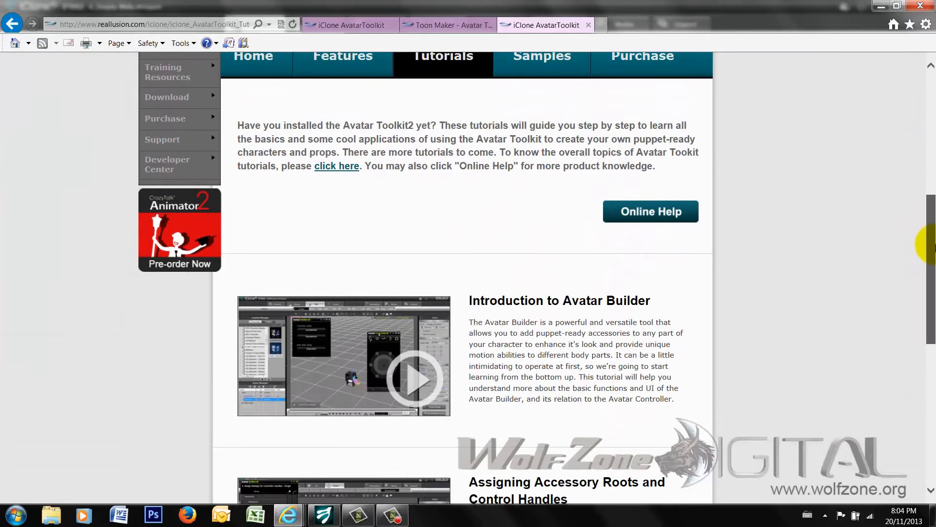
{"action": "scroll", "scroll_direction": "up", "scroll_amount": 3}
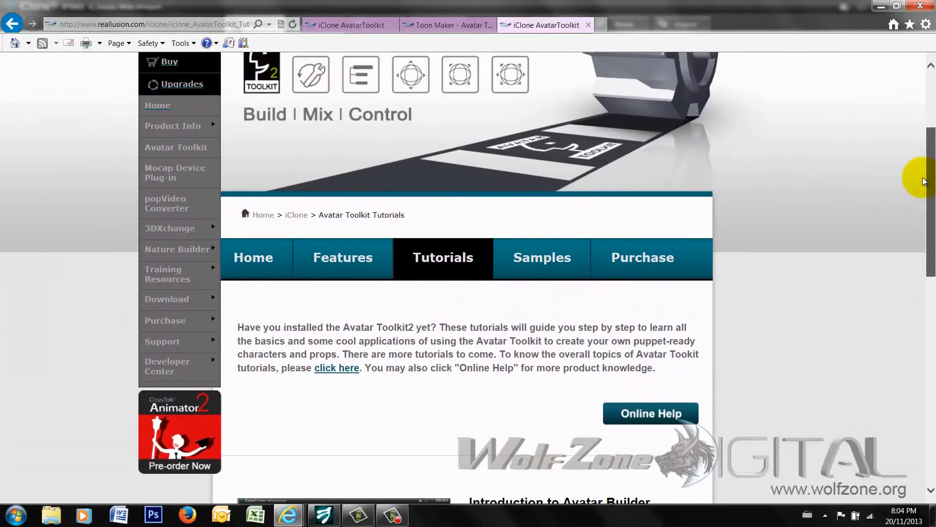
{"action": "scroll", "scroll_direction": "up", "scroll_amount": 3}
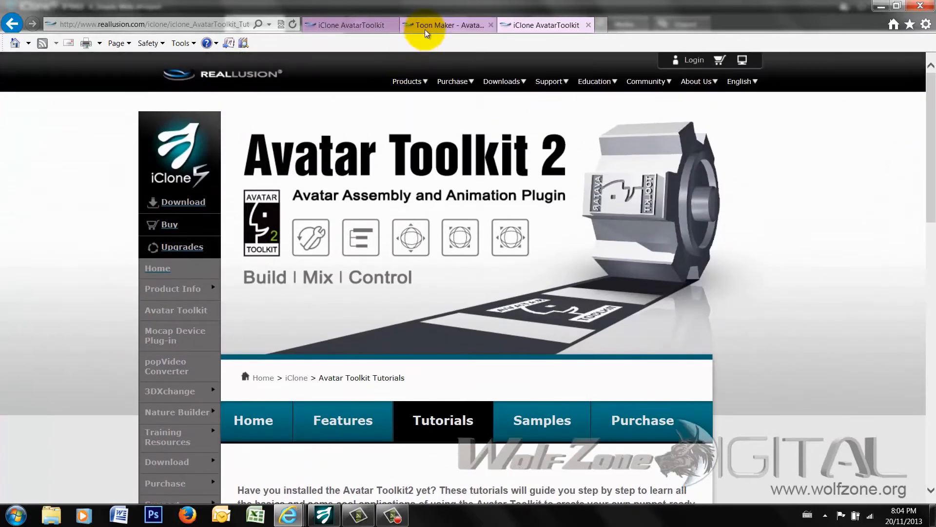
{"action": "mouse_move", "coordinate": [449, 30]}
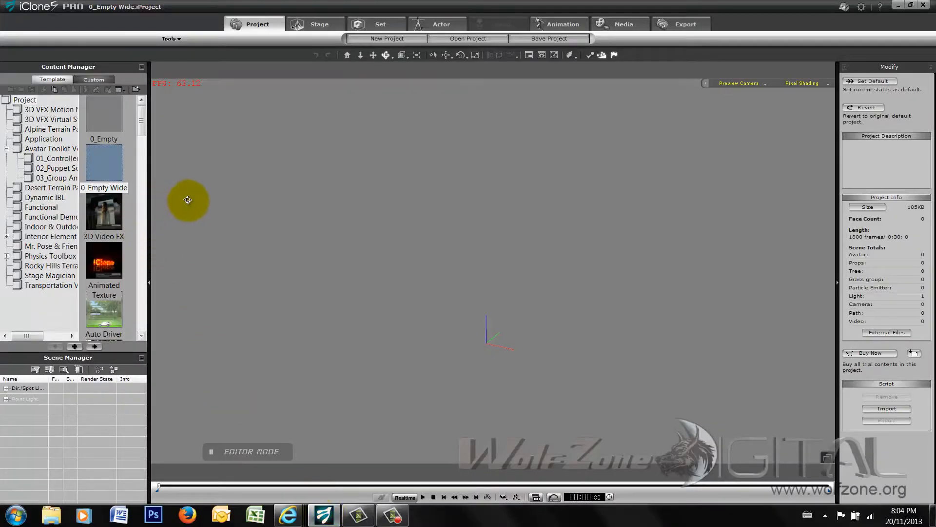
{"action": "mouse_move", "coordinate": [208, 187]}
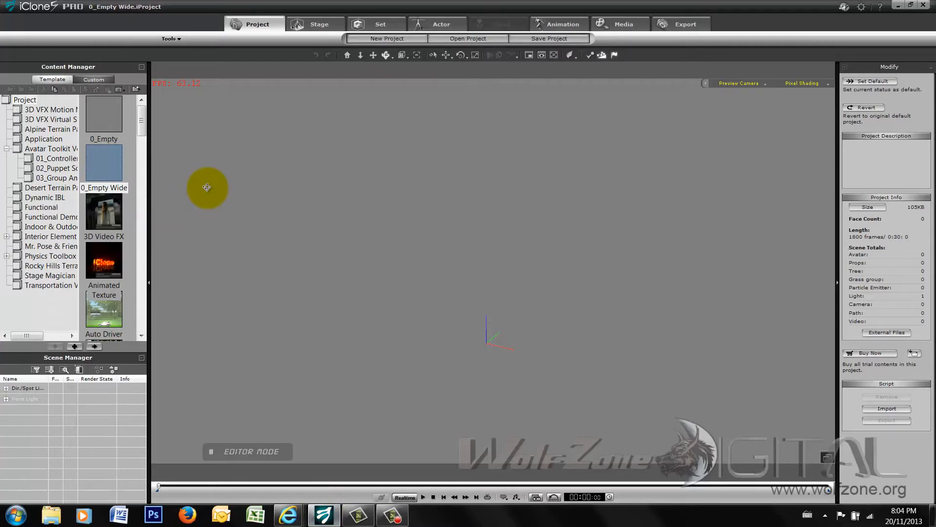
{"action": "mouse_move", "coordinate": [140, 128]}
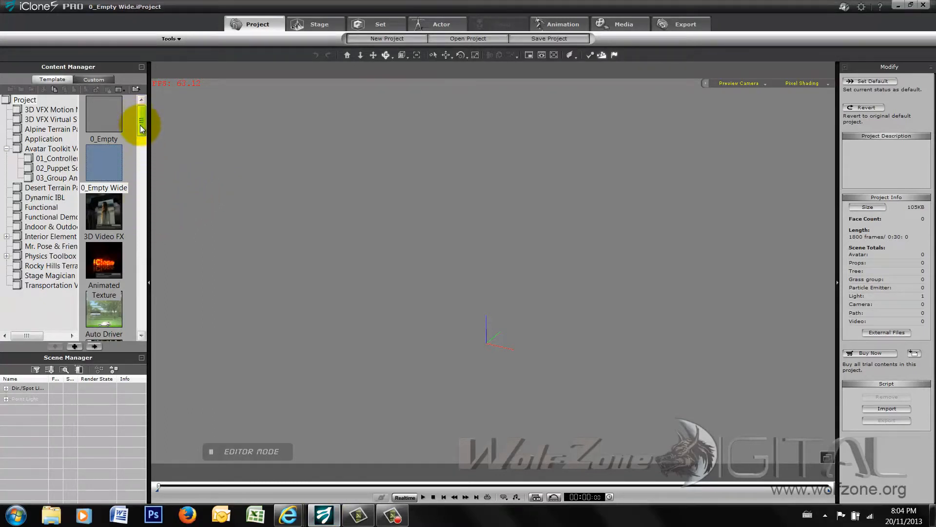
Step: Expand Avatar Toolkit Vol.2 in Content Manager and select the 03_Group Animation folder
{"action": "left_click", "coordinate": [7, 149]}
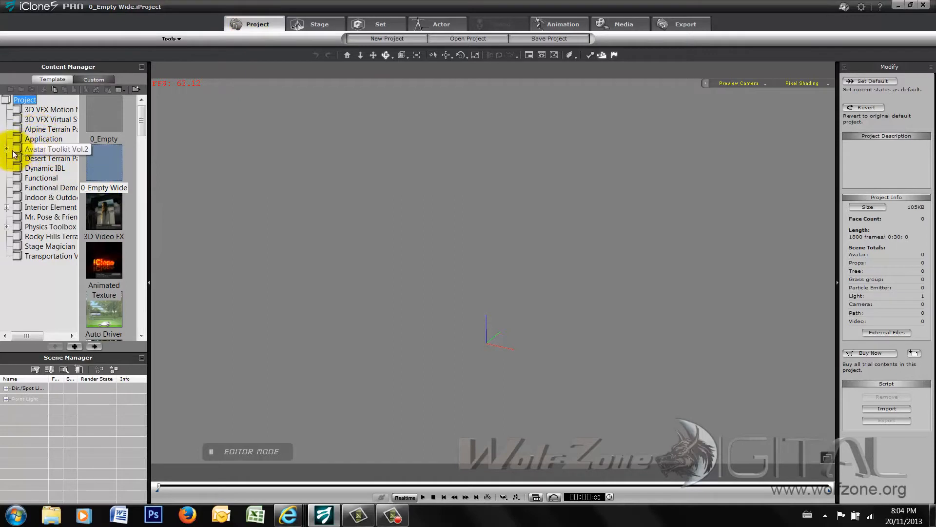
{"action": "left_click", "coordinate": [7, 148]}
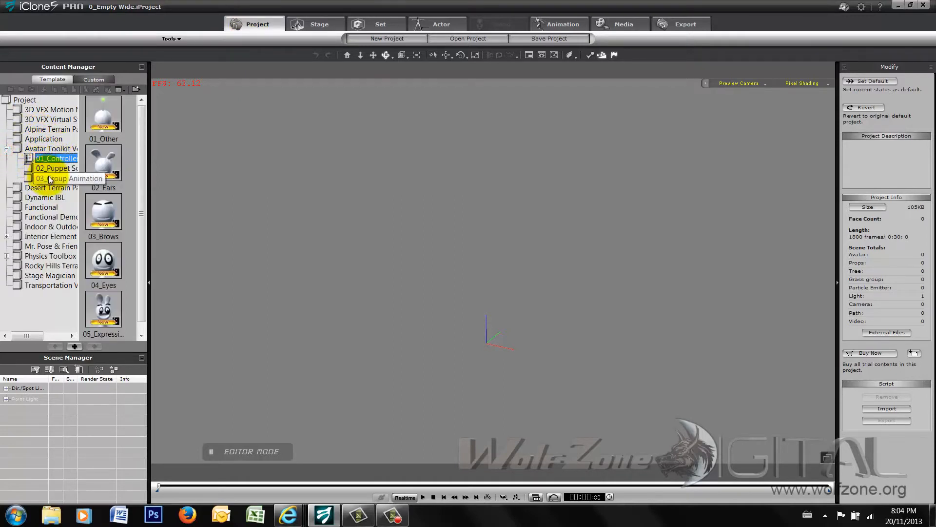
{"action": "left_click", "coordinate": [69, 178]}
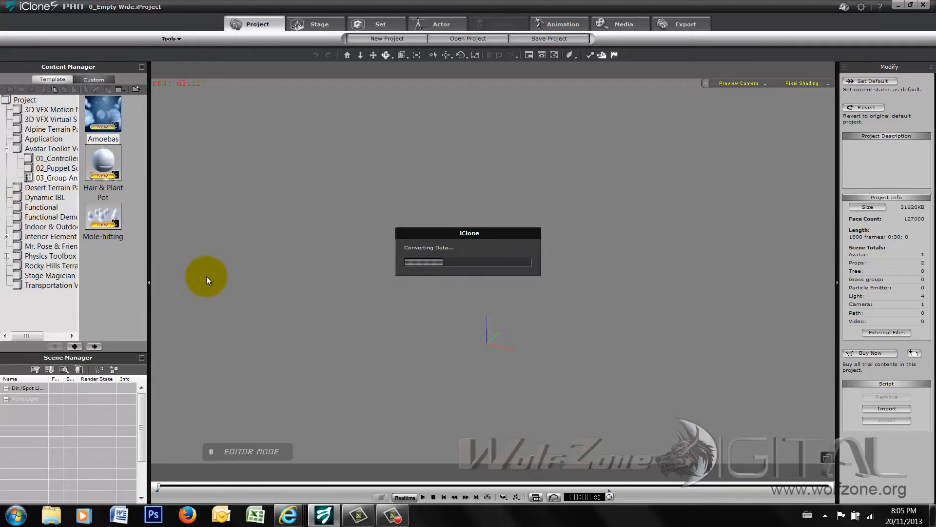
Step: Load the Amoebas sample, play its demo, close the Avatar Controller panel, then rewind
{"action": "double_click", "coordinate": [102, 113]}
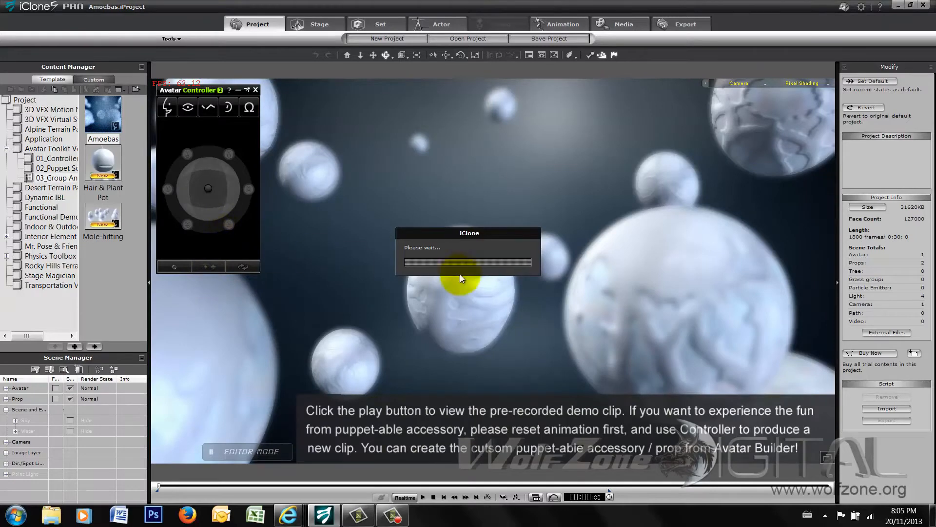
{"action": "left_click", "coordinate": [421, 497]}
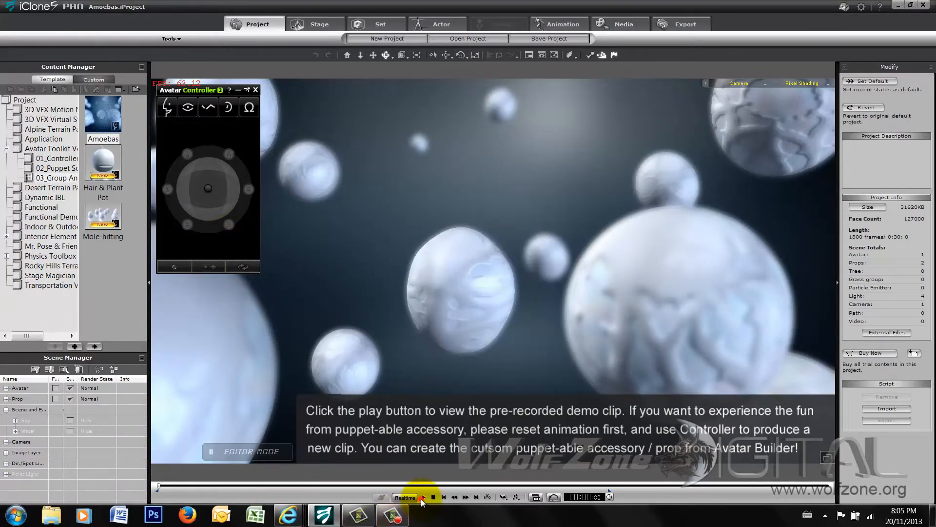
{"action": "left_click", "coordinate": [421, 497]}
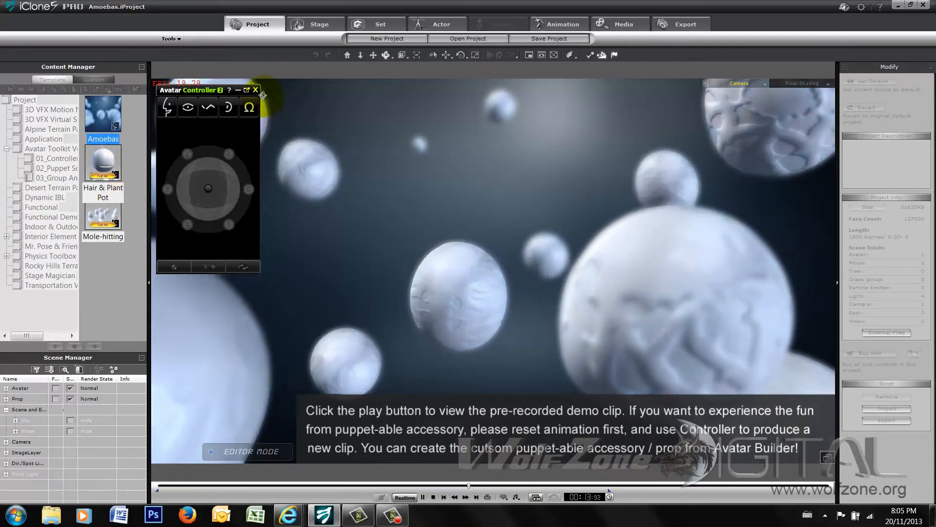
{"action": "left_click", "coordinate": [255, 90]}
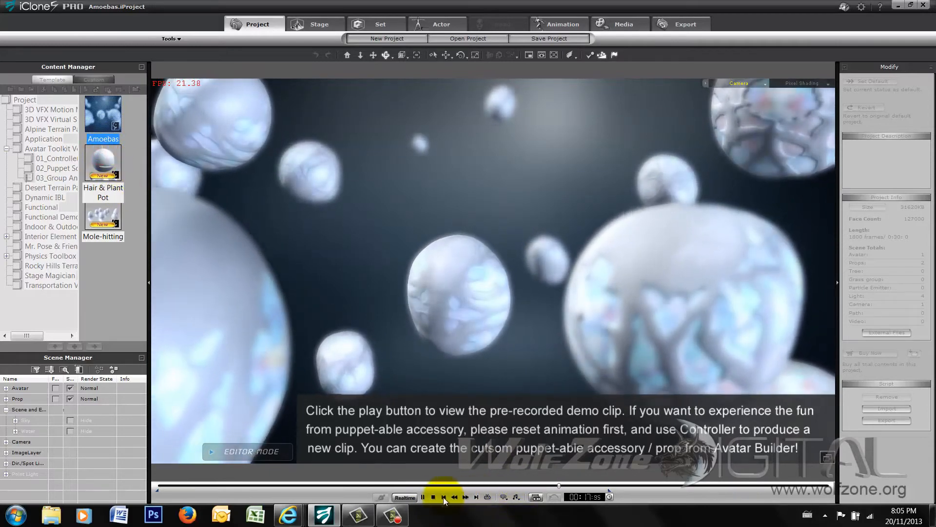
{"action": "left_click", "coordinate": [444, 497]}
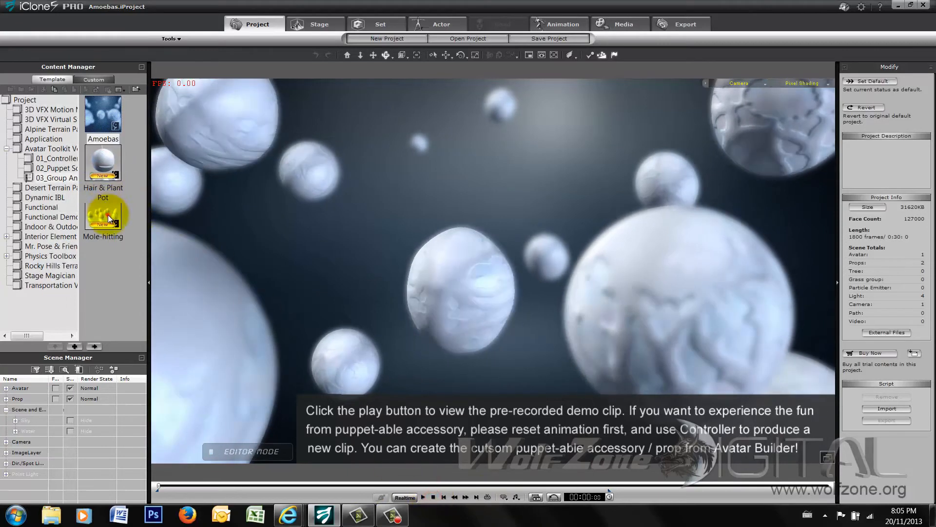
Step: Load Mole-hitting, play and stop its demo, then list the 01_Controller Type templates
{"action": "double_click", "coordinate": [103, 213]}
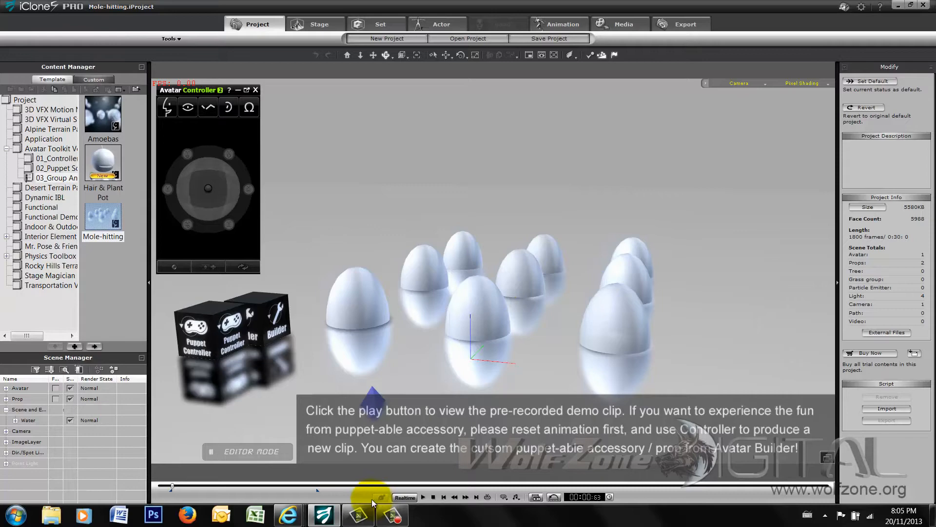
{"action": "left_click", "coordinate": [423, 497]}
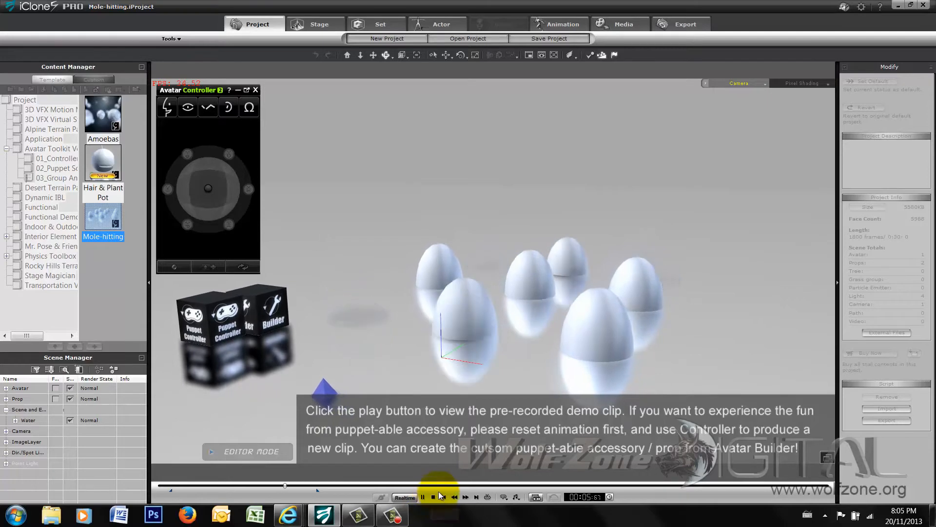
{"action": "left_click", "coordinate": [422, 497]}
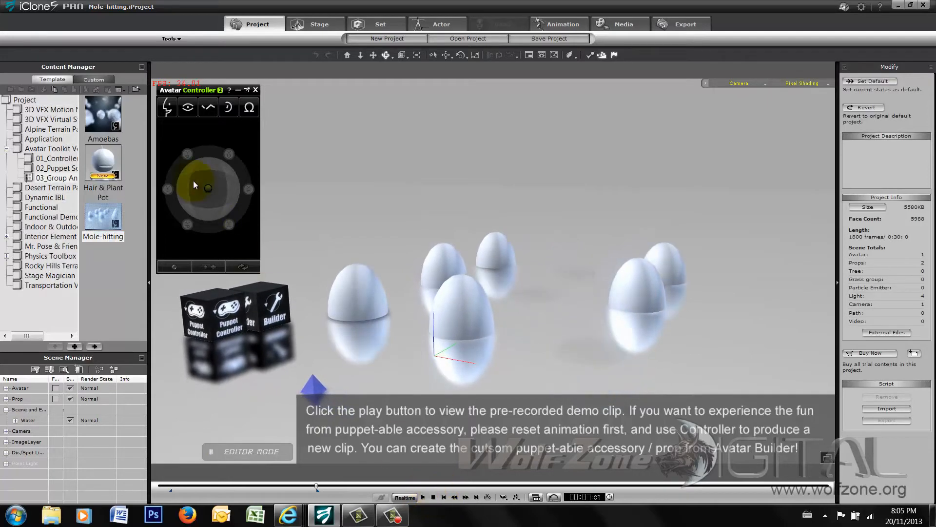
{"action": "left_click", "coordinate": [423, 497]}
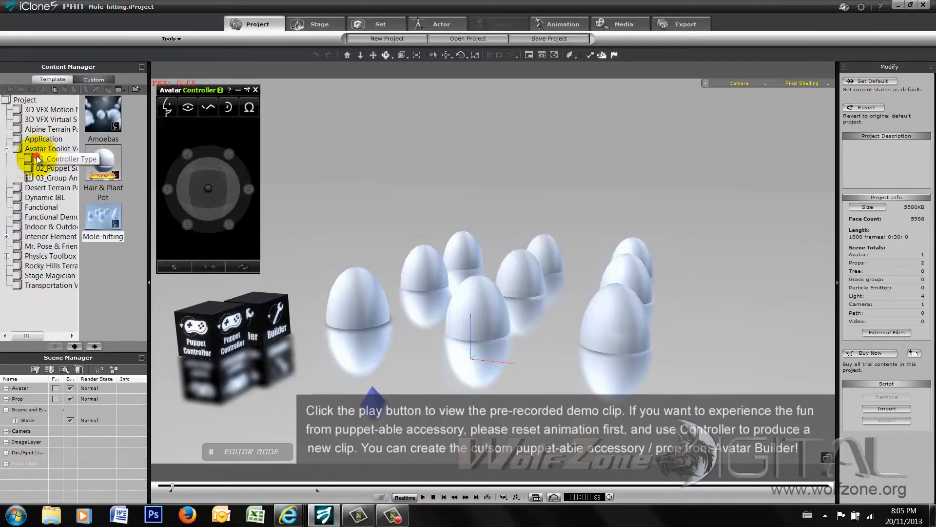
{"action": "left_click", "coordinate": [57, 158]}
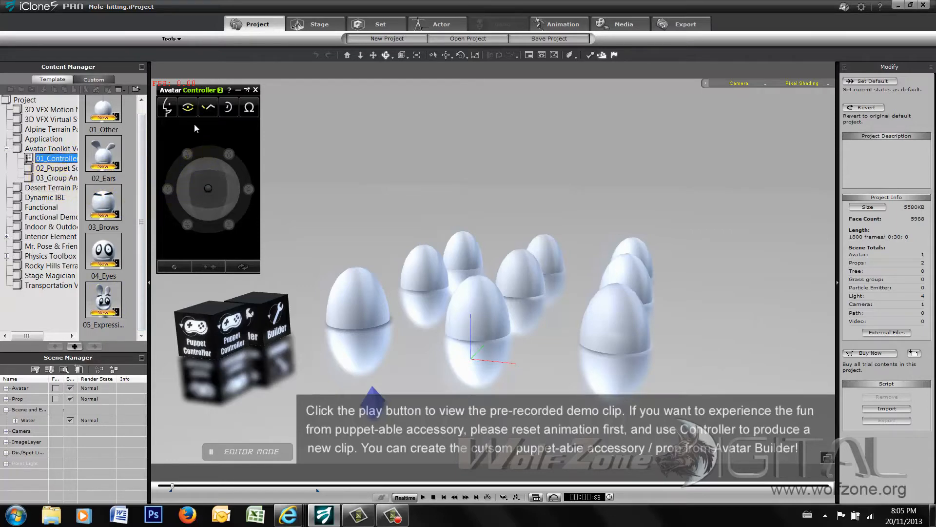
{"action": "mouse_move", "coordinate": [198, 293]}
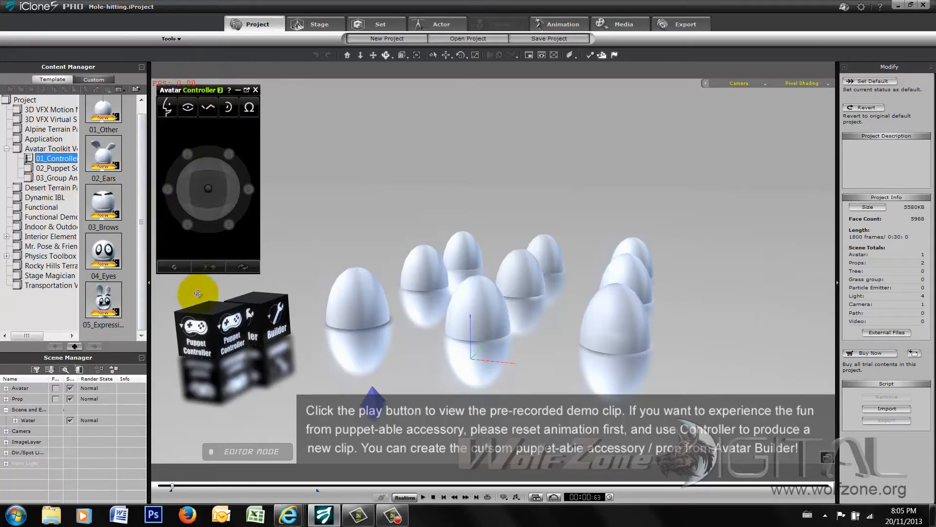
{"action": "mouse_move", "coordinate": [284, 341]}
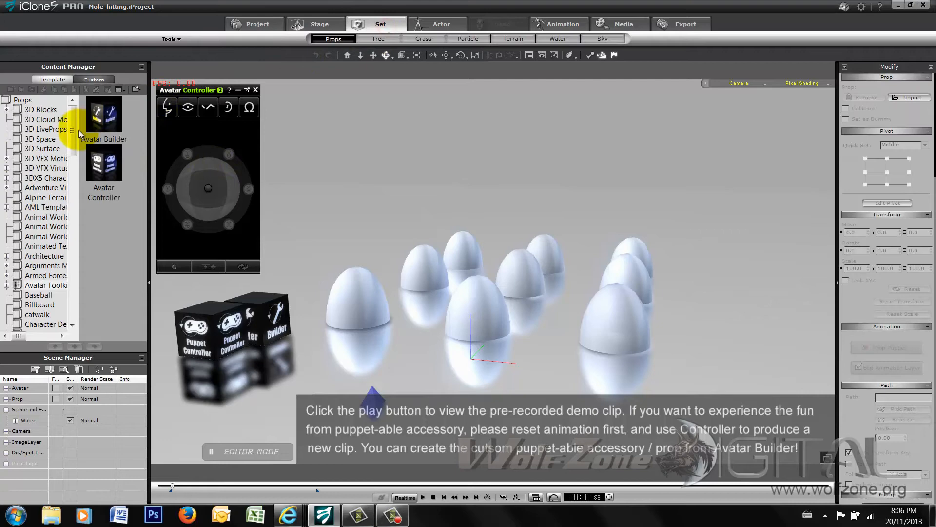
Step: Browse the Avatar Toolkit Vol.2 props, including Avatar Builder, then switch to the Actor library
{"action": "scroll", "scroll_direction": "down", "scroll_amount": 3}
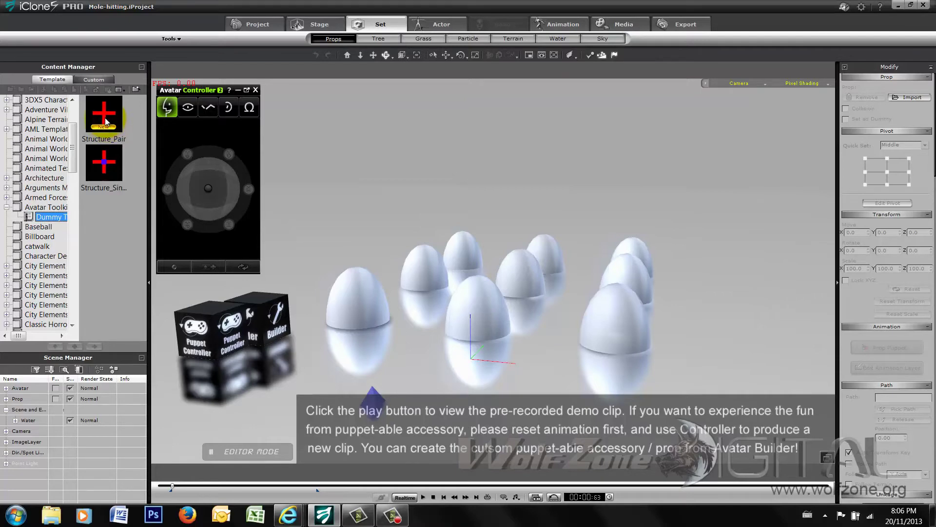
{"action": "mouse_move", "coordinate": [103, 162]}
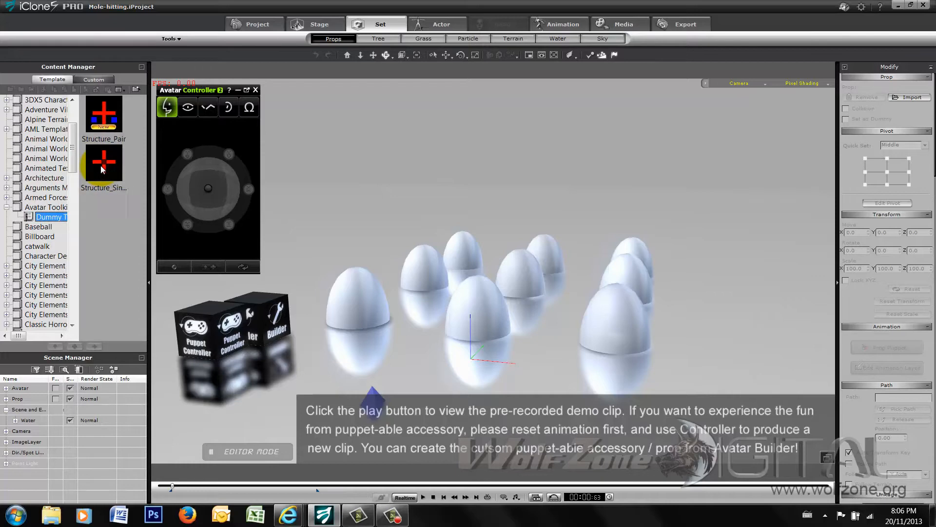
{"action": "left_click", "coordinate": [51, 207]}
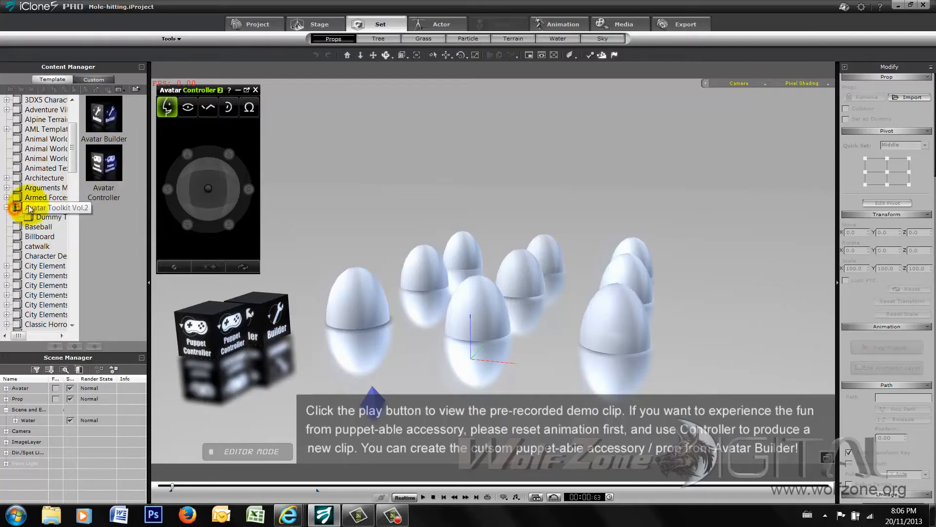
{"action": "left_click", "coordinate": [46, 207]}
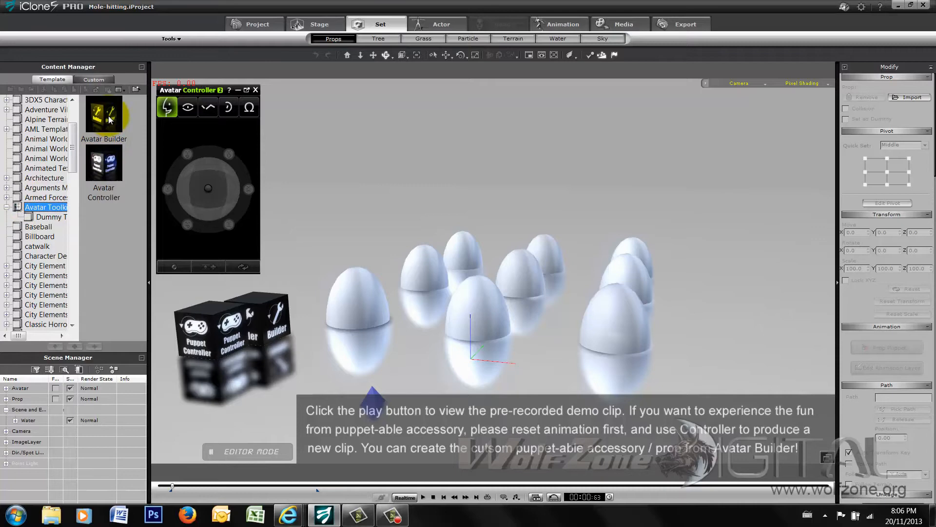
{"action": "mouse_move", "coordinate": [107, 122]}
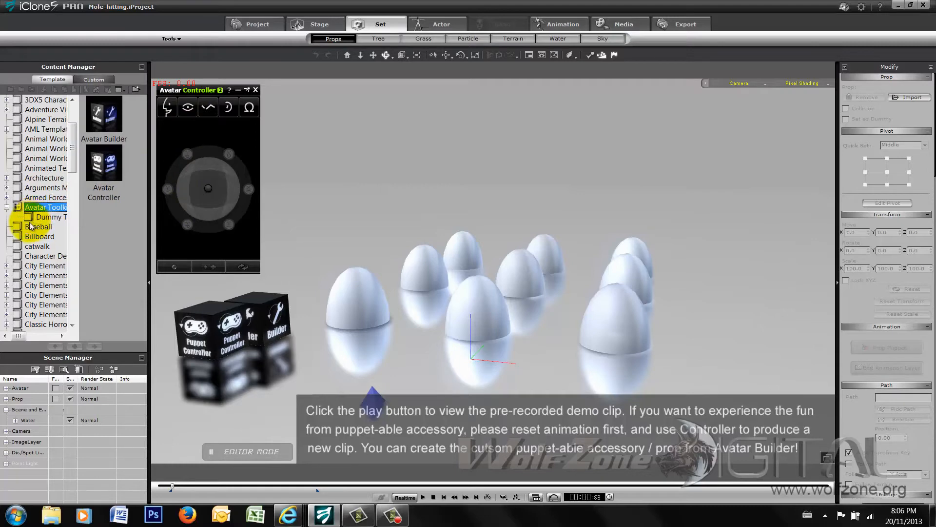
{"action": "mouse_move", "coordinate": [51, 217]}
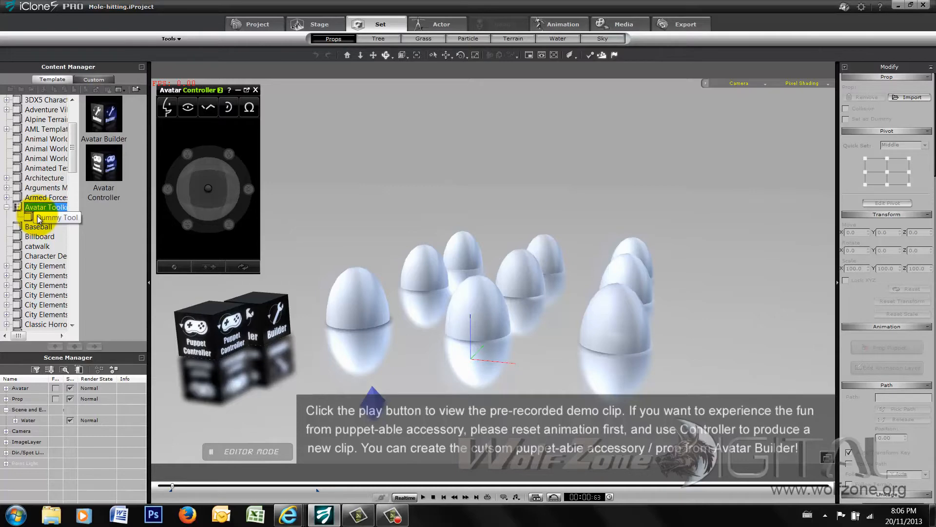
{"action": "scroll", "scroll_direction": "down", "scroll_amount": 3}
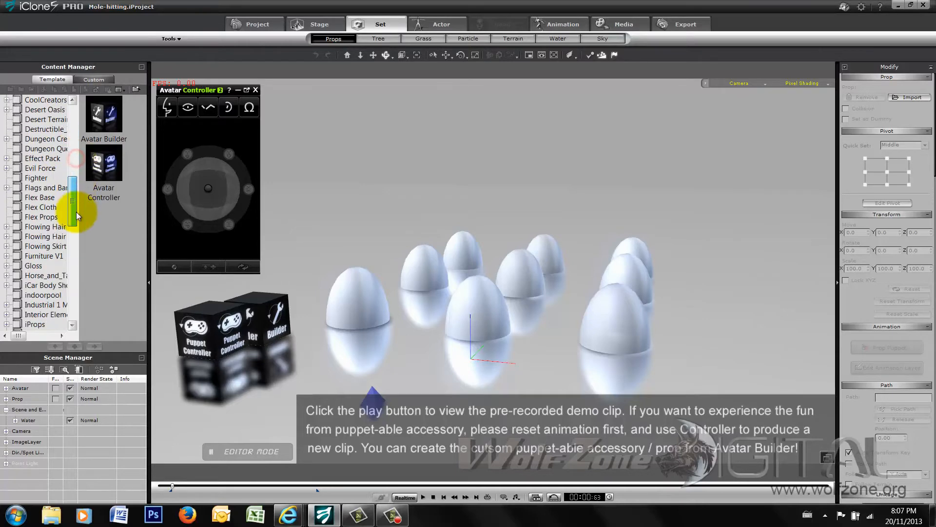
{"action": "scroll", "scroll_direction": "down", "scroll_amount": 3}
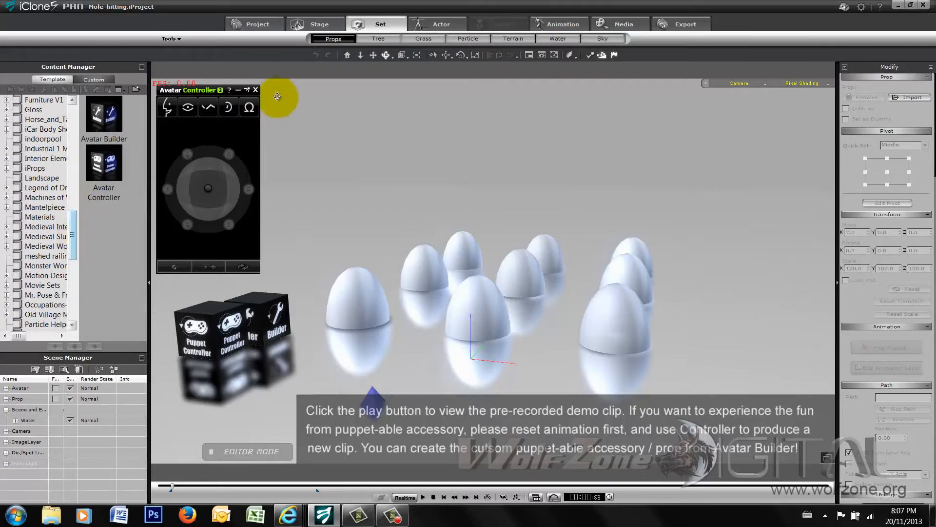
{"action": "left_click", "coordinate": [441, 24]}
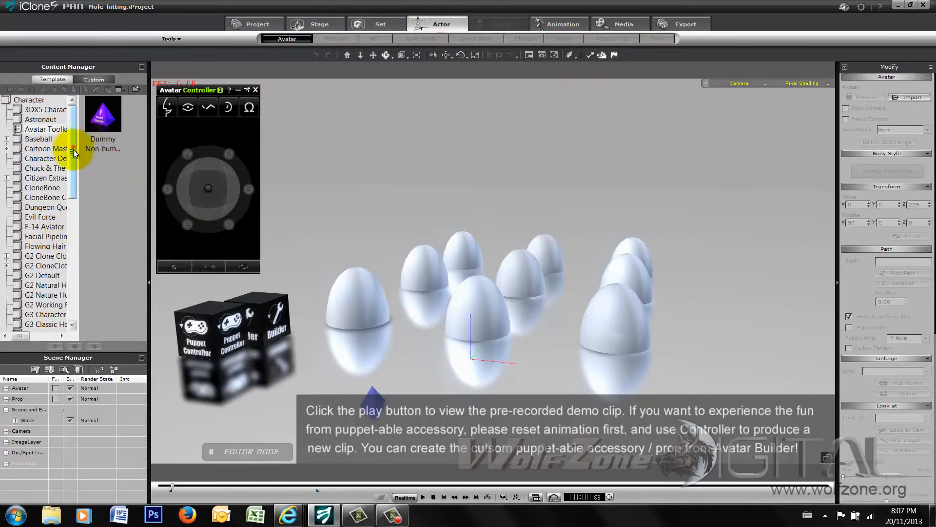
{"action": "scroll", "scroll_direction": "down", "scroll_amount": 3}
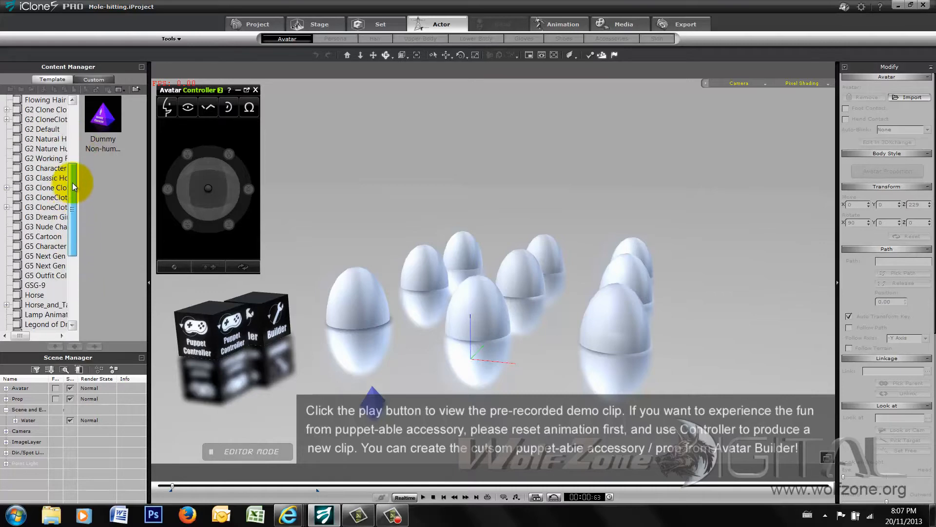
{"action": "scroll", "scroll_direction": "up", "scroll_amount": 3}
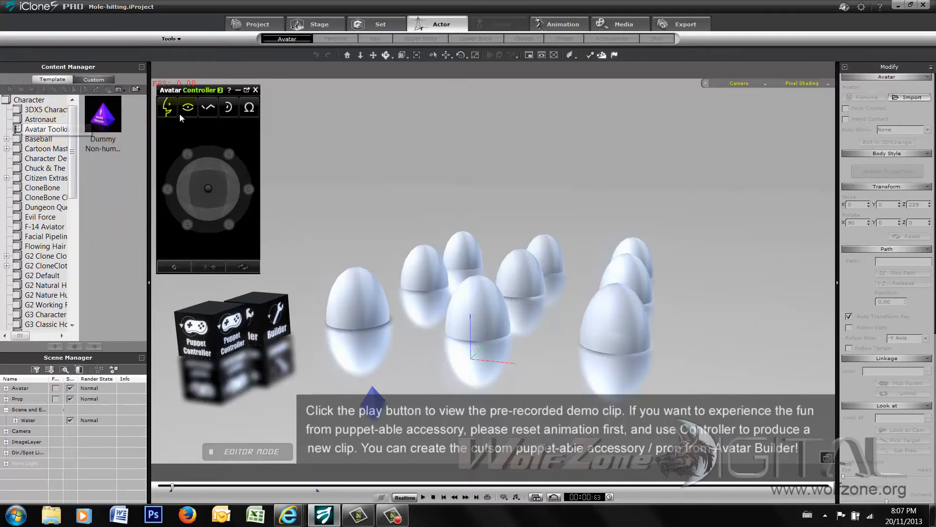
{"action": "mouse_move", "coordinate": [104, 119]}
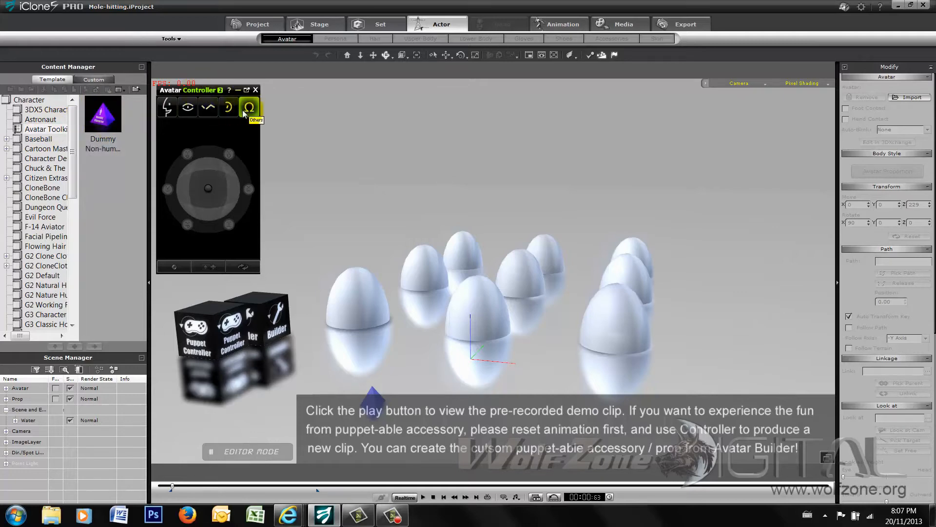
{"action": "left_click", "coordinate": [207, 107]}
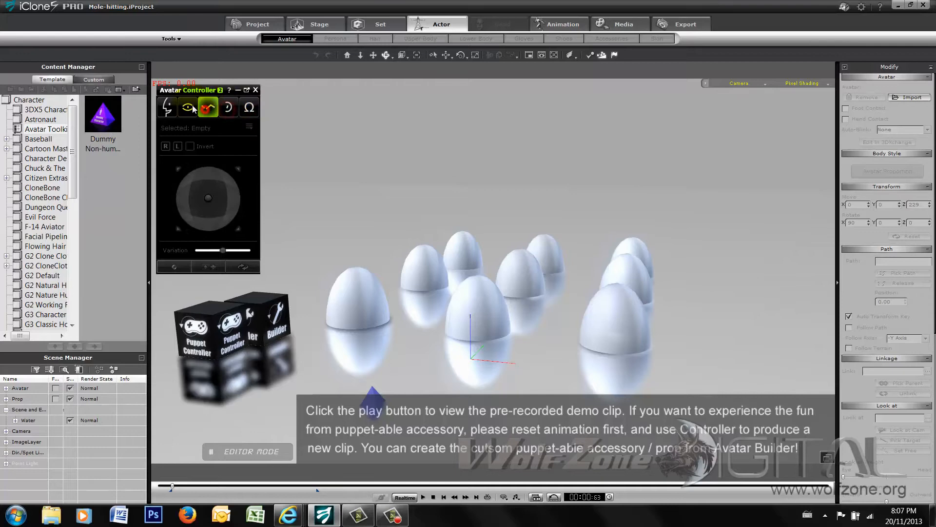
{"action": "left_click", "coordinate": [249, 107]}
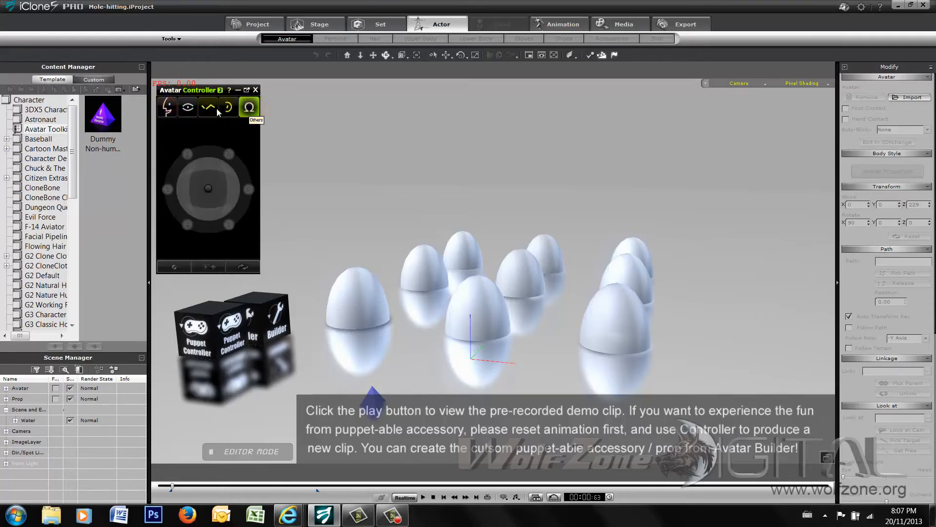
{"action": "mouse_move", "coordinate": [103, 113]}
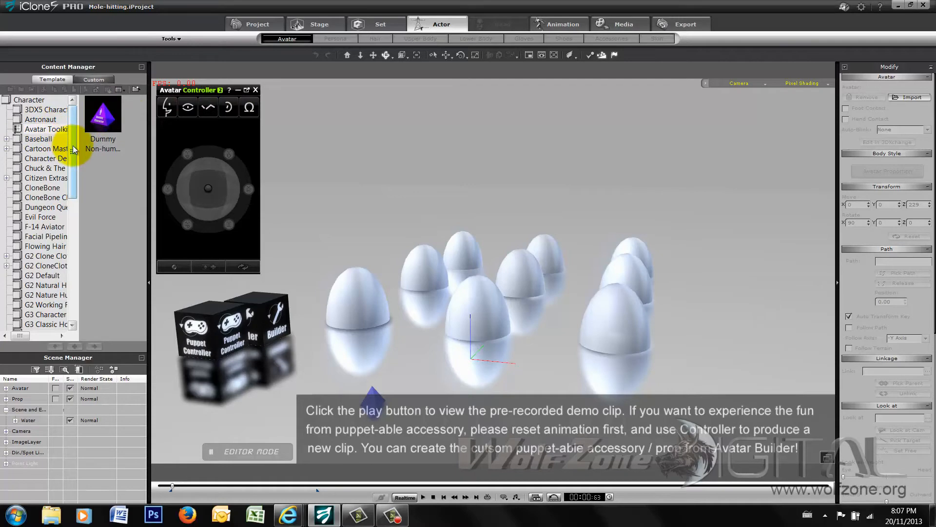
{"action": "left_click", "coordinate": [256, 24]}
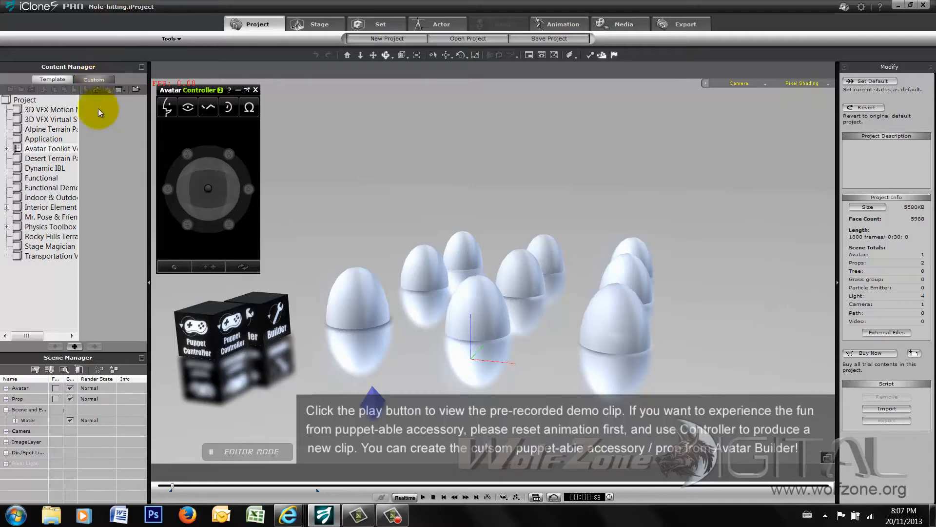
{"action": "mouse_move", "coordinate": [87, 88]}
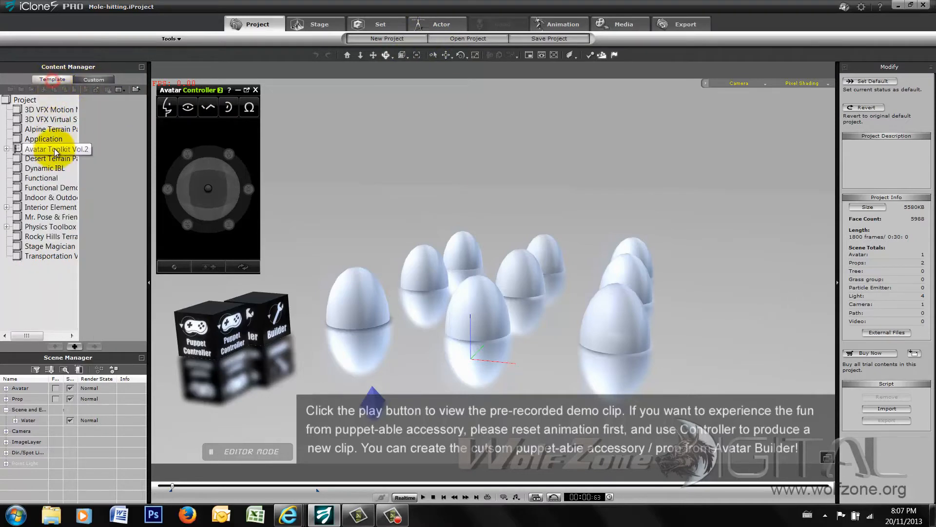
Step: Start a new project from the 0_Empty Wide template
{"action": "left_click", "coordinate": [26, 100]}
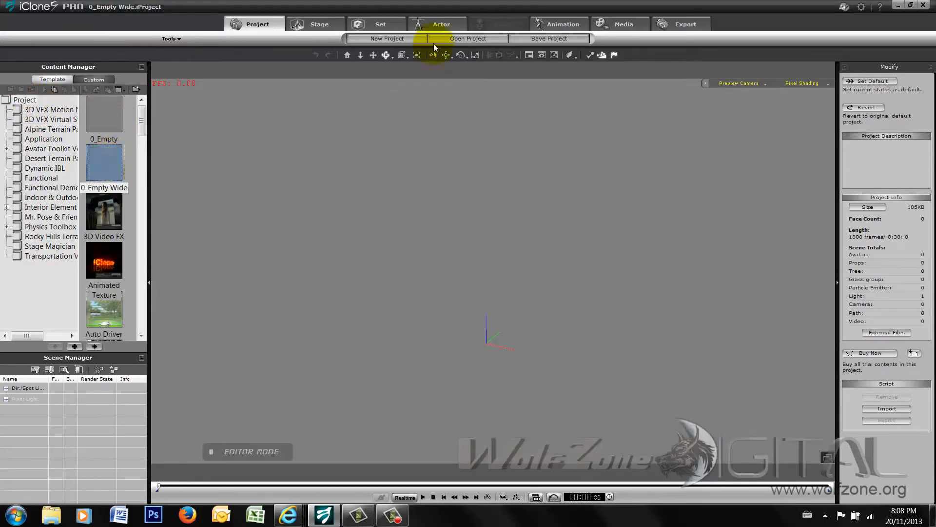
Step: Add Toon Maker avatars Atheletic, Curvy, Junior and Stout, then open the Animation library
{"action": "left_click", "coordinate": [442, 24]}
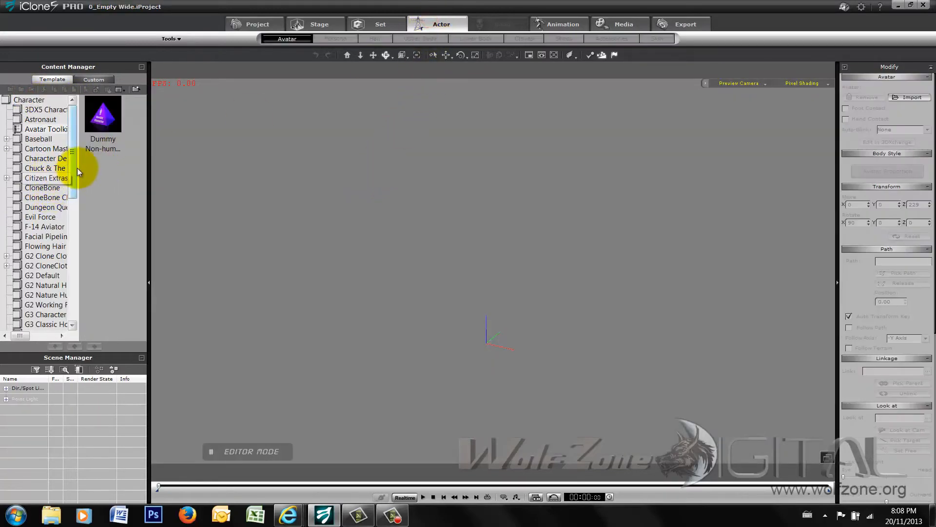
{"action": "scroll", "scroll_direction": "down", "scroll_amount": 3}
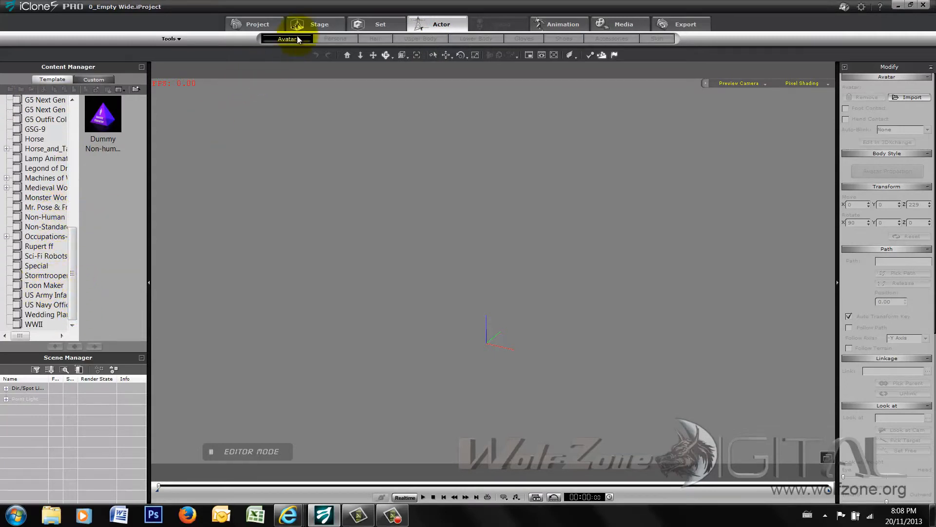
{"action": "left_click", "coordinate": [45, 284]}
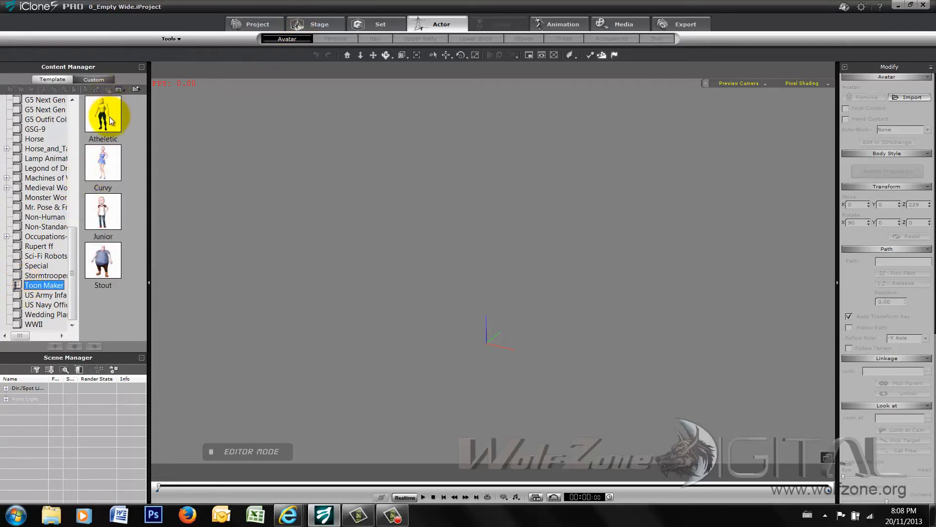
{"action": "double_click", "coordinate": [102, 114]}
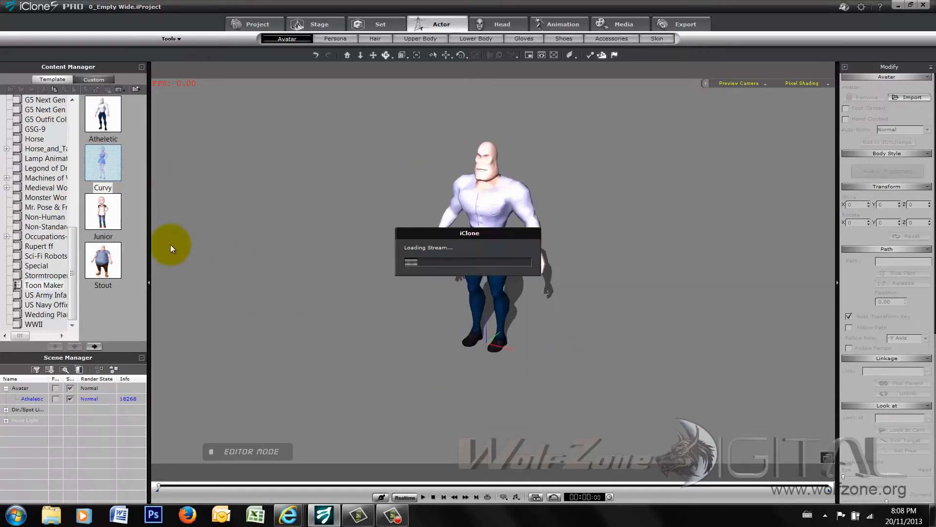
{"action": "double_click", "coordinate": [103, 163]}
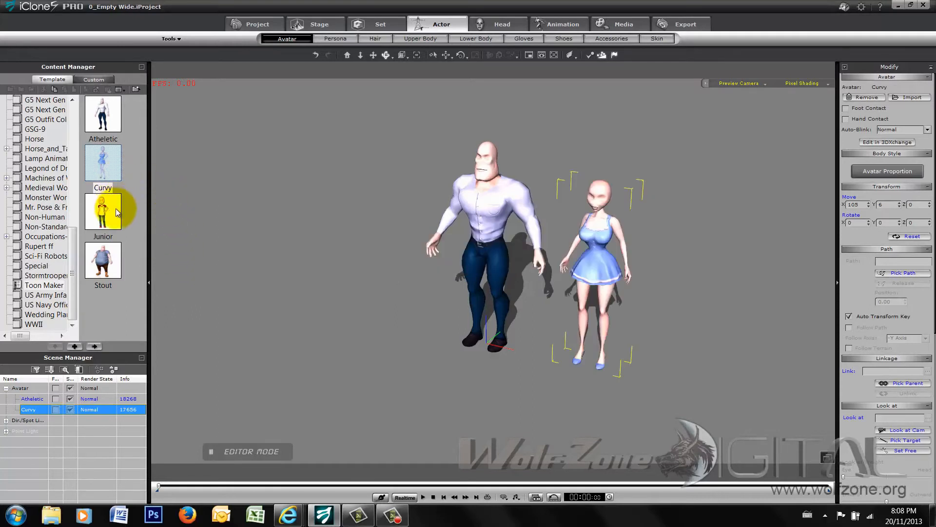
{"action": "double_click", "coordinate": [103, 211]}
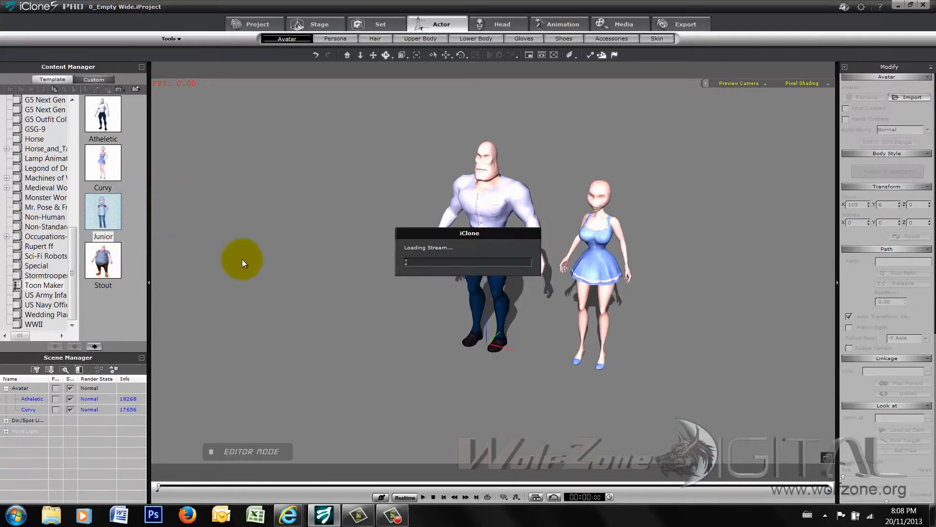
{"action": "double_click", "coordinate": [103, 211]}
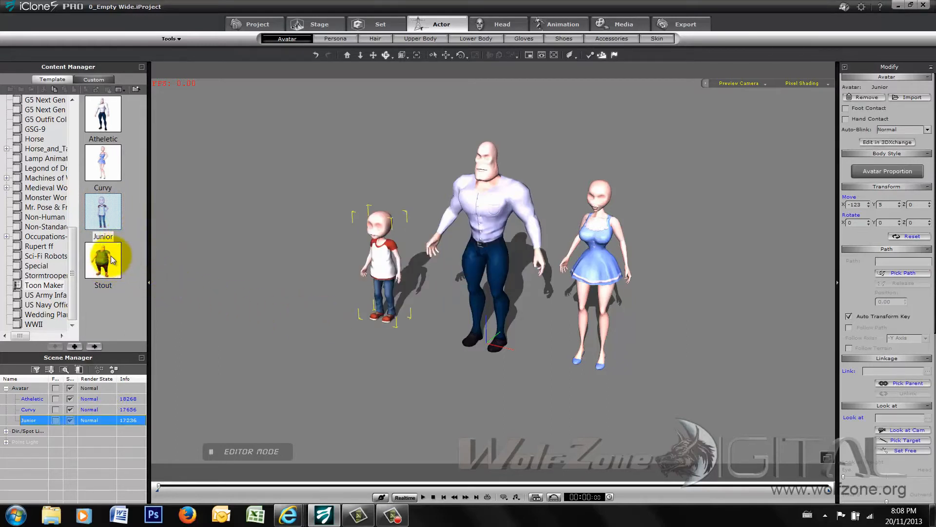
{"action": "double_click", "coordinate": [102, 260]}
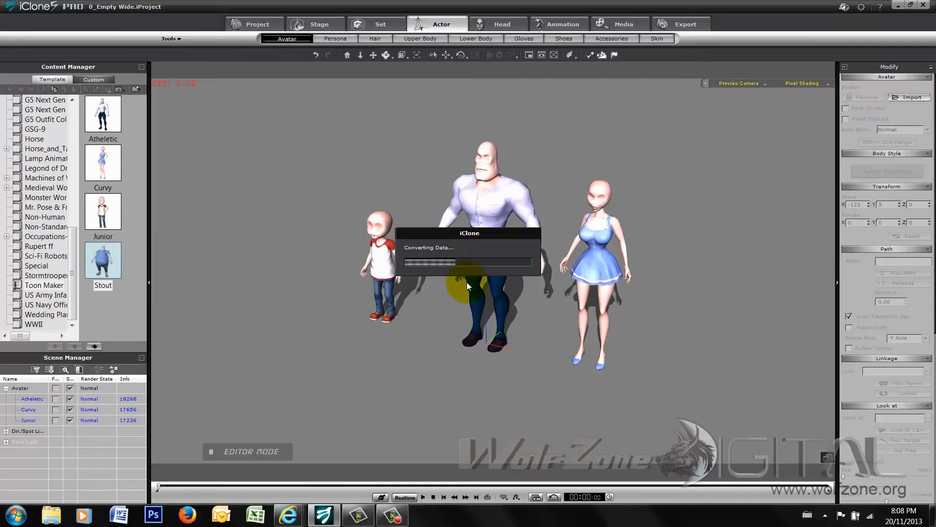
{"action": "double_click", "coordinate": [102, 259]}
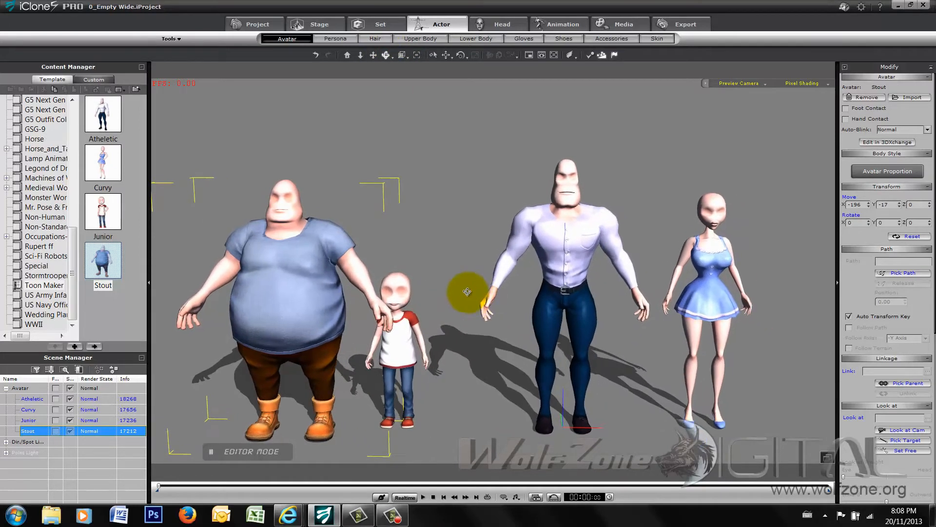
{"action": "mouse_move", "coordinate": [310, 272]}
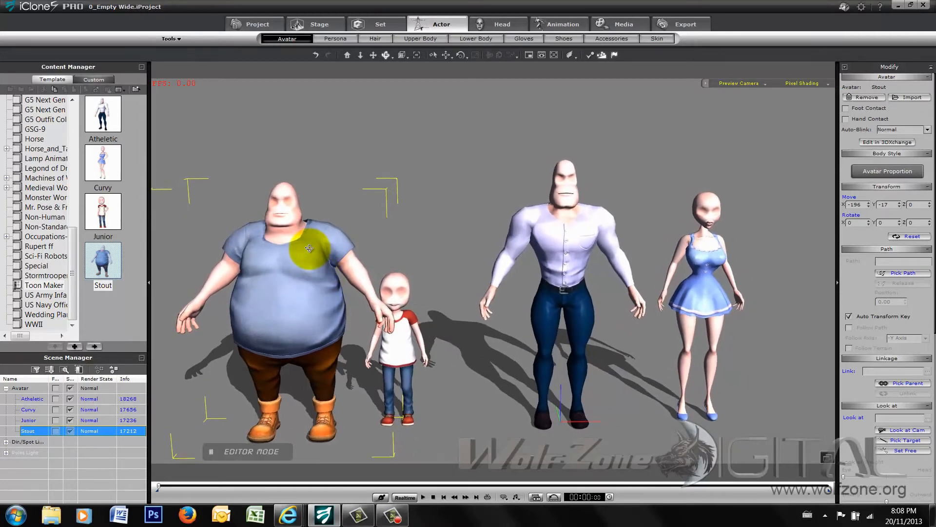
{"action": "left_click", "coordinate": [561, 24]}
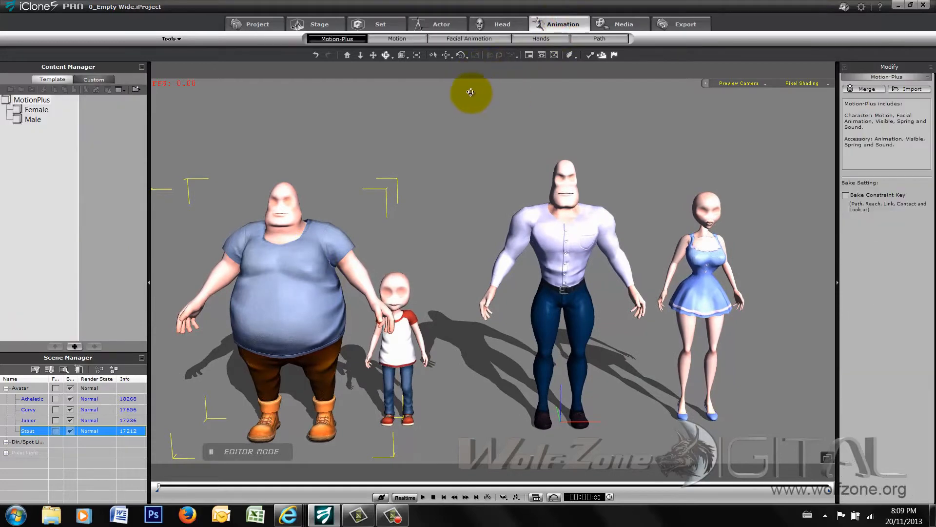
Step: Apply the 01_Afraid motion from 05_G5 Motion > Mood to the Stout avatar
{"action": "left_click", "coordinate": [396, 38]}
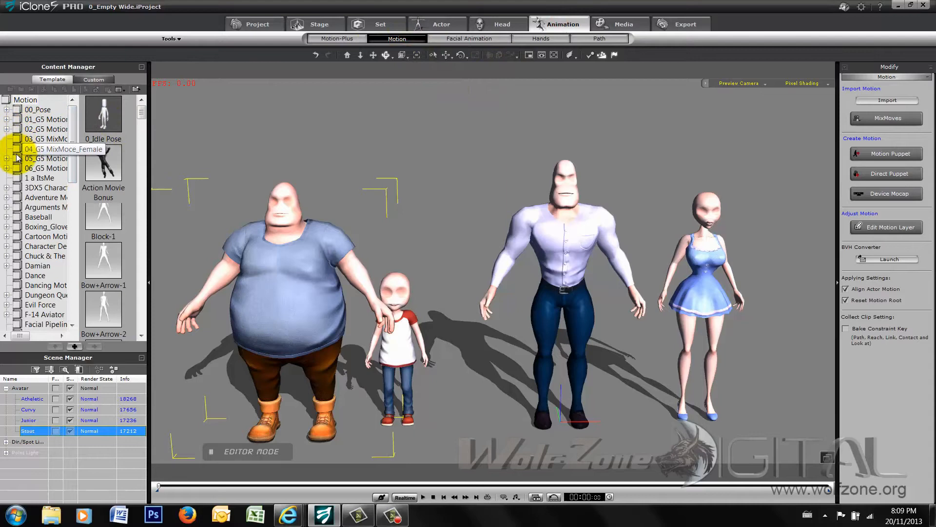
{"action": "left_click", "coordinate": [6, 158]}
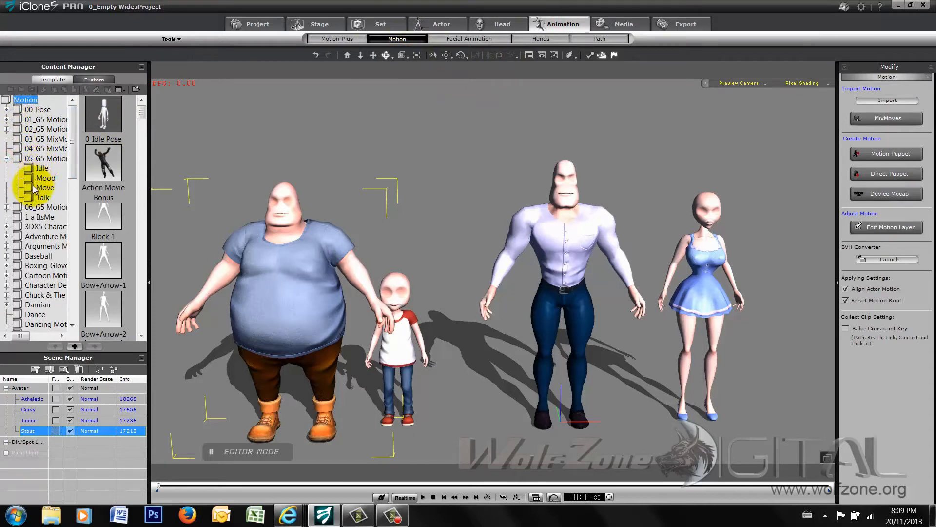
{"action": "left_click", "coordinate": [44, 187]}
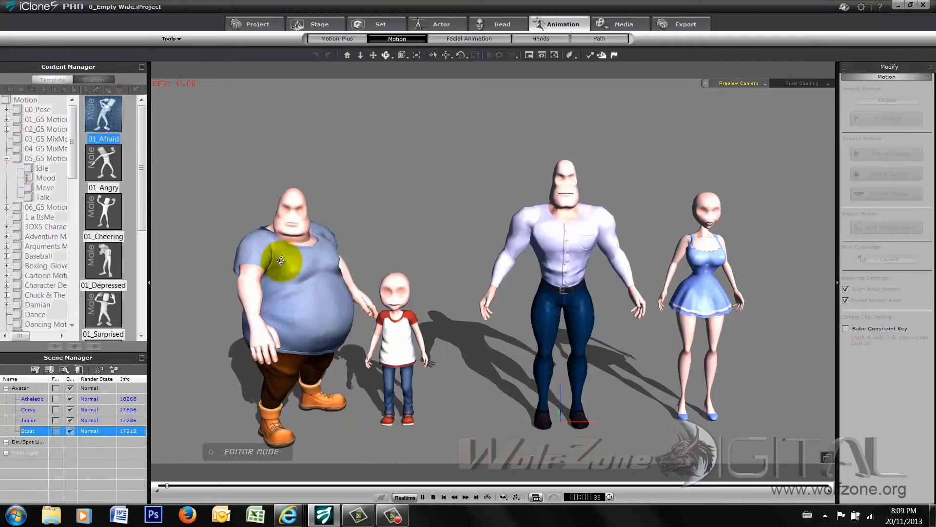
{"action": "left_click", "coordinate": [422, 496]}
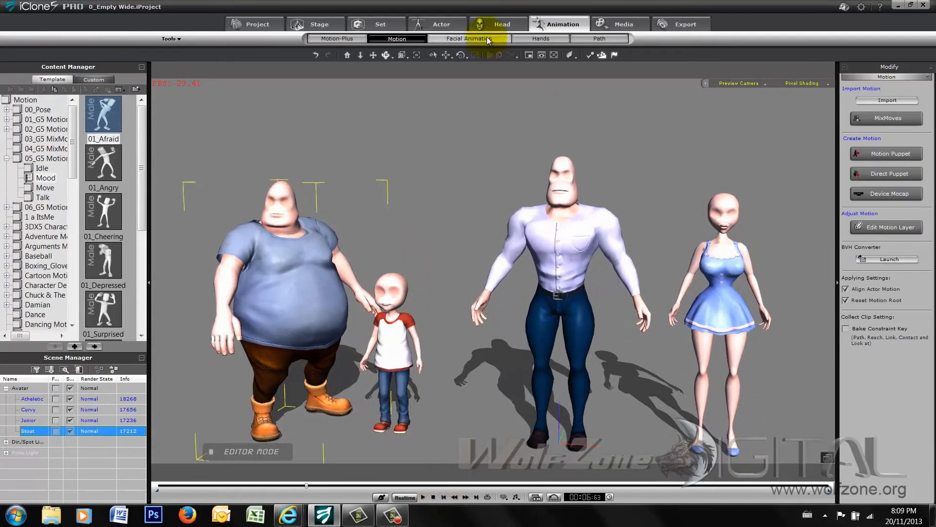
{"action": "left_click", "coordinate": [468, 38]}
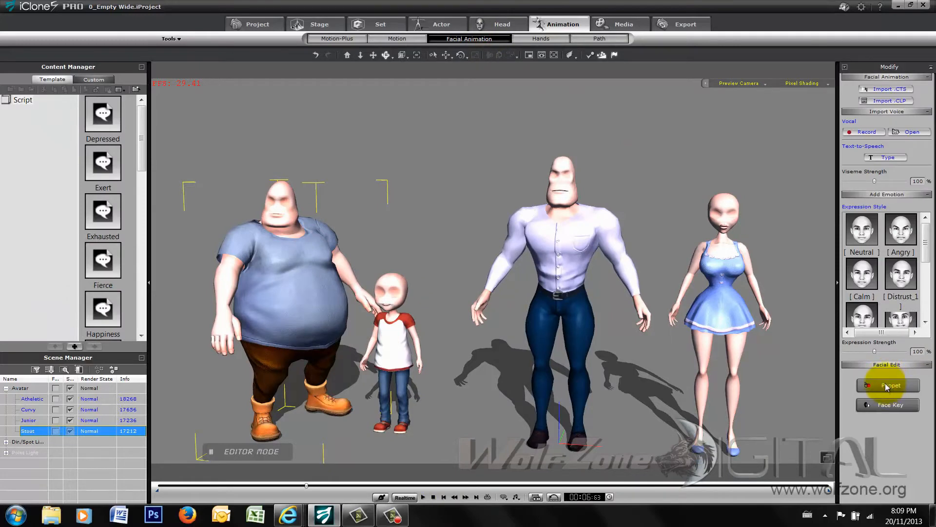
{"action": "left_click", "coordinate": [890, 385]}
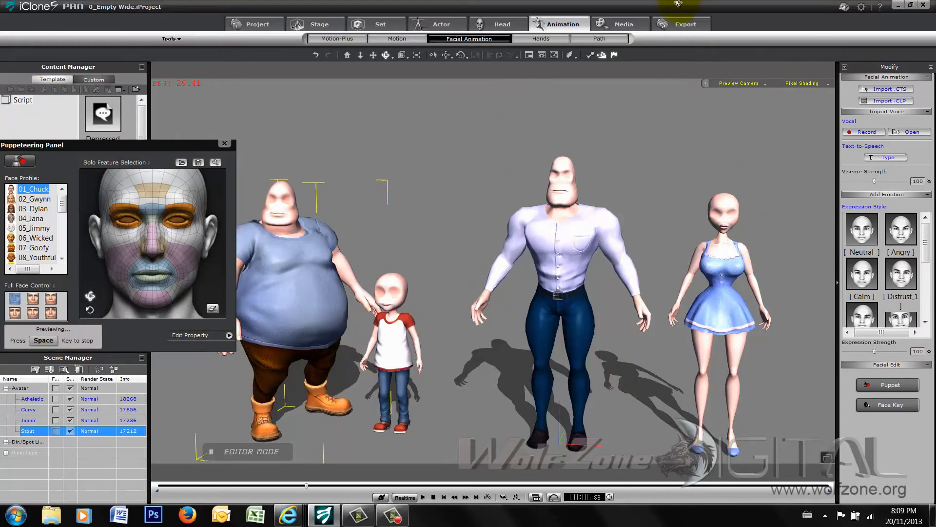
{"action": "left_click", "coordinate": [309, 304]}
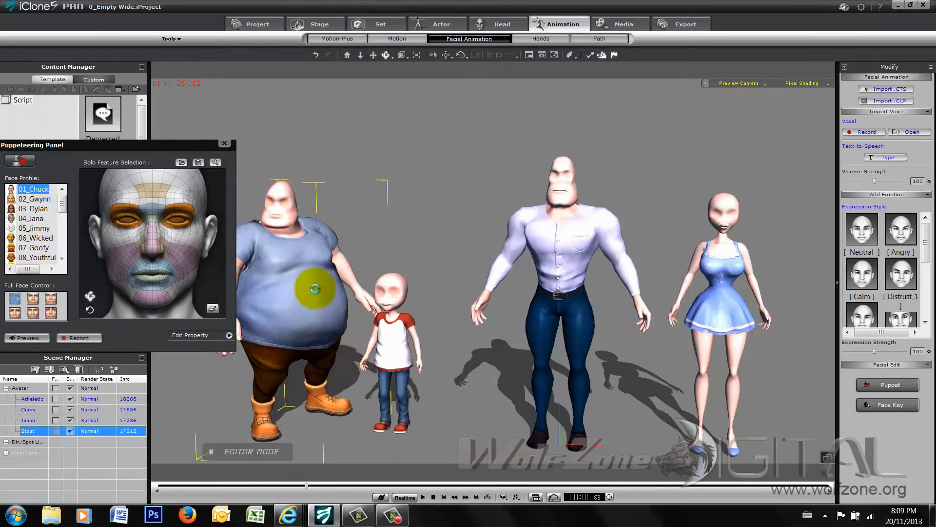
{"action": "left_click", "coordinate": [225, 143]}
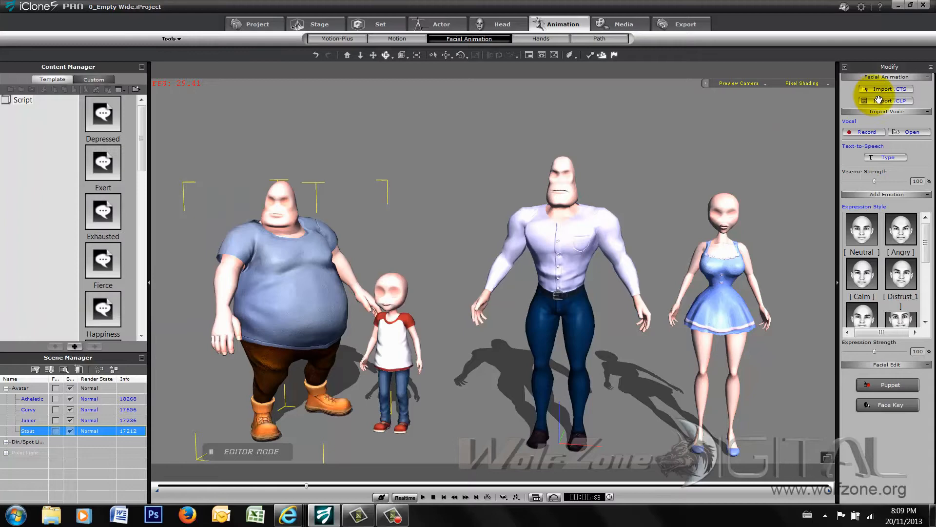
Step: Import the denzel CrazyTalk facial script onto the Stout avatar
{"action": "left_click", "coordinate": [886, 89]}
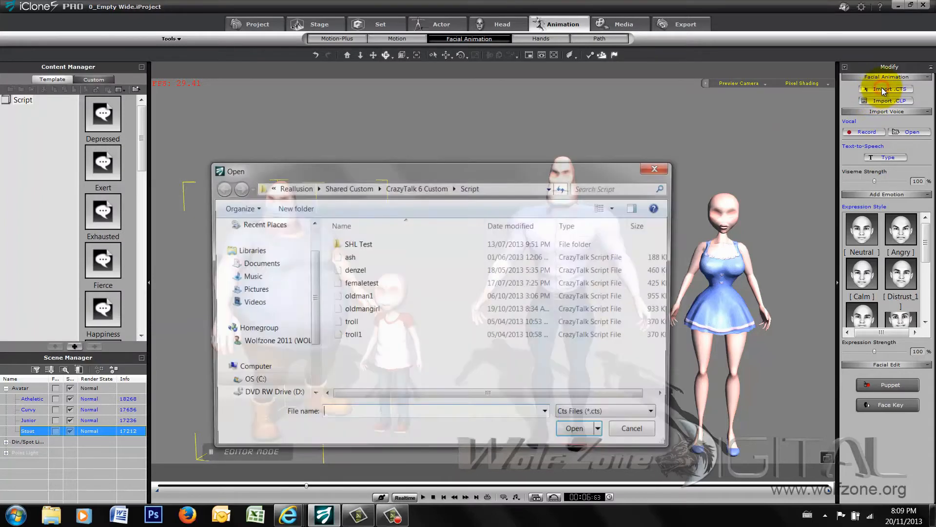
{"action": "left_click", "coordinate": [356, 269]}
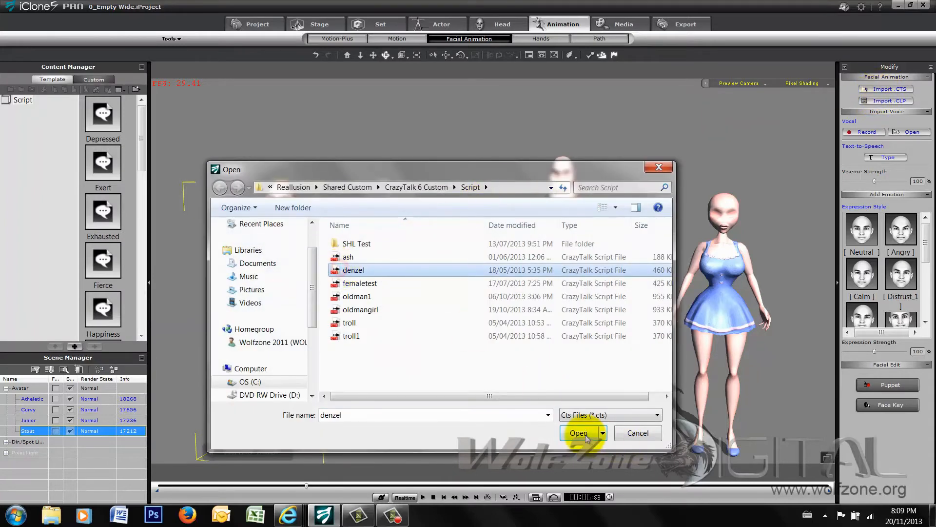
{"action": "left_click", "coordinate": [578, 433]}
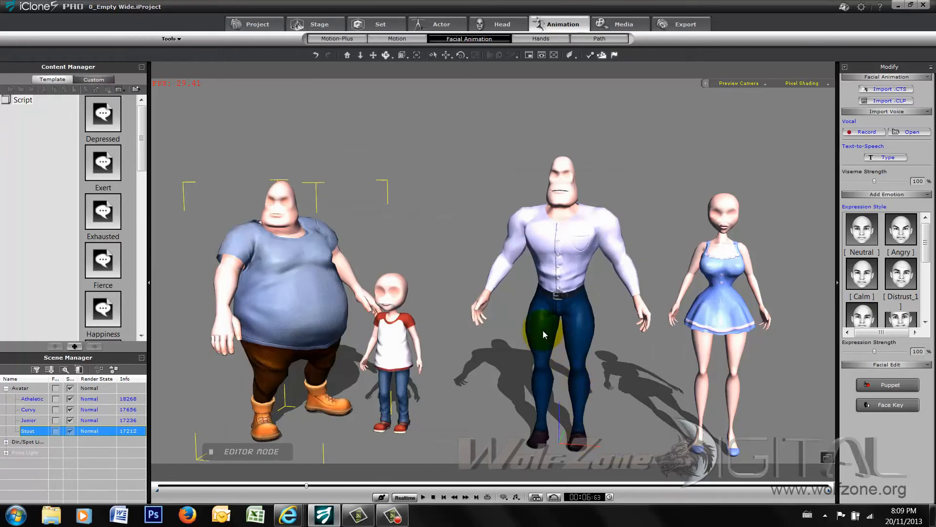
Step: Play back and stop the denzel script, then show Junior's actor settings
{"action": "left_click", "coordinate": [422, 496]}
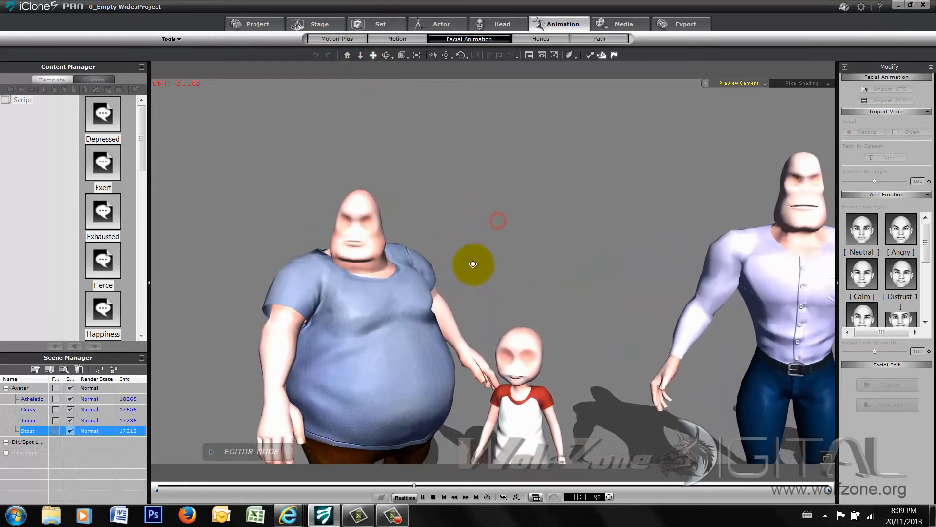
{"action": "left_click", "coordinate": [422, 497]}
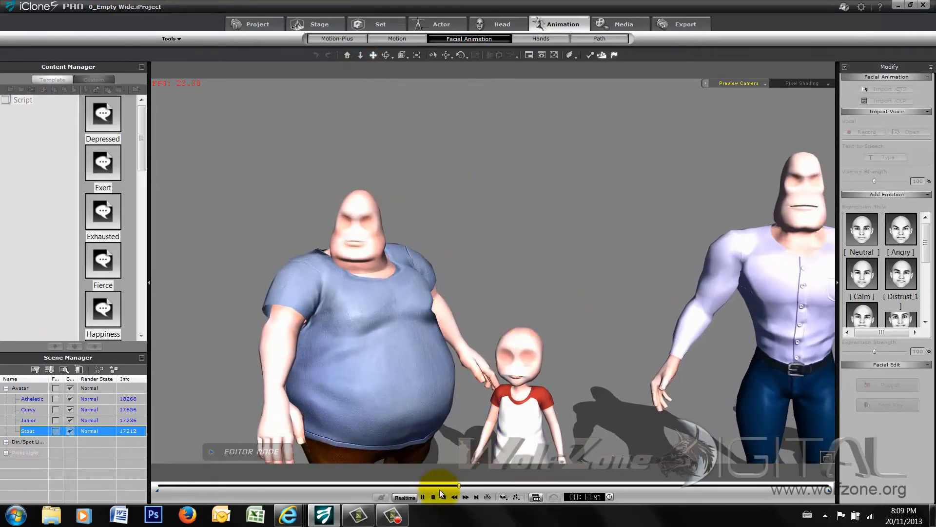
{"action": "left_click", "coordinate": [432, 496]}
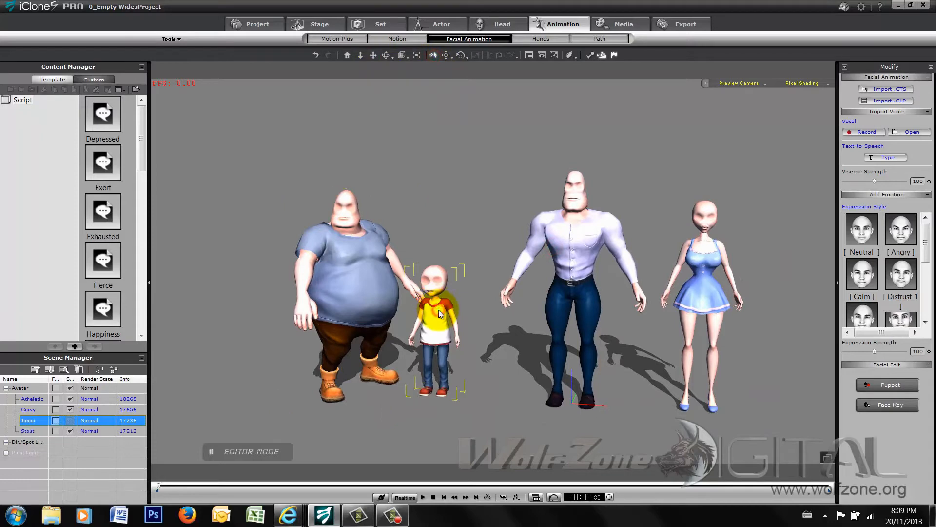
{"action": "mouse_move", "coordinate": [596, 345]}
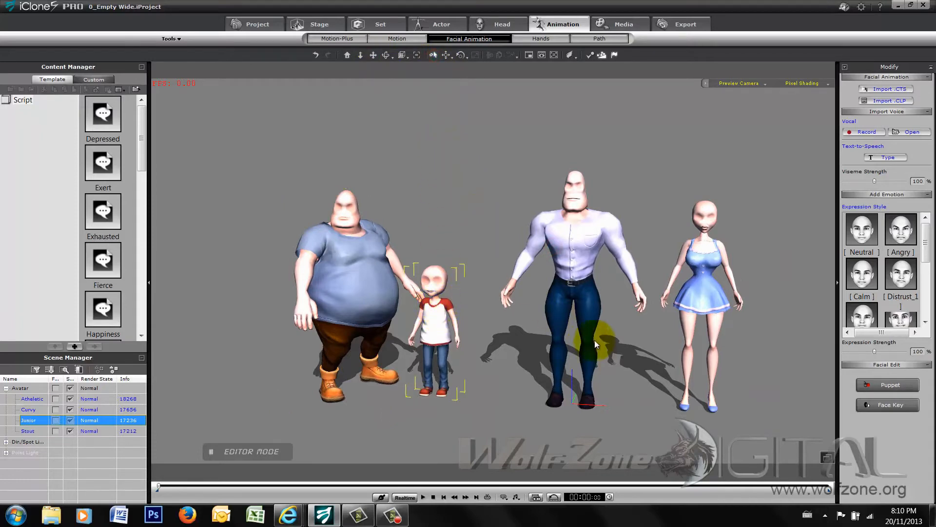
{"action": "mouse_move", "coordinate": [332, 132]}
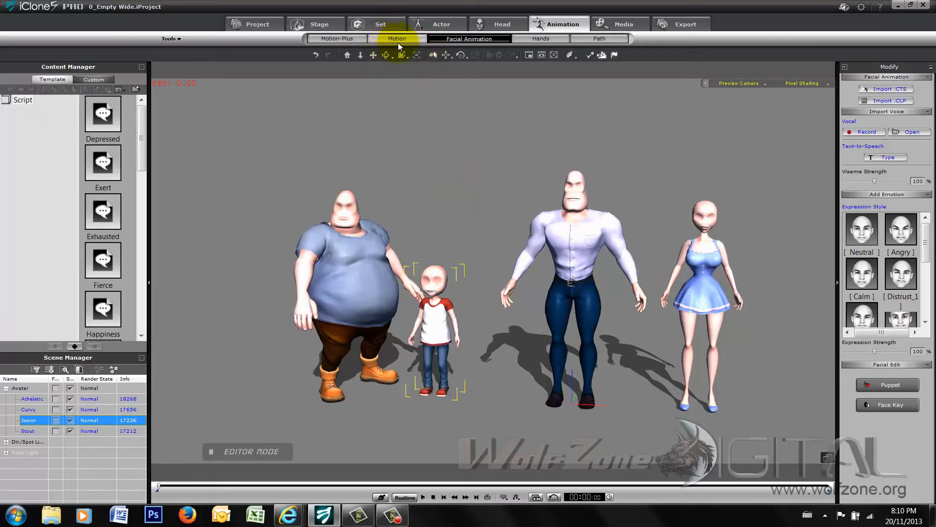
{"action": "left_click", "coordinate": [441, 24]}
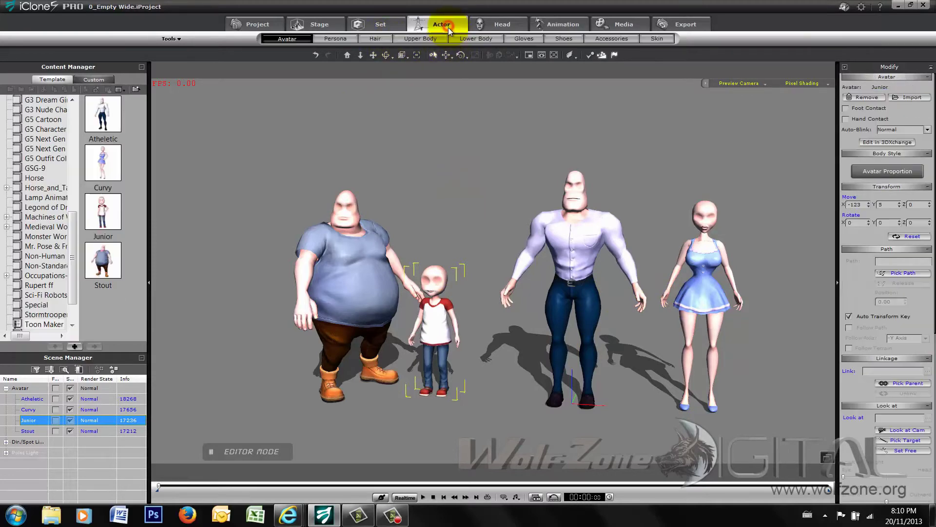
{"action": "mouse_move", "coordinate": [520, 71]}
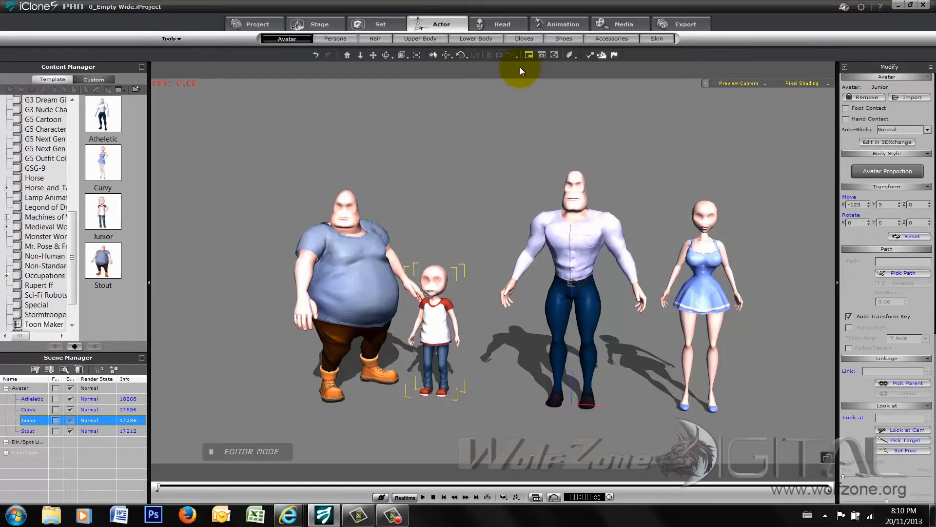
Step: Dress Junior in a Chuck_Upper top from the CloneCloth for Chuck upper-body collection
{"action": "left_click", "coordinate": [420, 38]}
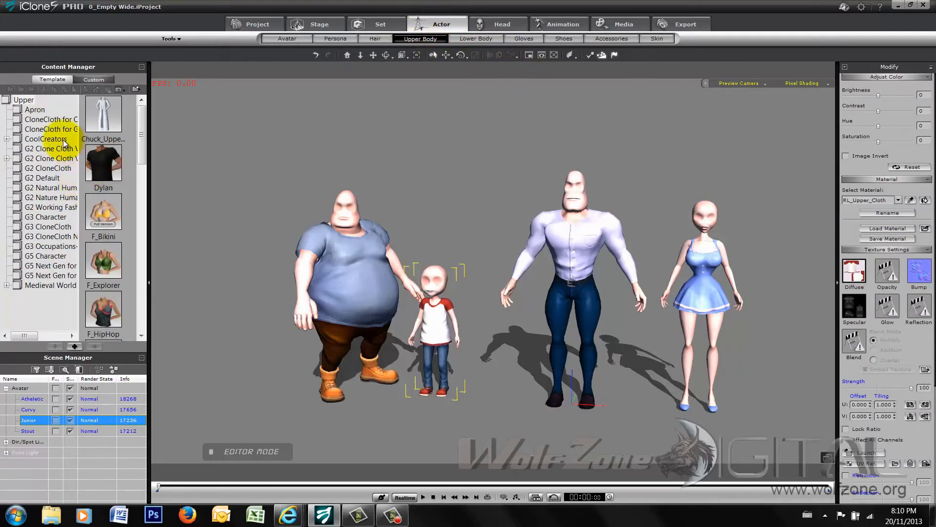
{"action": "left_click", "coordinate": [56, 119]}
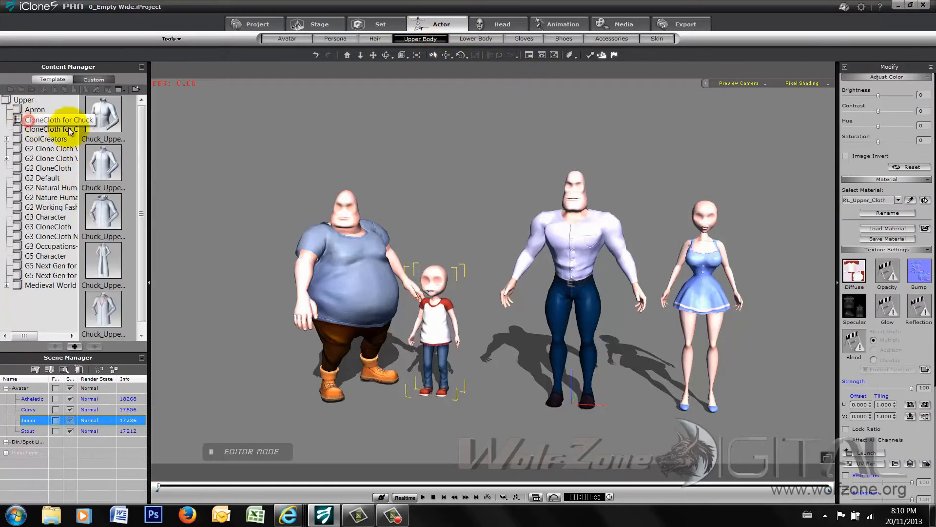
{"action": "left_click", "coordinate": [58, 119]}
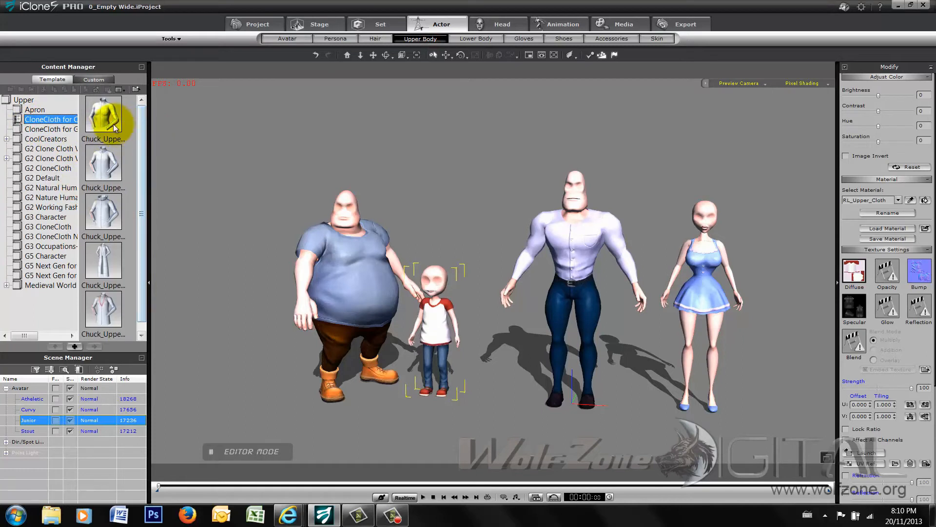
{"action": "mouse_move", "coordinate": [106, 215]}
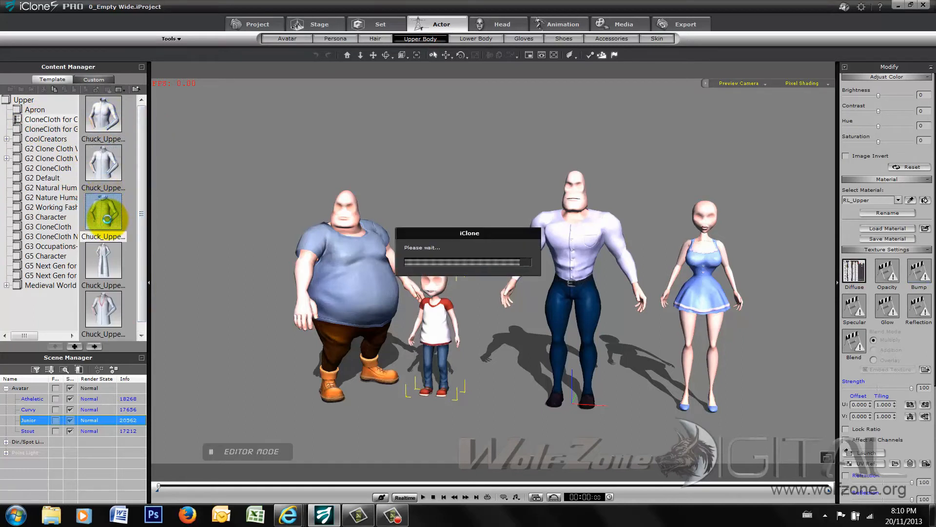
{"action": "double_click", "coordinate": [103, 213]}
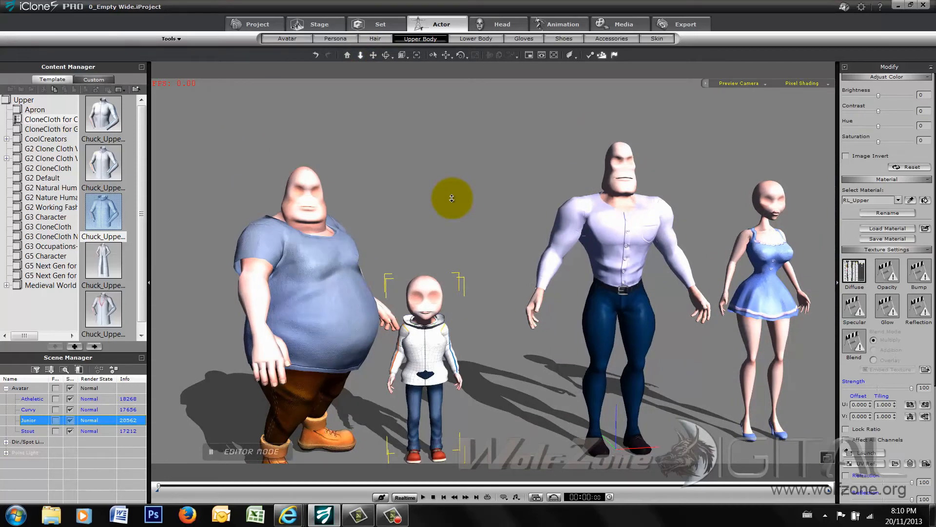
{"action": "mouse_move", "coordinate": [452, 351]}
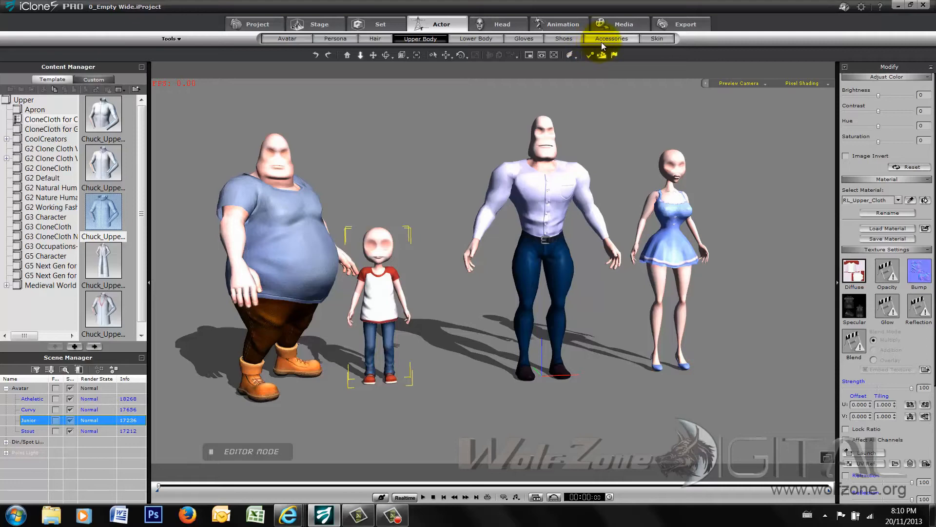
Step: Apply a nose template from the Toon Maker Nose accessories to Junior
{"action": "left_click", "coordinate": [611, 38]}
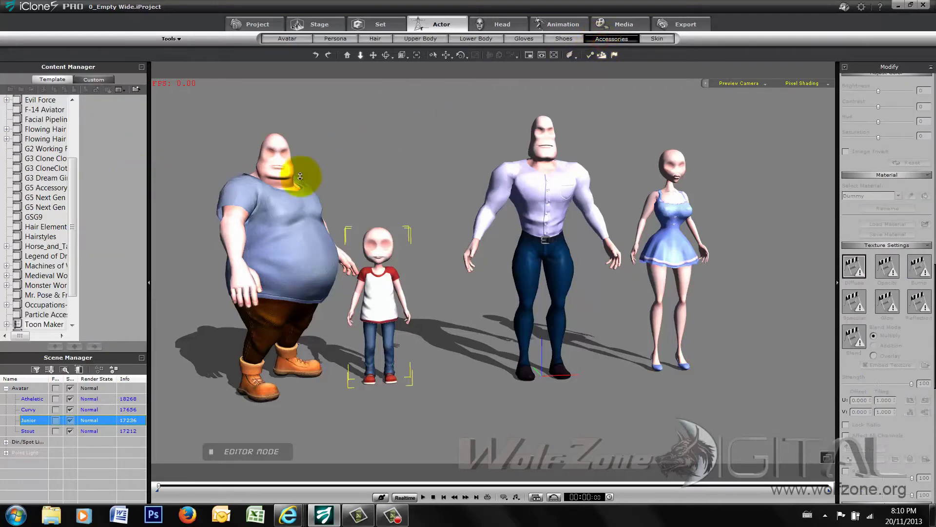
{"action": "scroll", "scroll_direction": "down", "scroll_amount": 3}
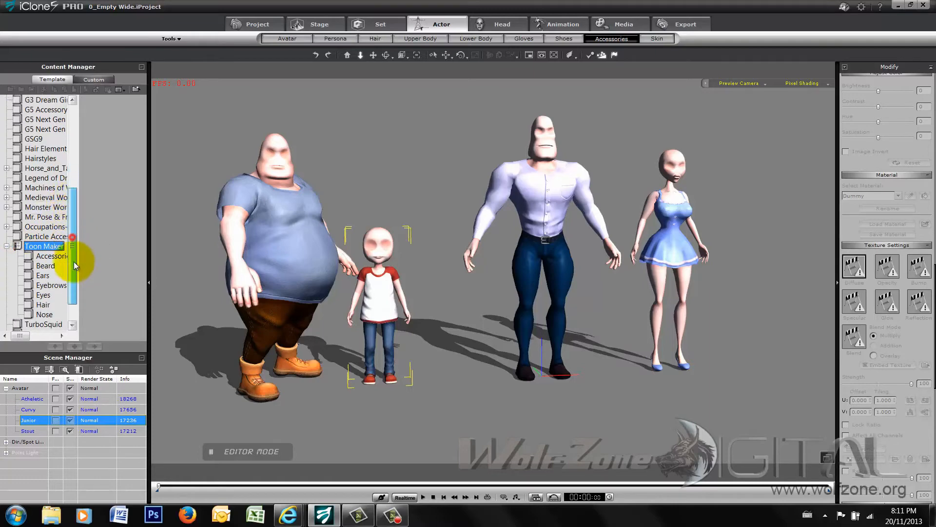
{"action": "scroll", "scroll_direction": "down", "scroll_amount": 3}
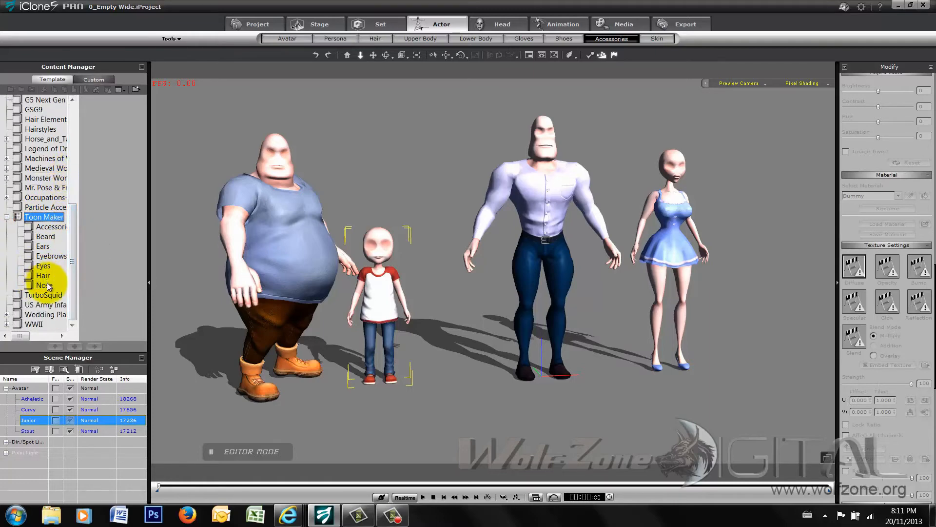
{"action": "left_click", "coordinate": [43, 285]}
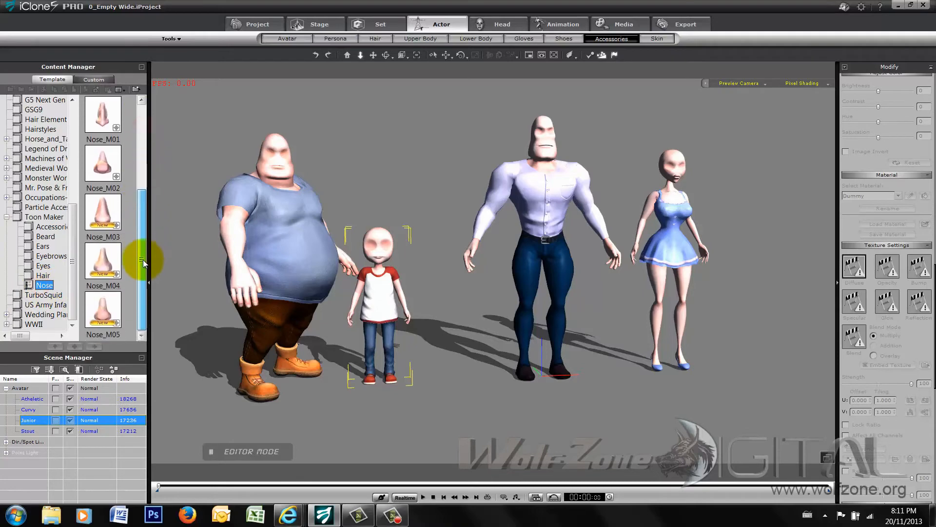
{"action": "scroll", "scroll_direction": "up", "scroll_amount": 3}
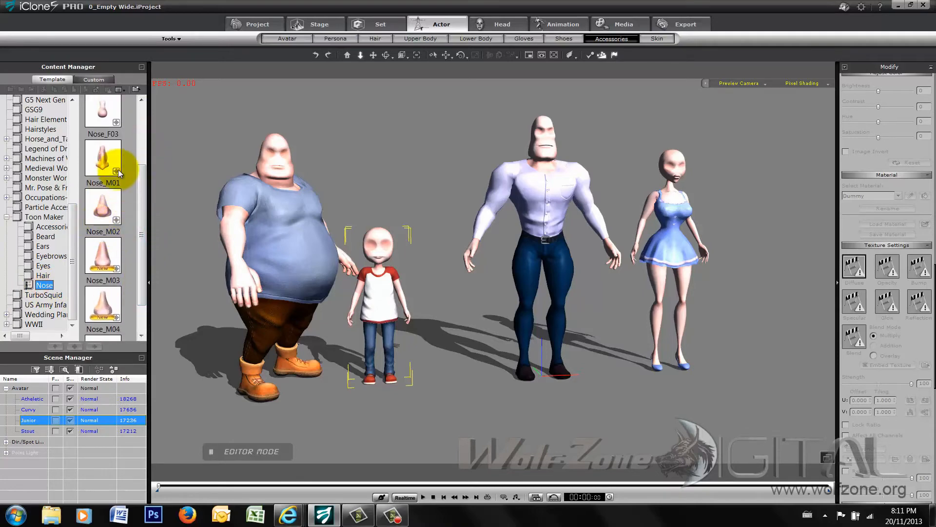
{"action": "double_click", "coordinate": [103, 162]}
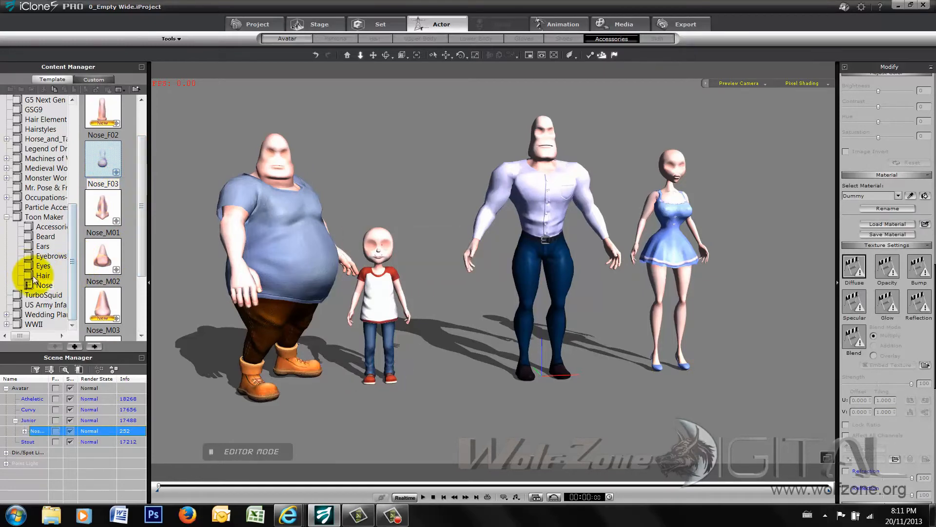
{"action": "left_click", "coordinate": [42, 275]}
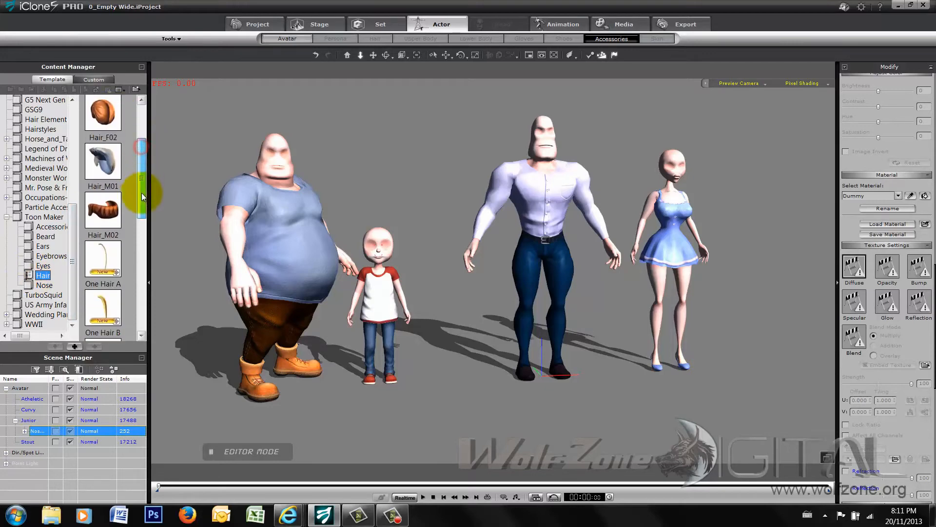
Step: Put the spiky P_Hair_M02 Toon Maker hairstyle on Junior
{"action": "scroll", "scroll_direction": "down", "scroll_amount": 3}
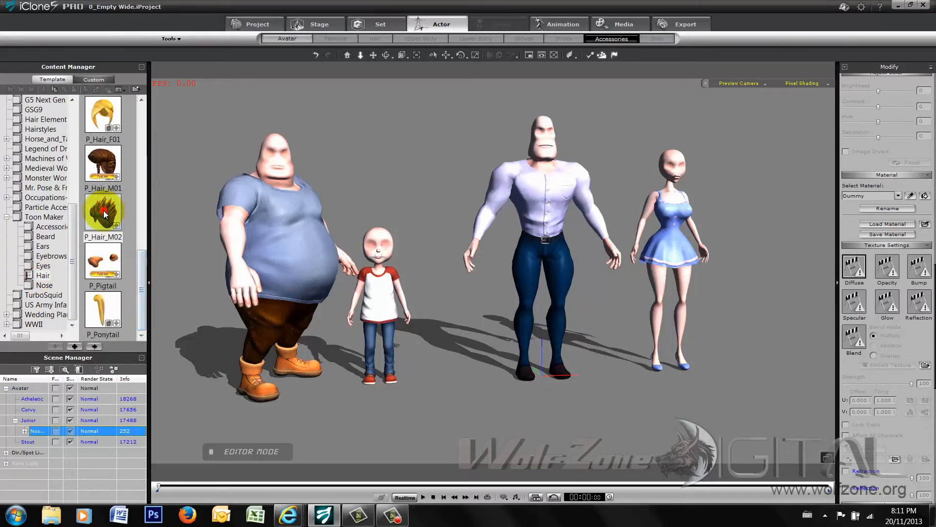
{"action": "double_click", "coordinate": [103, 211]}
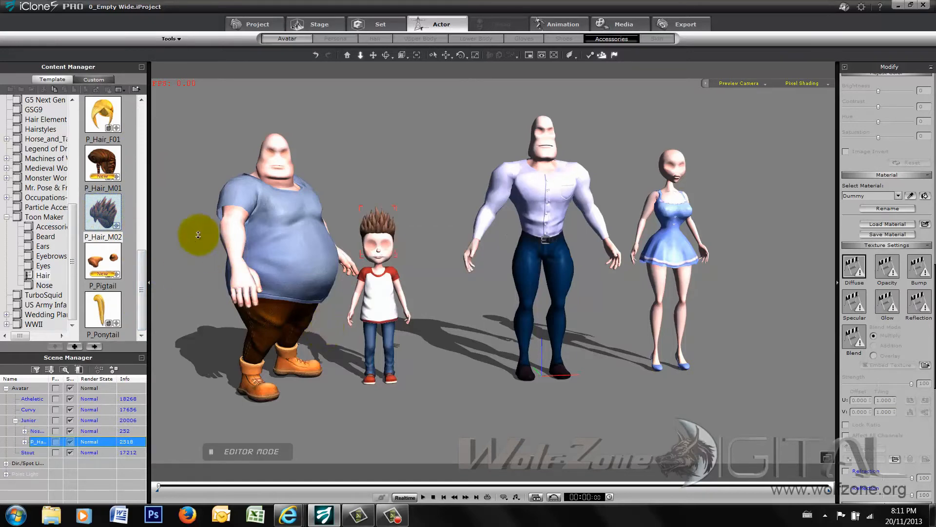
{"action": "left_click", "coordinate": [43, 265]}
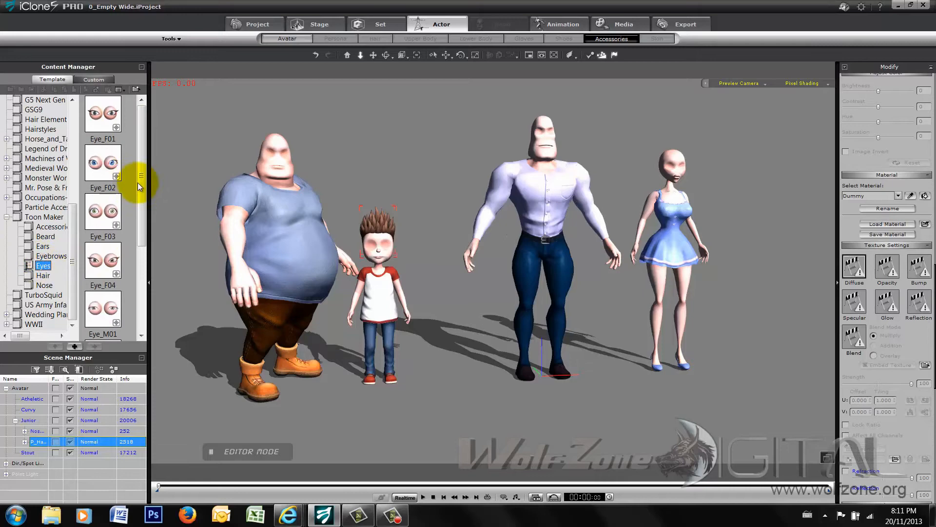
Step: Give Junior Eye_M03 cartoon eyes and Eyebrows_M05 Toon Maker eyebrows
{"action": "scroll", "scroll_direction": "down", "scroll_amount": 3}
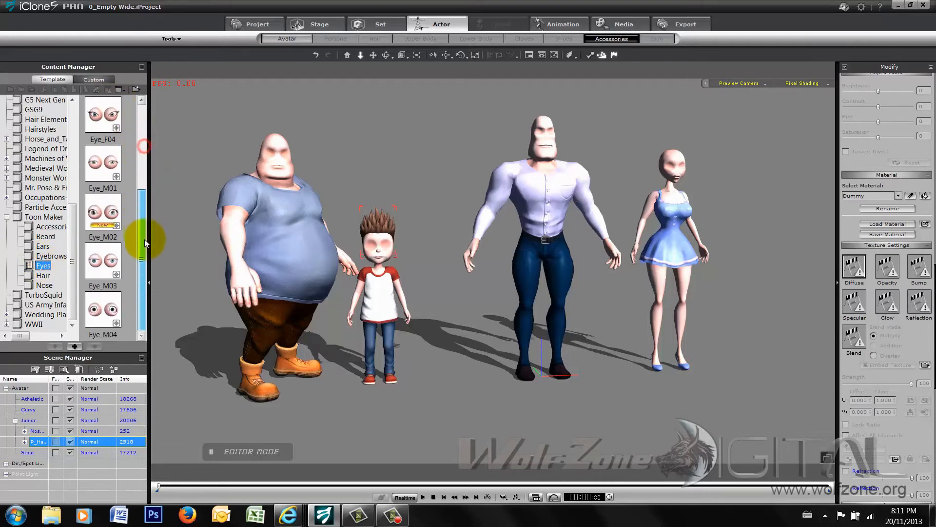
{"action": "double_click", "coordinate": [102, 258]}
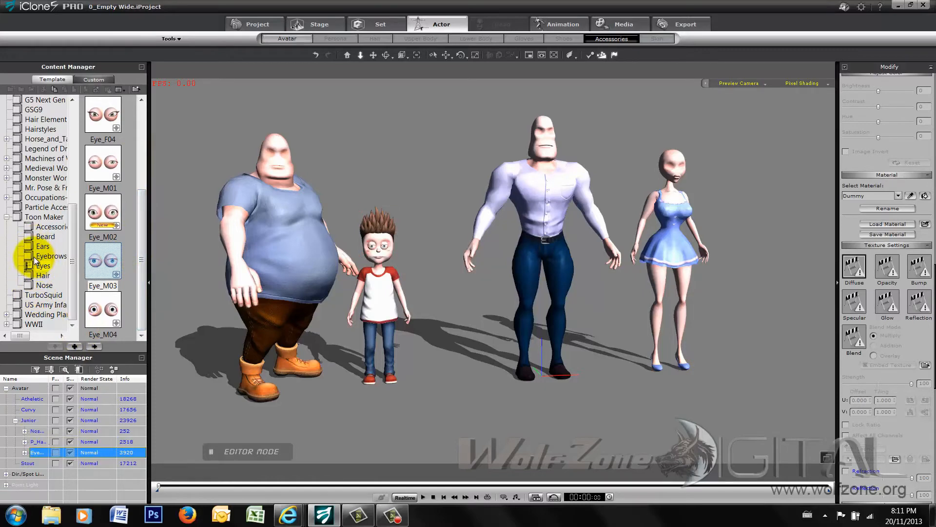
{"action": "left_click", "coordinate": [51, 255]}
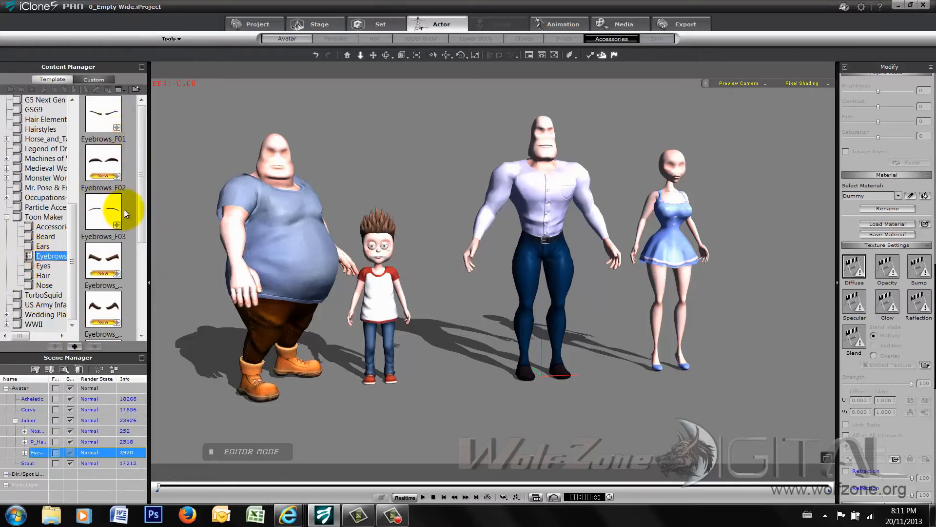
{"action": "scroll", "scroll_direction": "down", "scroll_amount": 3}
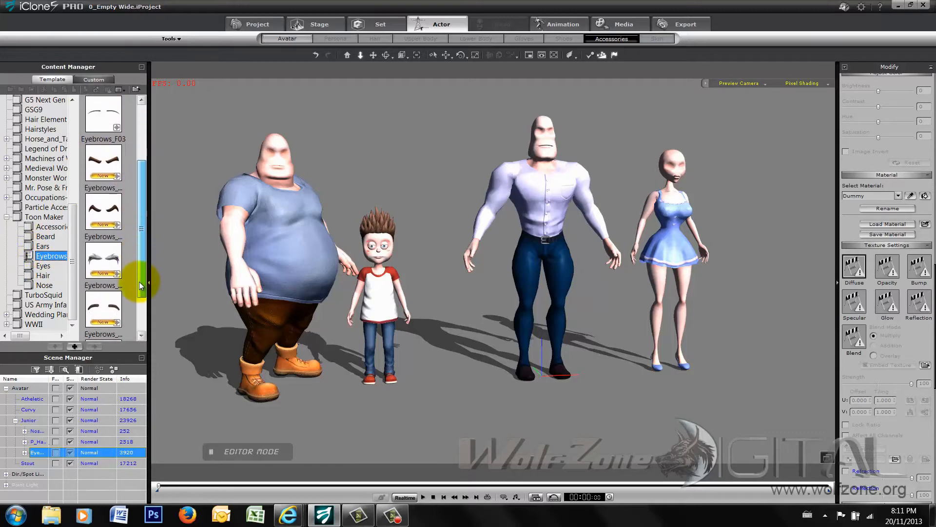
{"action": "double_click", "coordinate": [103, 301]}
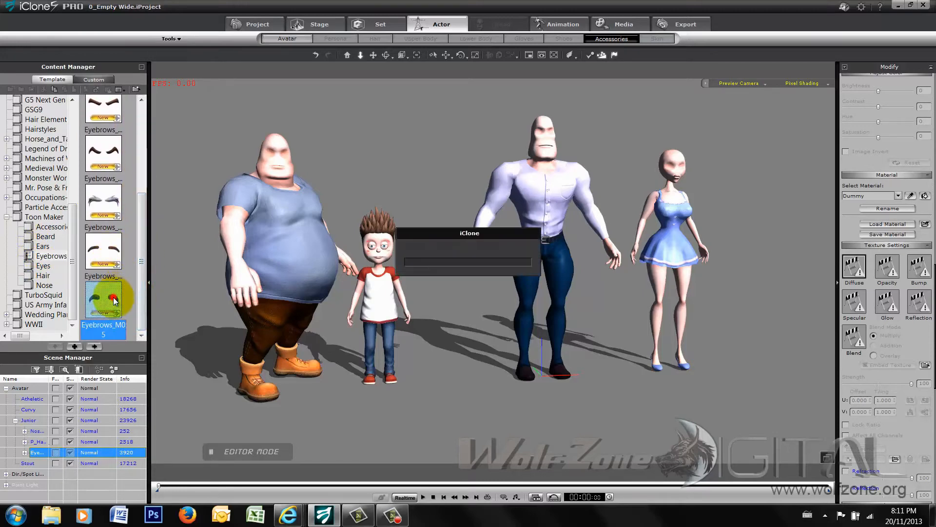
{"action": "double_click", "coordinate": [113, 299]}
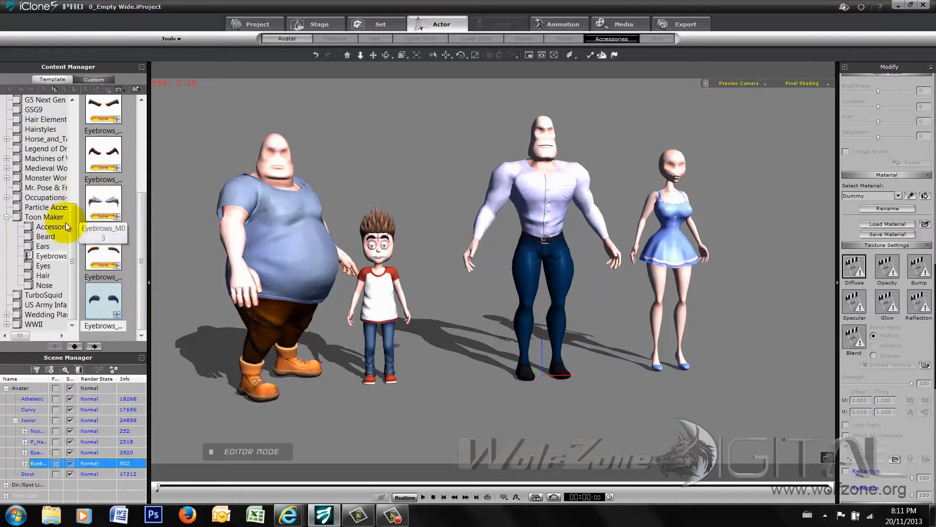
{"action": "left_click", "coordinate": [43, 245]}
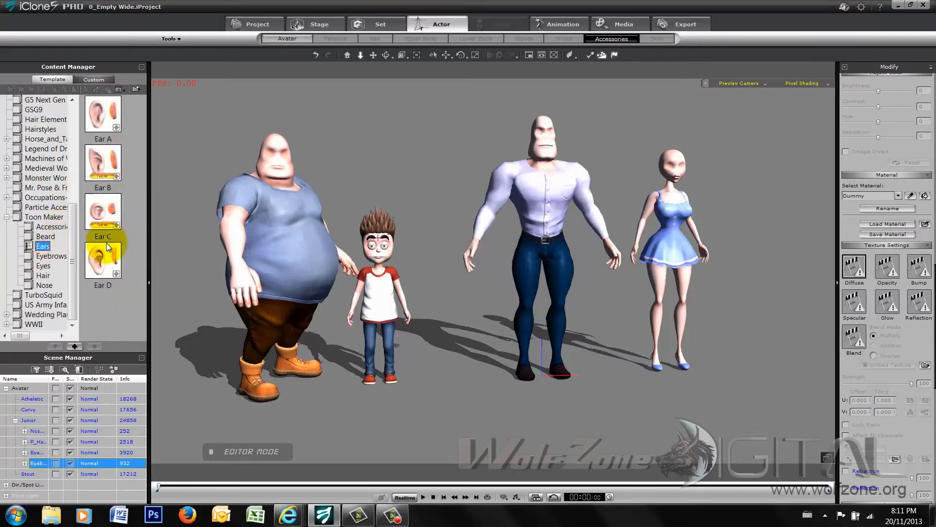
Step: Apply the Toon Maker Ear C cartoon ears to Junior
{"action": "double_click", "coordinate": [103, 212]}
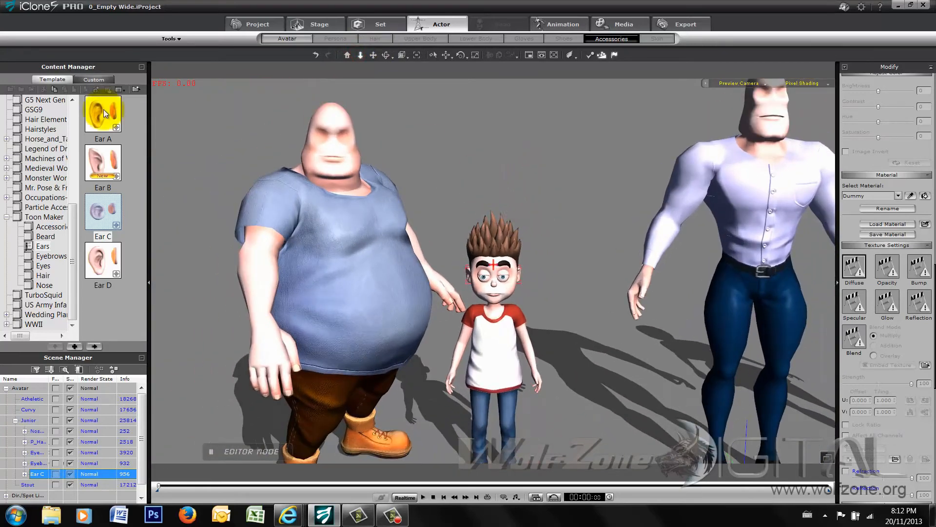
{"action": "left_click", "coordinate": [377, 24]}
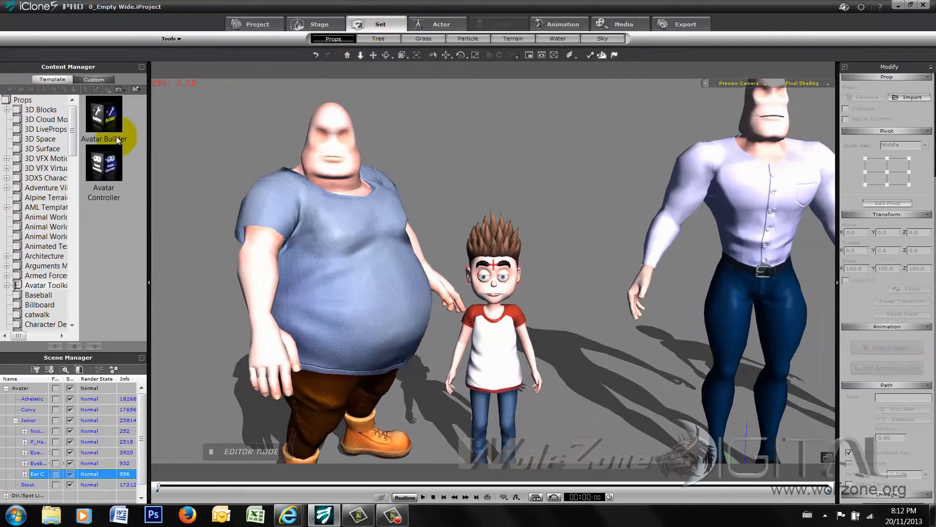
Step: Add the Avatar Controller prop from the Avatar Toolkit props to the scene
{"action": "left_click", "coordinate": [103, 162]}
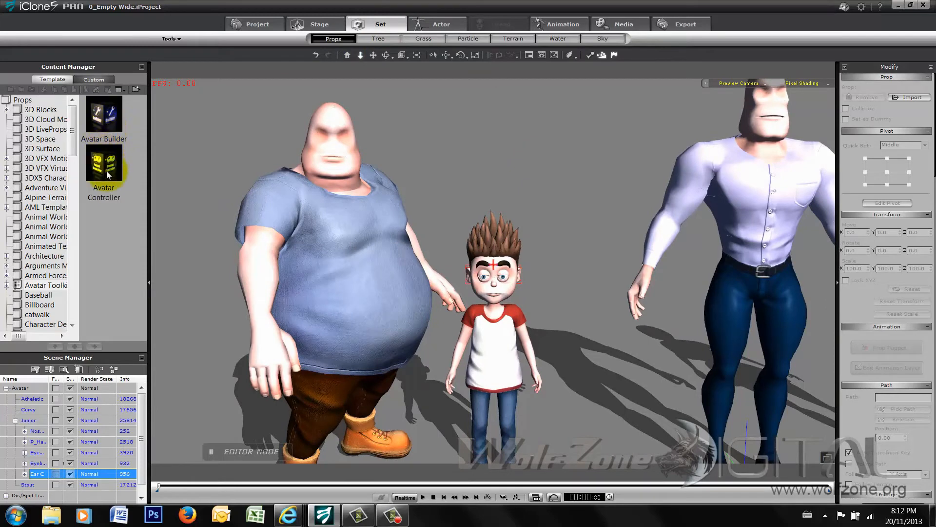
{"action": "left_click", "coordinate": [103, 163]}
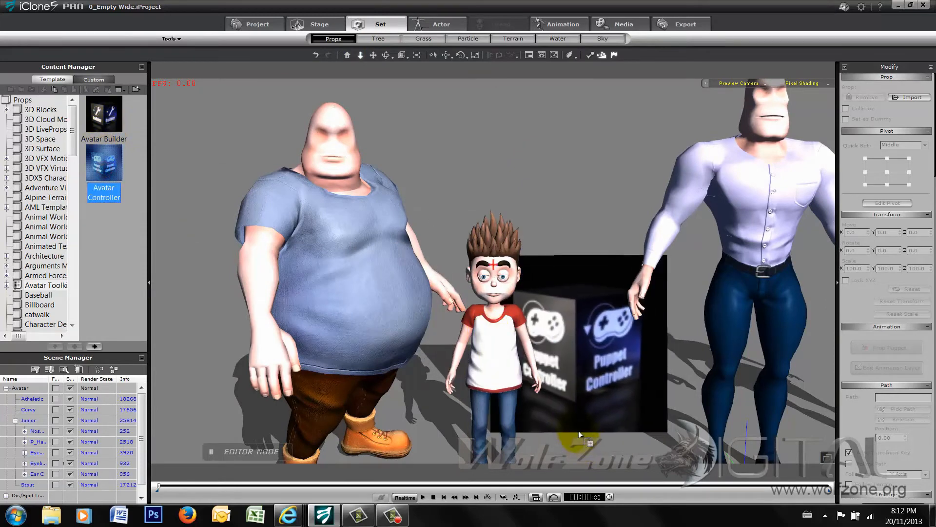
{"action": "double_click", "coordinate": [104, 163]}
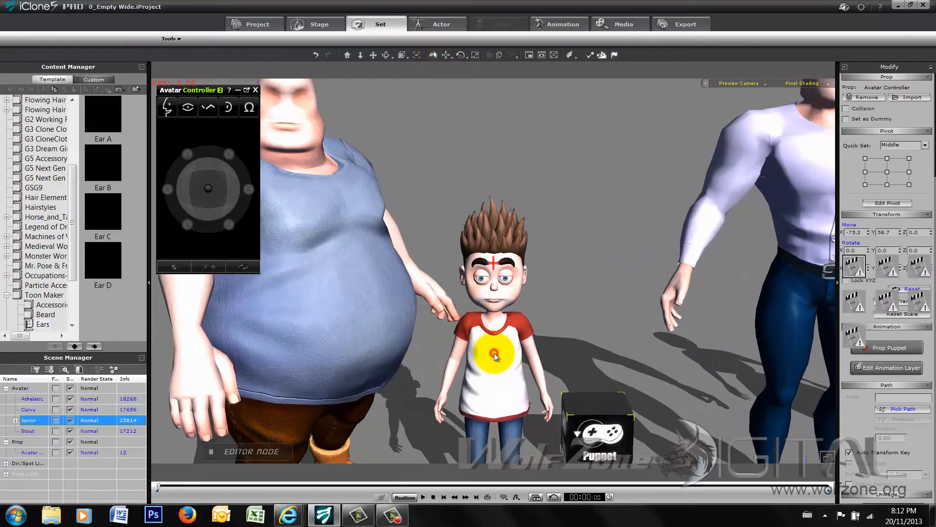
{"action": "left_click", "coordinate": [441, 24]}
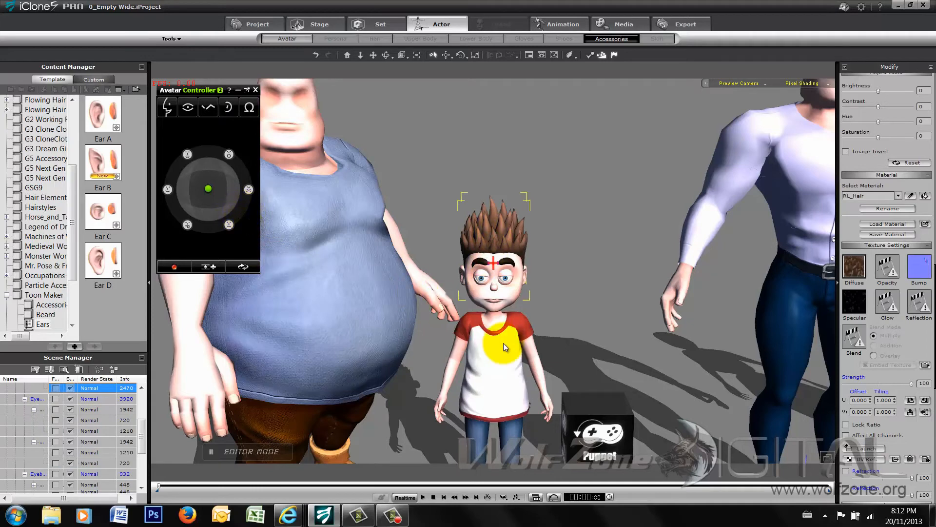
Step: Puppeteer Junior's face through surprised and smiling expressions with the Avatar Controller
{"action": "left_click", "coordinate": [505, 346]}
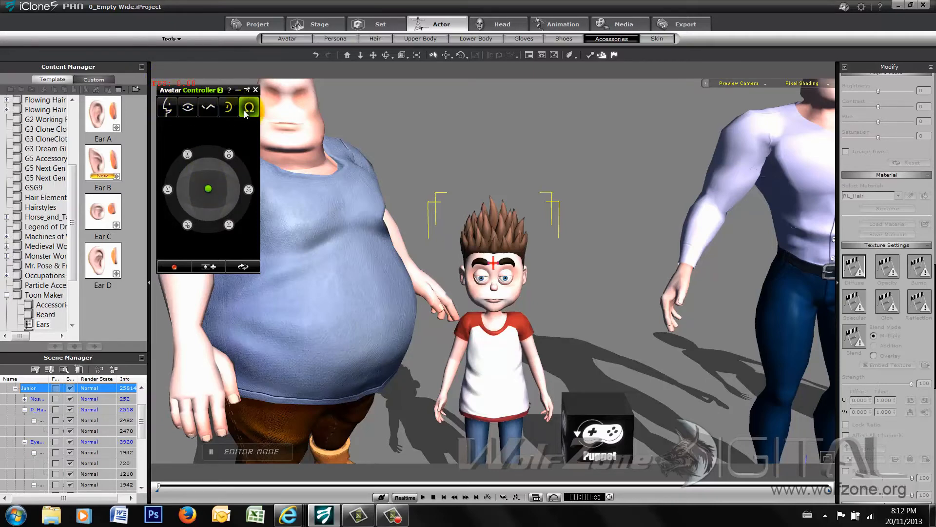
{"action": "left_click", "coordinate": [249, 107]}
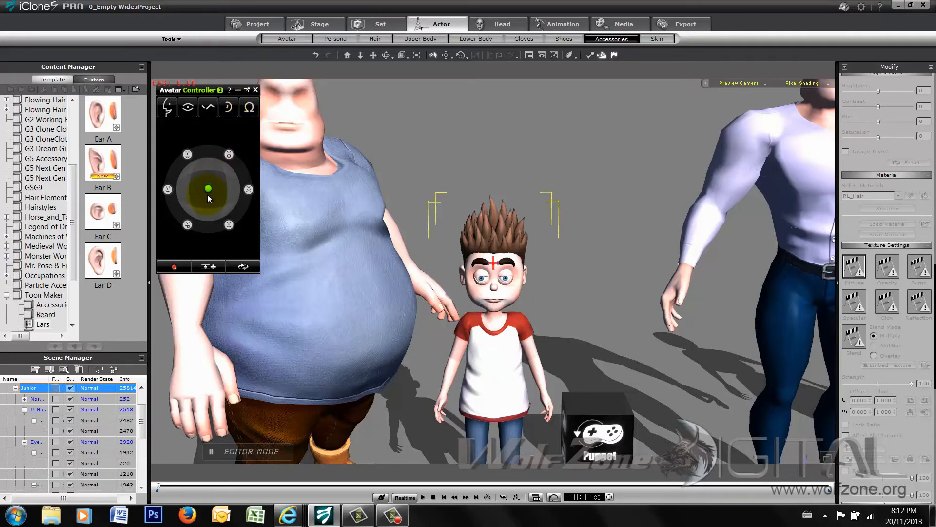
{"action": "left_click_drag", "start_coordinate": [207, 189], "coordinate": [233, 160]}
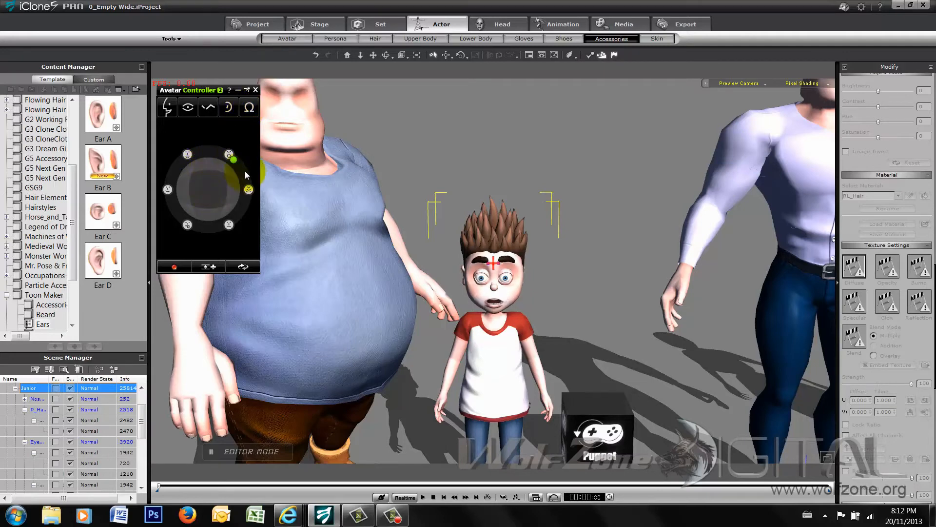
{"action": "left_click_drag", "start_coordinate": [233, 159], "coordinate": [193, 168]}
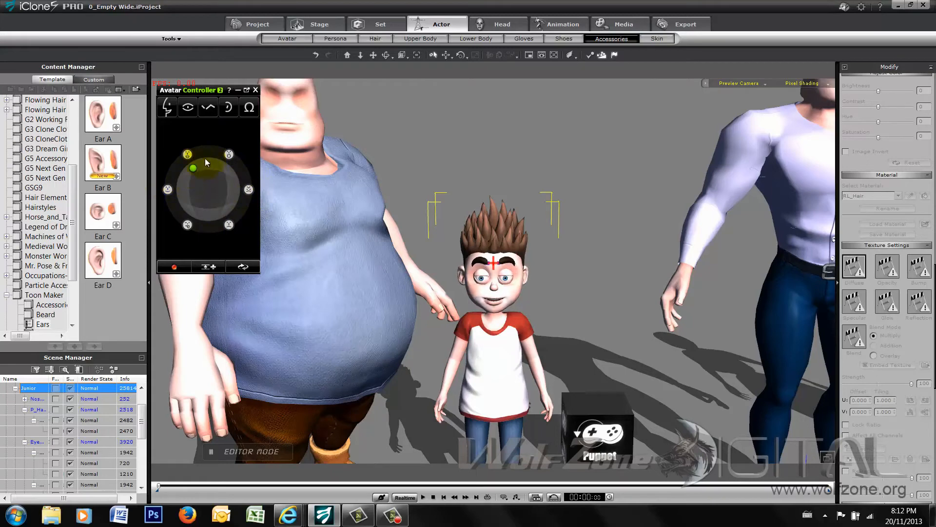
{"action": "left_click_drag", "start_coordinate": [192, 168], "coordinate": [233, 173]}
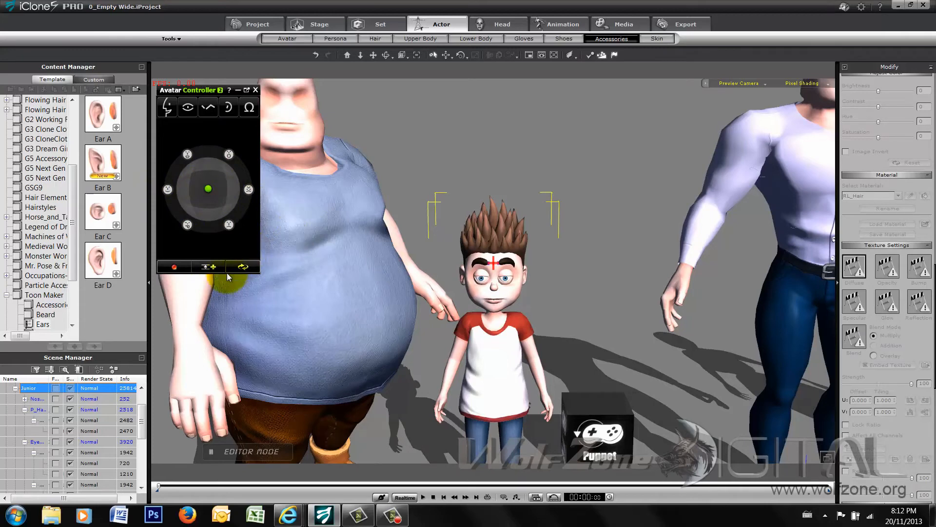
{"action": "mouse_move", "coordinate": [174, 267]}
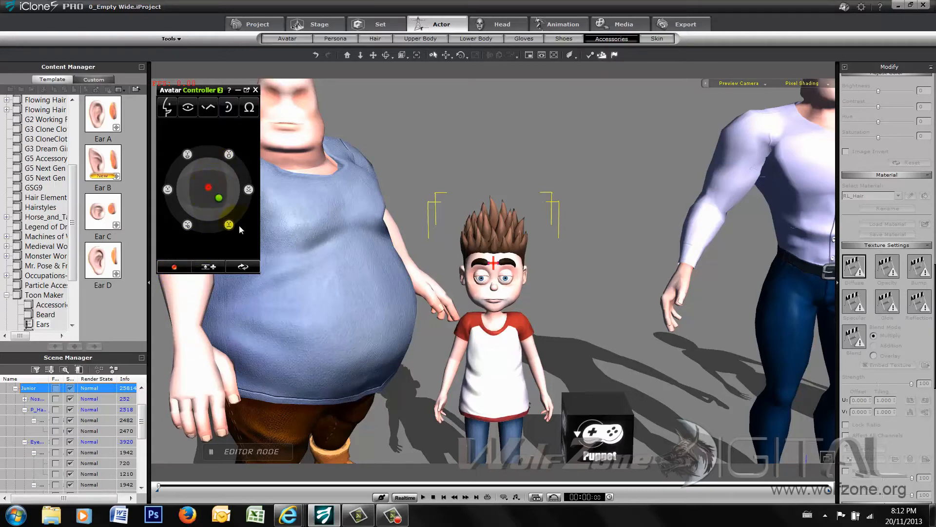
Step: Reset Junior's face to neutral and steer the cartoon eyes' gaze
{"action": "left_click", "coordinate": [187, 107]}
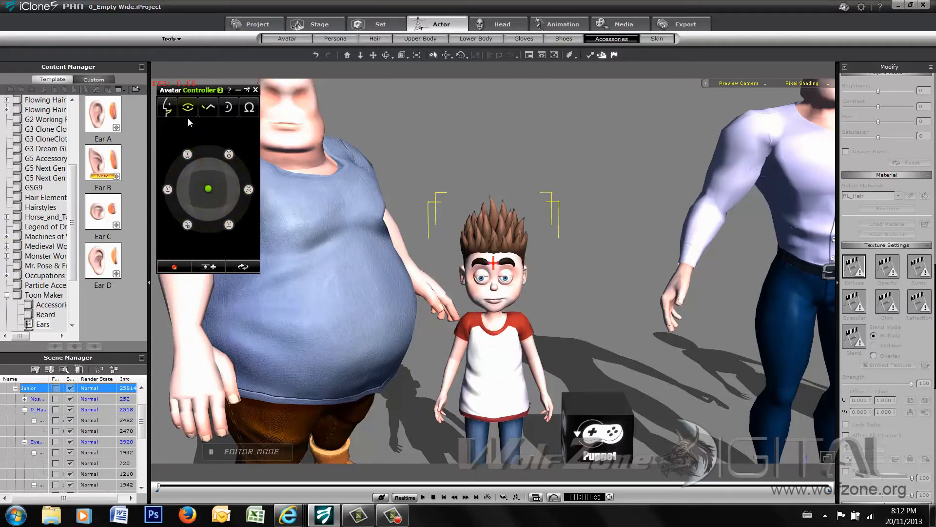
{"action": "left_click", "coordinate": [187, 107]}
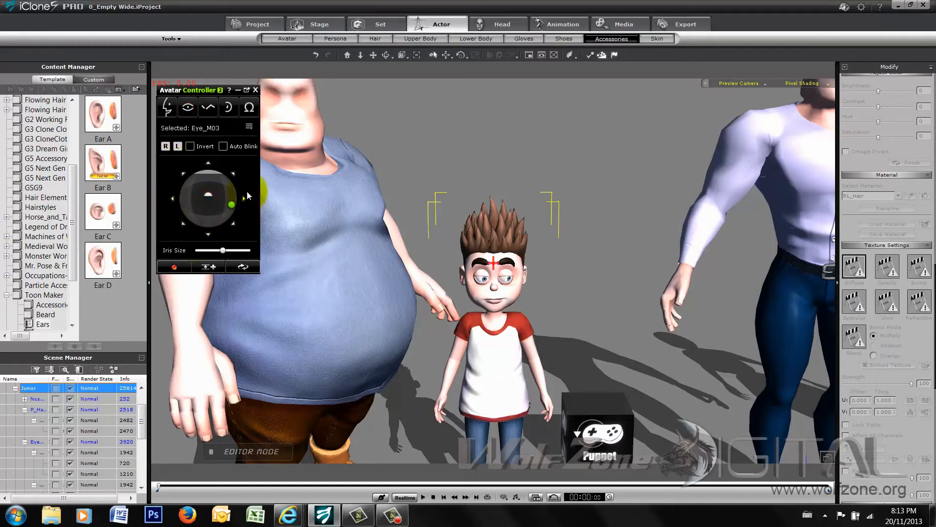
{"action": "left_click_drag", "start_coordinate": [231, 204], "coordinate": [207, 197]}
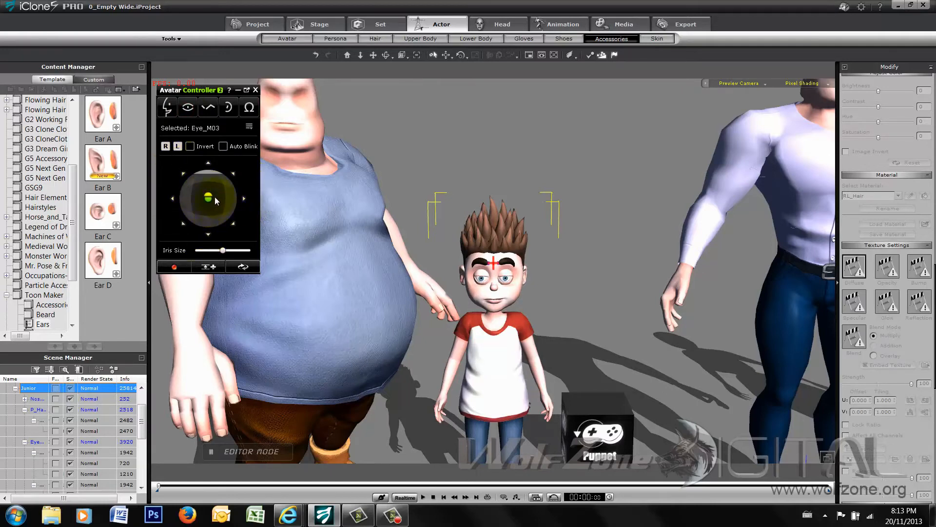
{"action": "left_click_drag", "start_coordinate": [211, 199], "coordinate": [211, 189]}
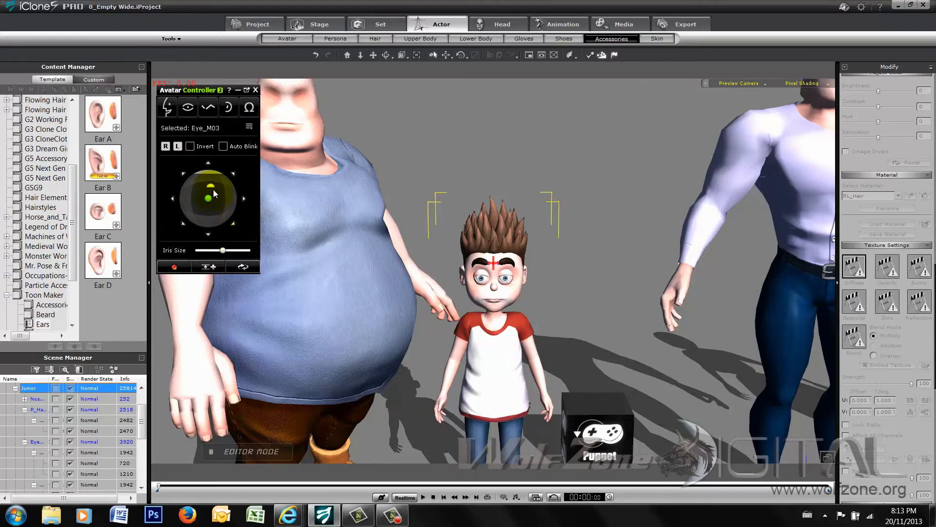
Step: Vary the shape of Junior's eyebrows, then the Ear C ears
{"action": "left_click", "coordinate": [208, 107]}
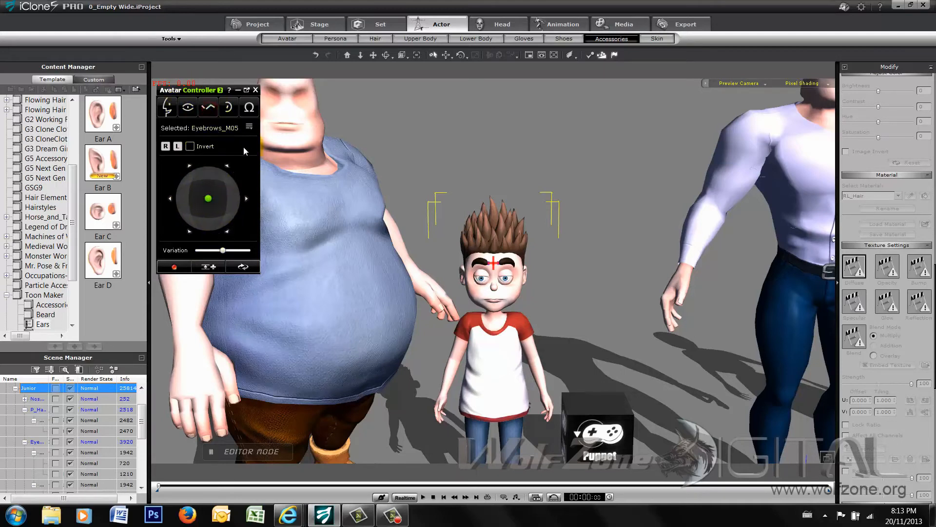
{"action": "left_click_drag", "start_coordinate": [207, 198], "coordinate": [218, 172]}
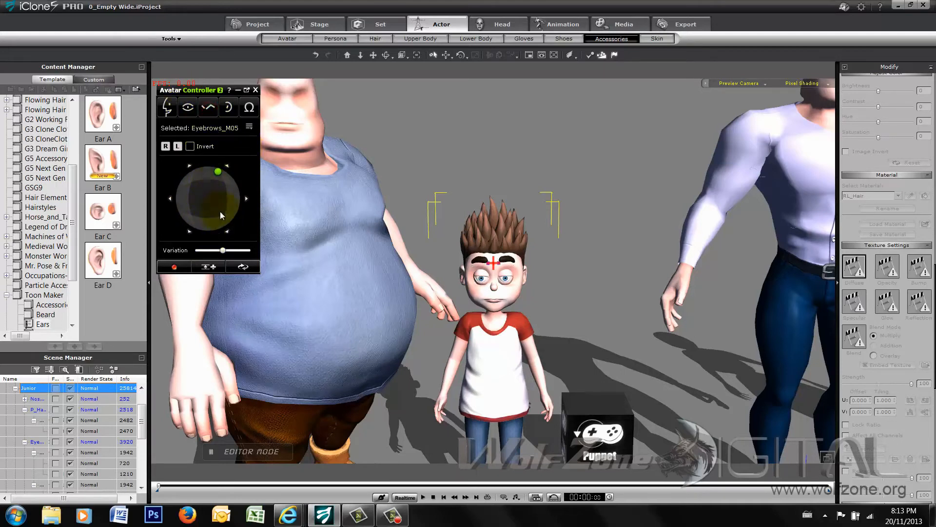
{"action": "left_click_drag", "start_coordinate": [217, 172], "coordinate": [202, 178]}
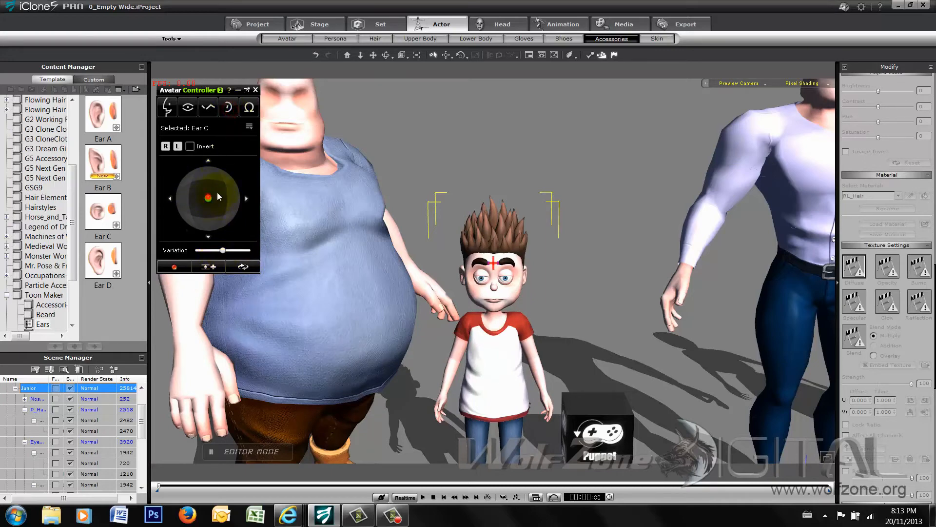
{"action": "left_click_drag", "start_coordinate": [207, 197], "coordinate": [230, 181]}
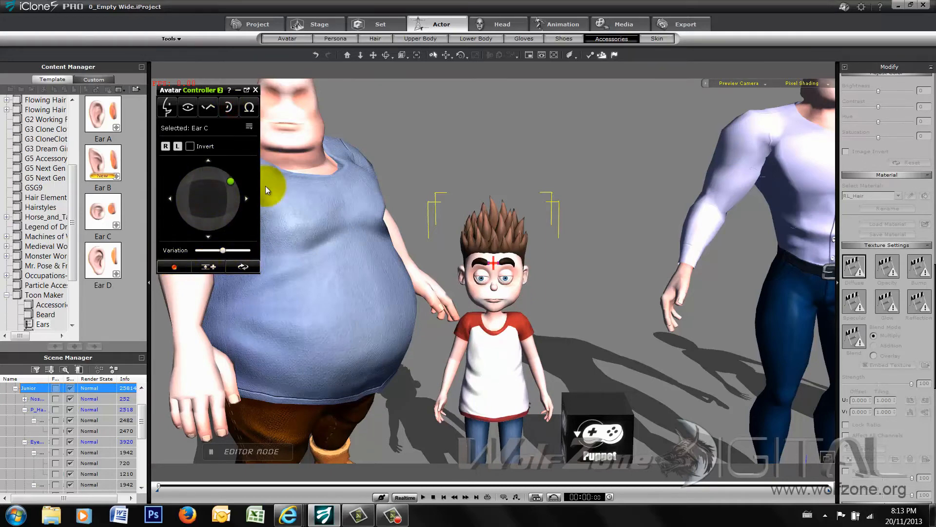
Step: Drag the Avatar Controller's accessories pad to vary Junior's spiky hair style
{"action": "left_click", "coordinate": [249, 107]}
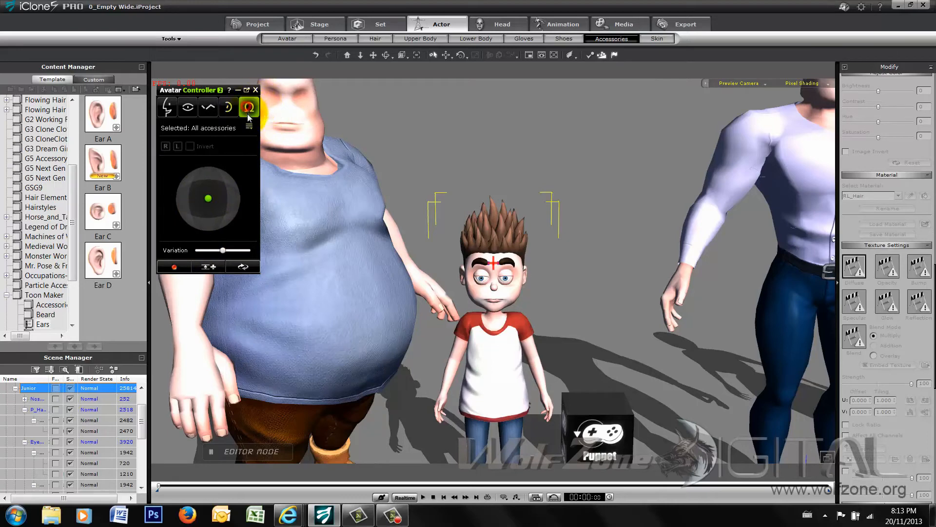
{"action": "left_click", "coordinate": [248, 107]}
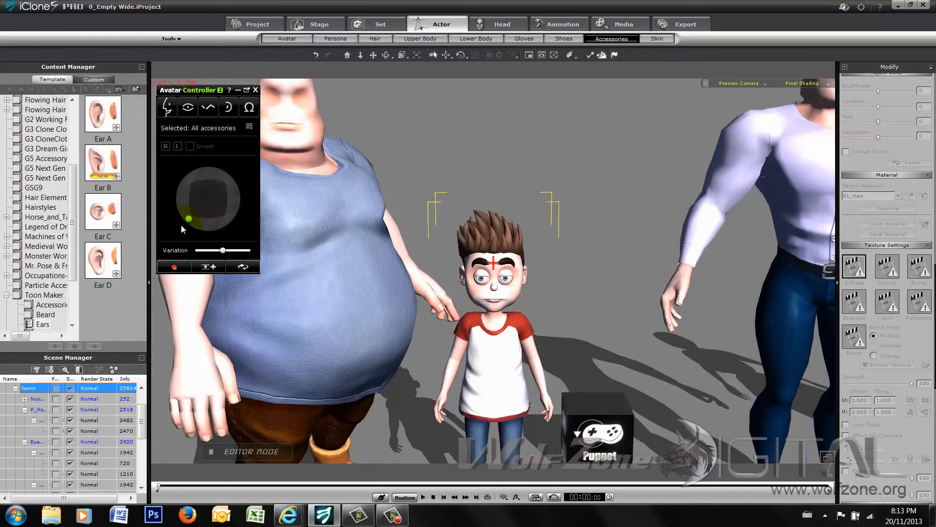
{"action": "left_click_drag", "start_coordinate": [188, 218], "coordinate": [204, 217]}
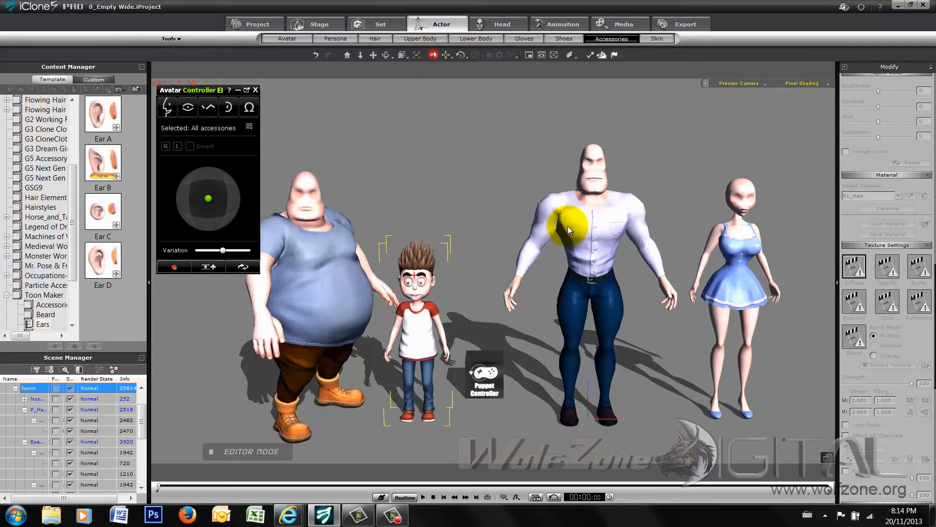
Step: Select the Athletic avatar and browse the Toon Maker Shoes, Upper and Lower material folders
{"action": "left_click", "coordinate": [588, 231]}
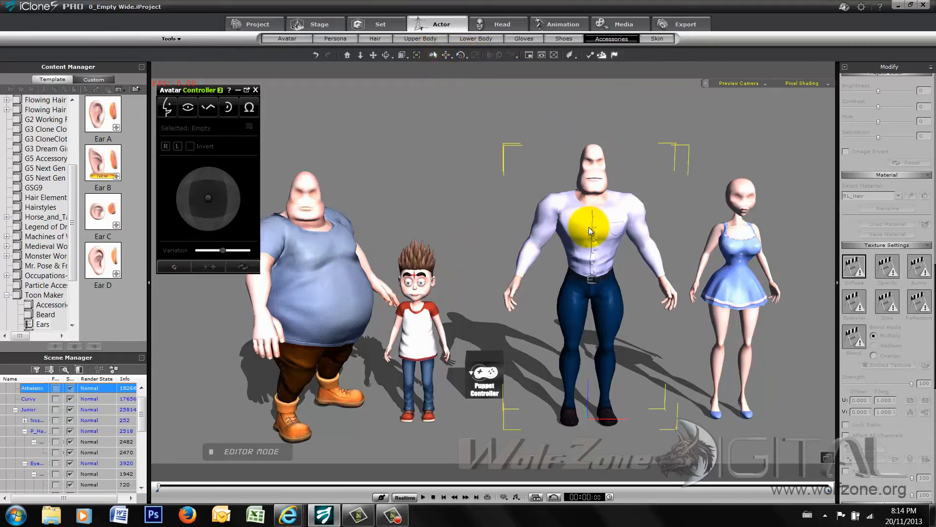
{"action": "left_click", "coordinate": [622, 24]}
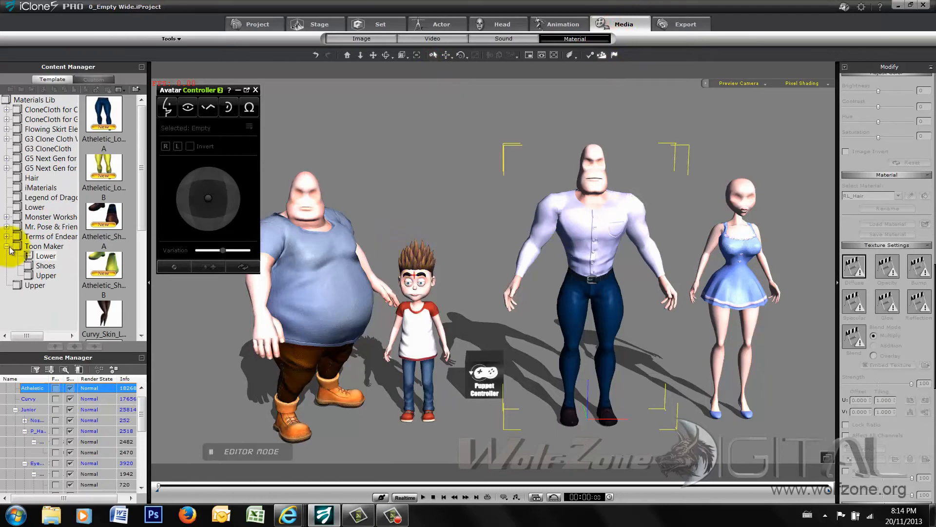
{"action": "mouse_move", "coordinate": [51, 236]}
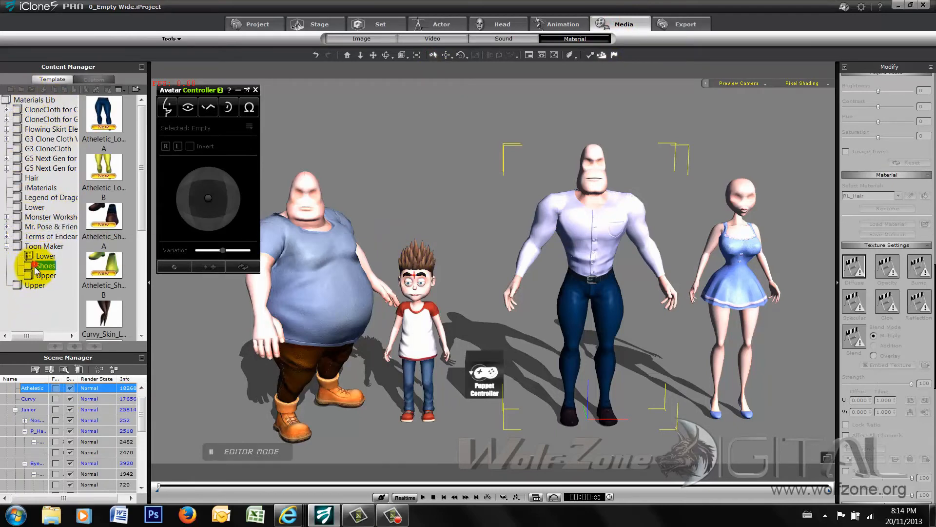
{"action": "left_click", "coordinate": [46, 275]}
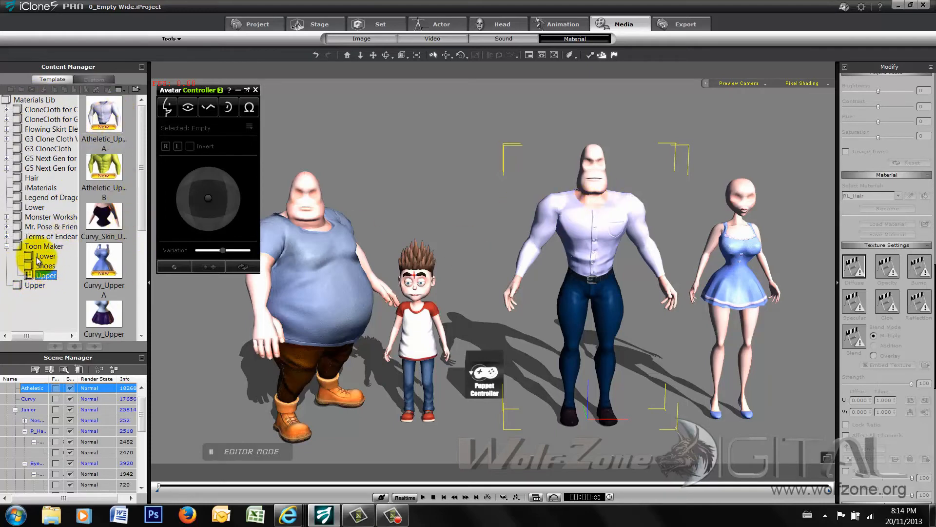
{"action": "left_click", "coordinate": [45, 255]}
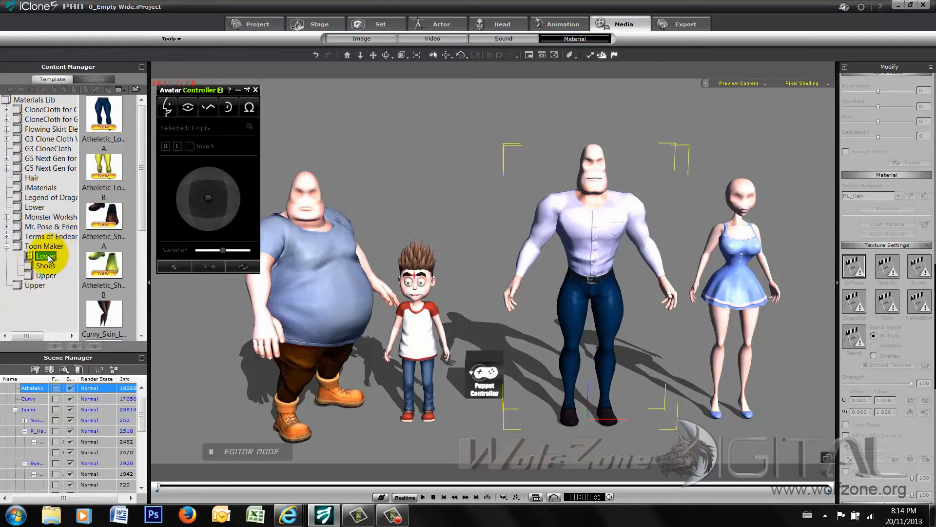
{"action": "left_click", "coordinate": [103, 163]}
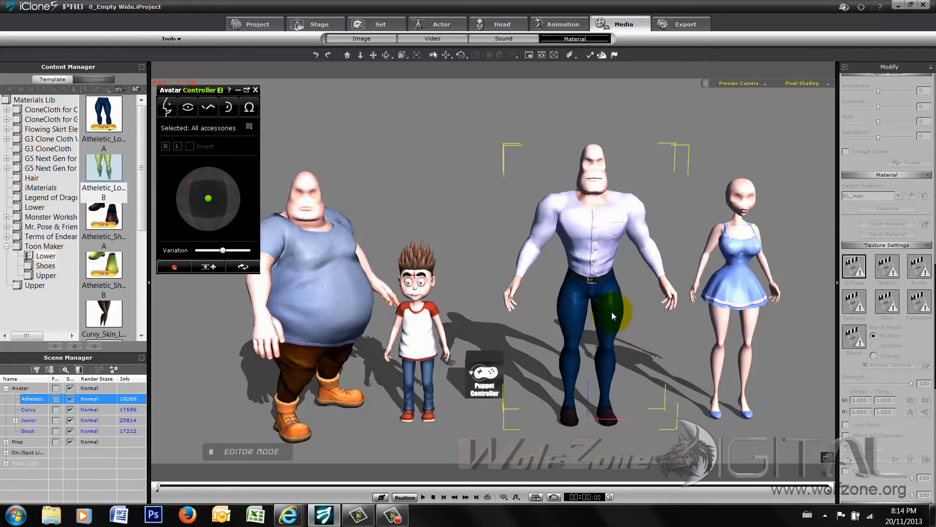
Step: Select the Athletic avatar's trousers under Actor > Lower Body, then return to the Media library
{"action": "left_click", "coordinate": [441, 24]}
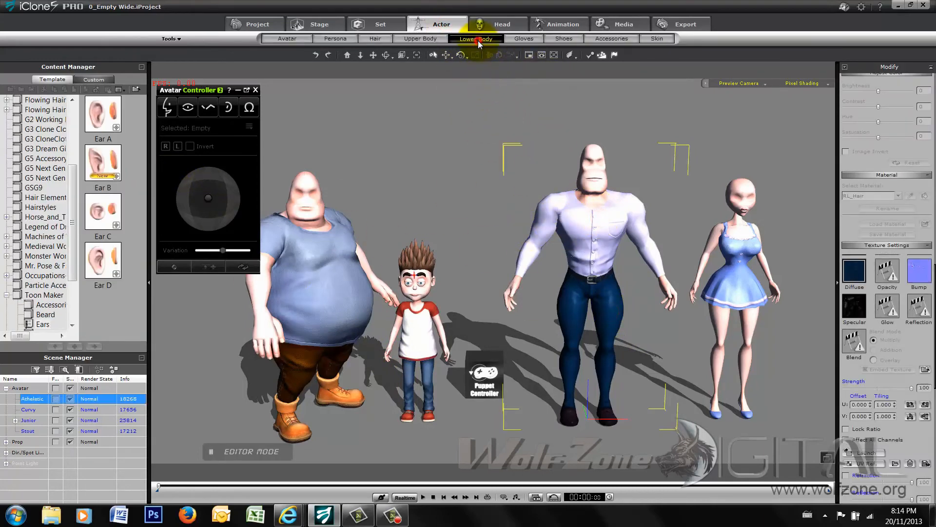
{"action": "left_click", "coordinate": [476, 39]}
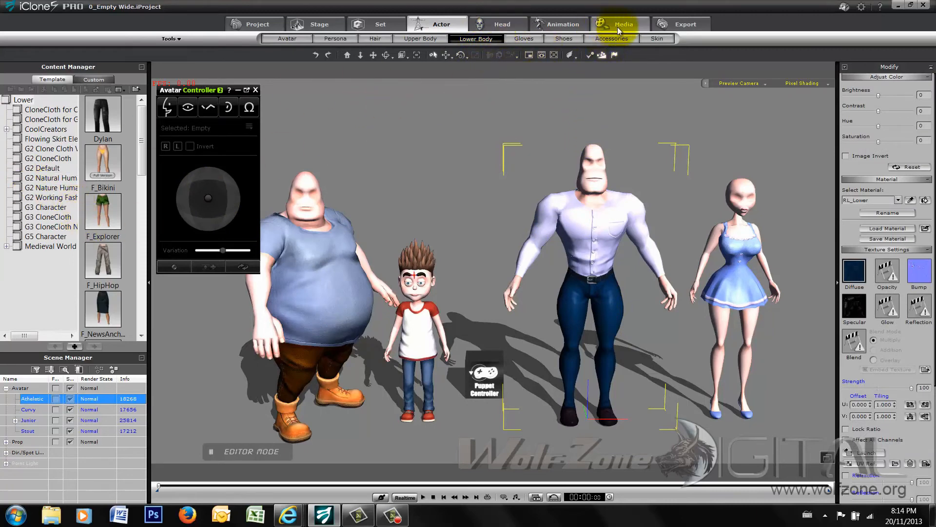
{"action": "left_click", "coordinate": [621, 24]}
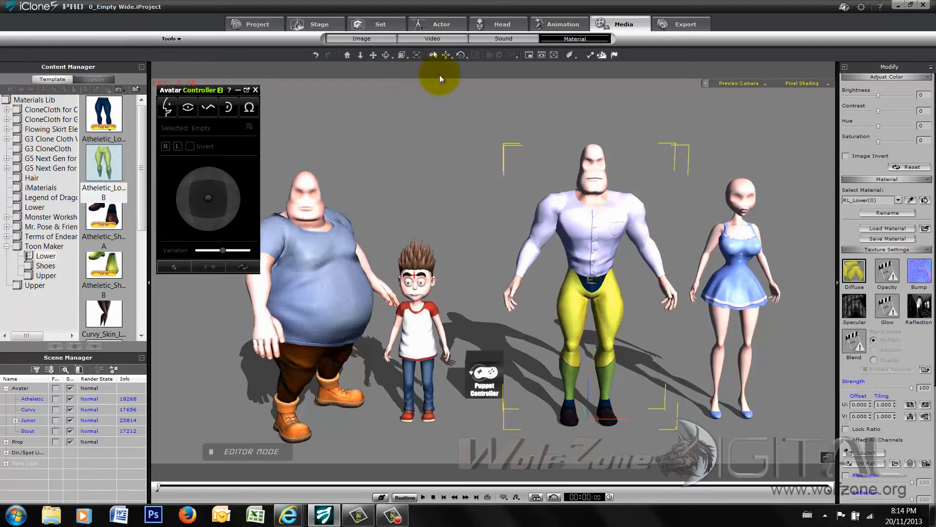
Step: Apply the yellow-and-green Toon Maker Lower B and Upper materials, then browse shoe thumbnails
{"action": "left_click", "coordinate": [7, 246]}
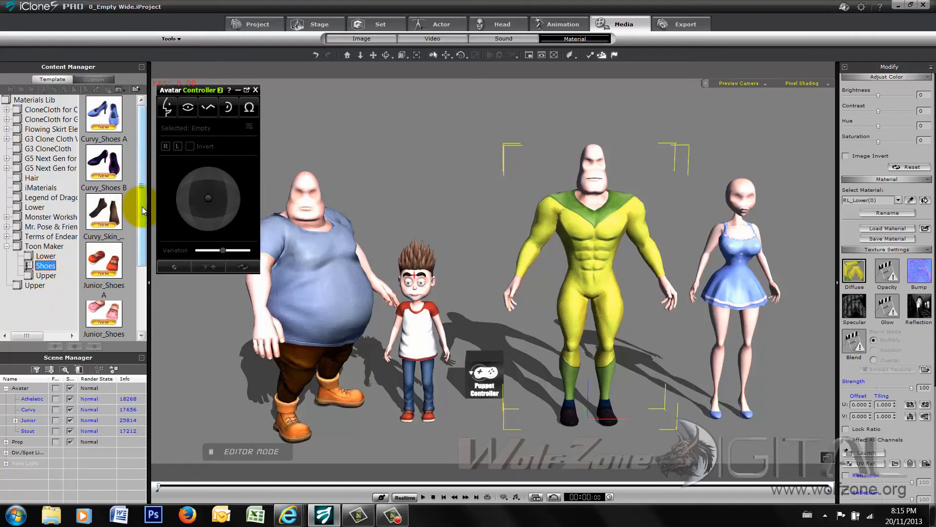
{"action": "scroll", "scroll_direction": "down", "scroll_amount": 3}
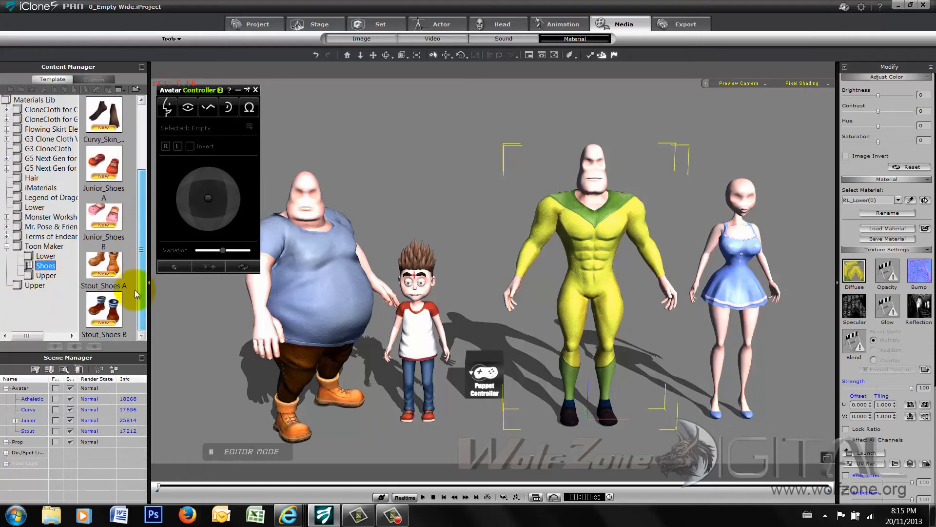
{"action": "scroll", "scroll_direction": "up", "scroll_amount": 3}
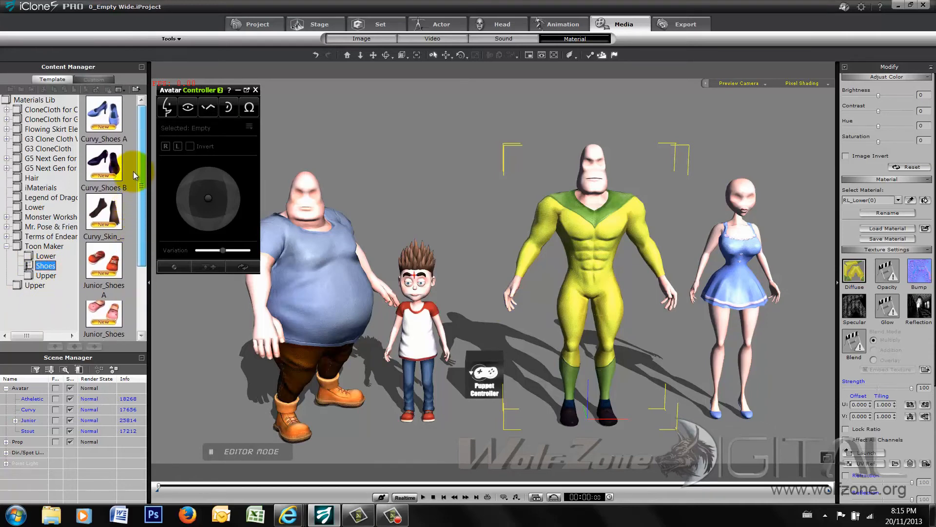
{"action": "scroll", "scroll_direction": "down", "scroll_amount": 3}
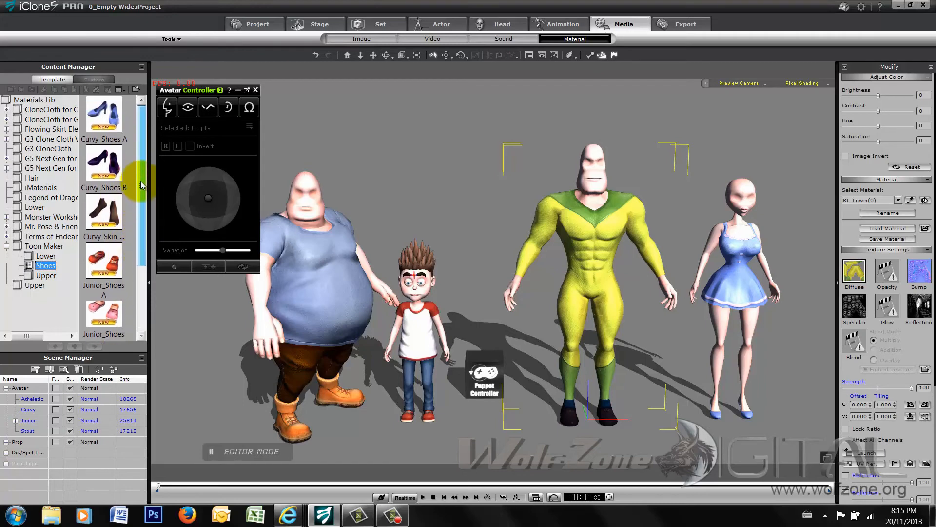
{"action": "scroll", "scroll_direction": "down", "scroll_amount": 3}
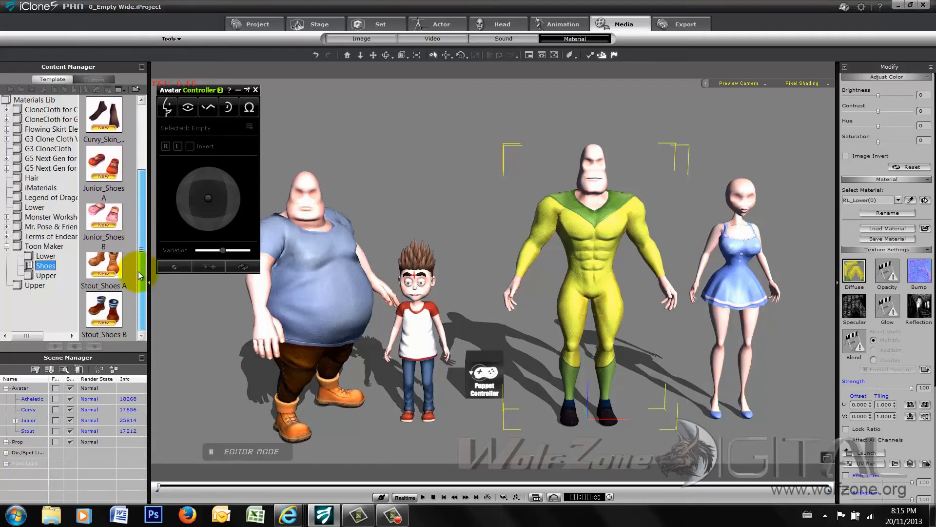
{"action": "scroll", "scroll_direction": "up", "scroll_amount": 3}
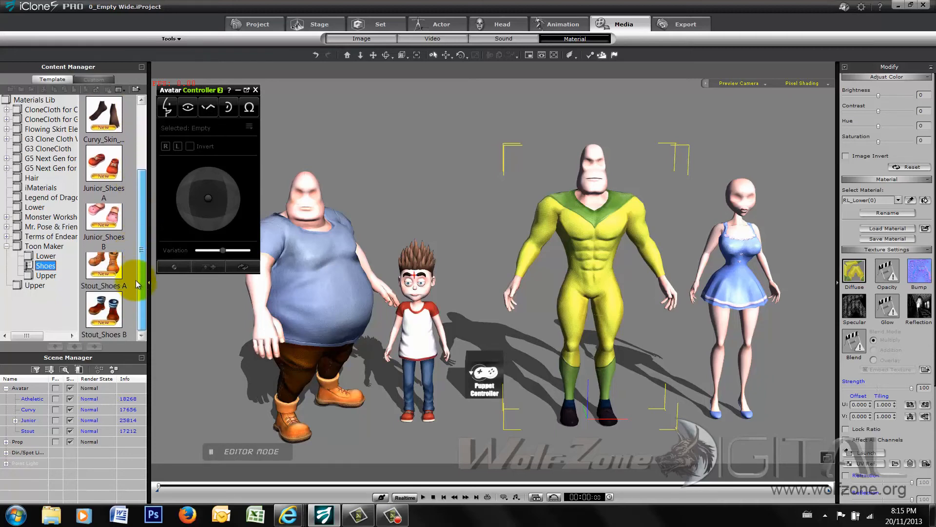
{"action": "scroll", "scroll_direction": "up", "scroll_amount": 3}
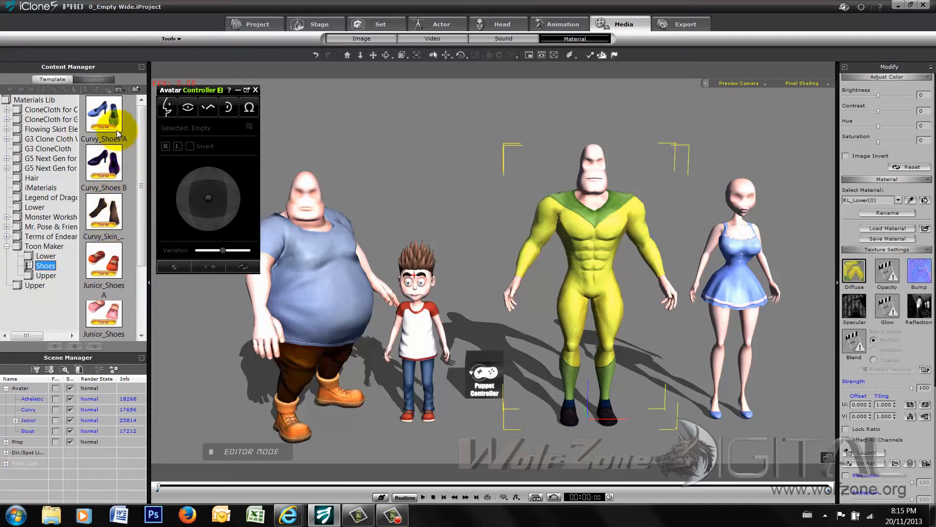
{"action": "mouse_move", "coordinate": [352, 297]}
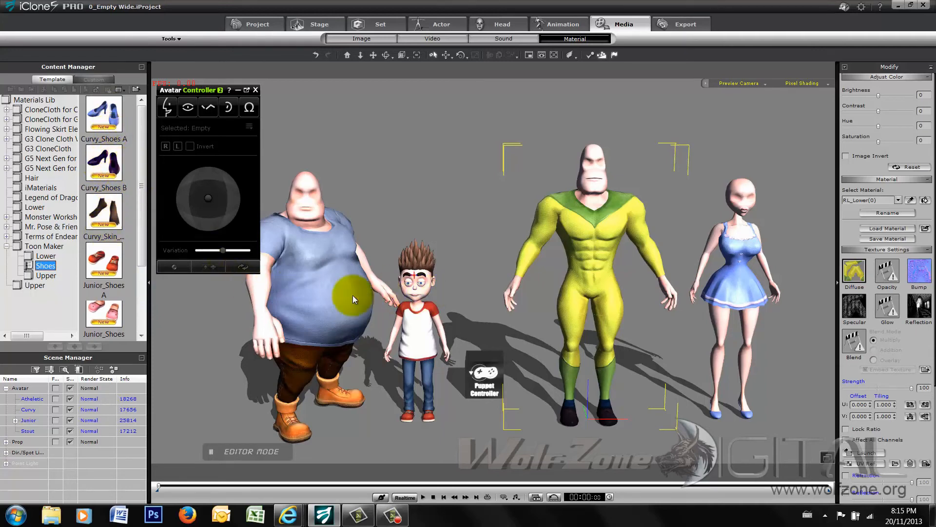
{"action": "left_click", "coordinate": [45, 256]}
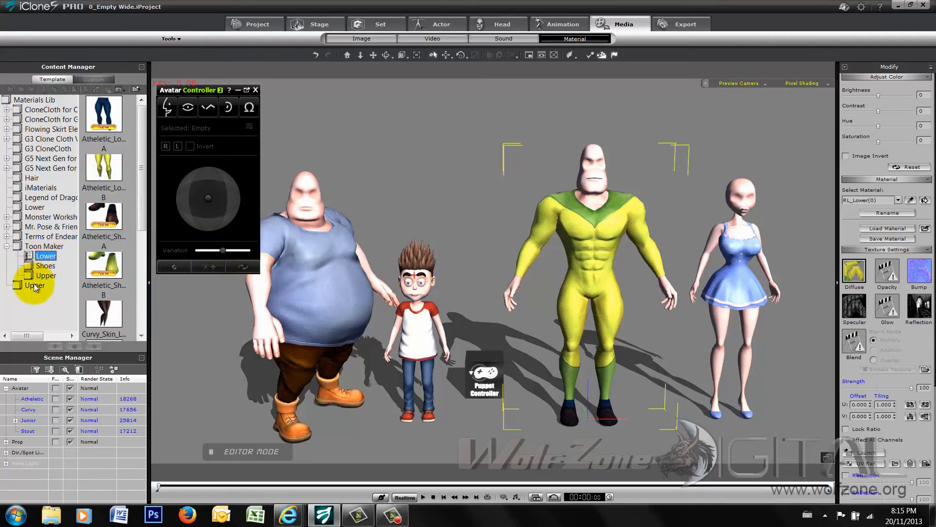
{"action": "mouse_move", "coordinate": [136, 271]}
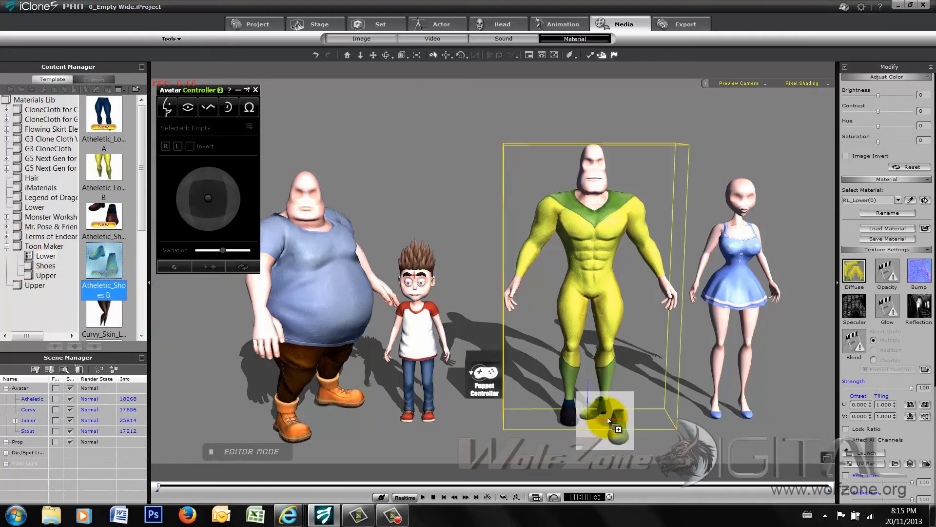
{"action": "left_click", "coordinate": [359, 428]}
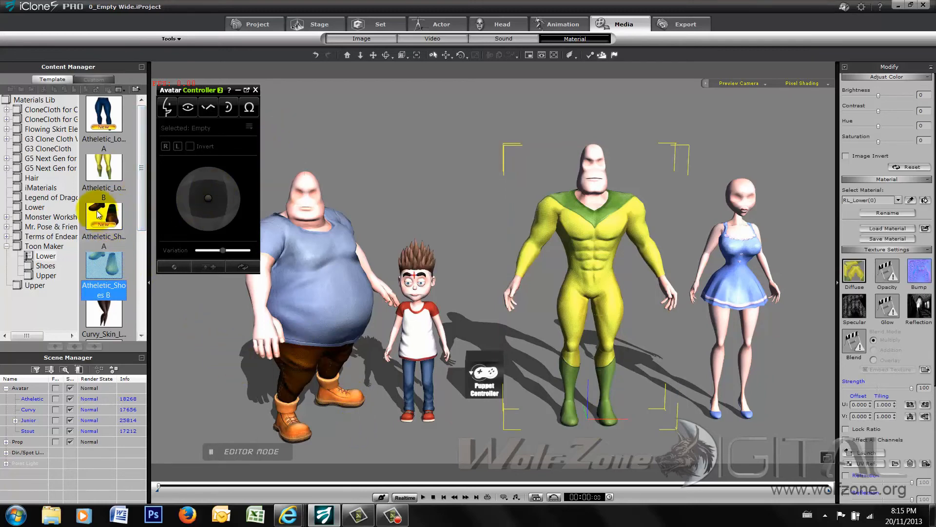
{"action": "mouse_move", "coordinate": [104, 215]}
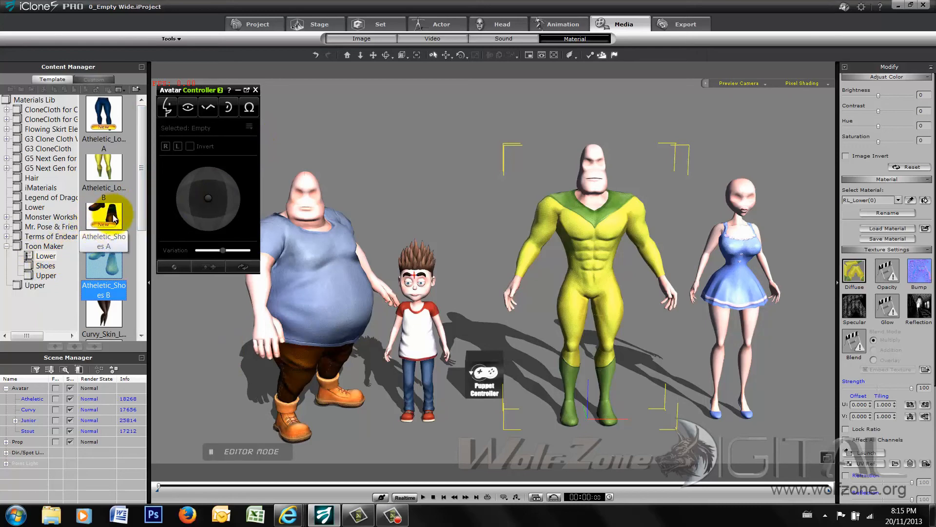
{"action": "scroll", "scroll_direction": "down", "scroll_amount": 3}
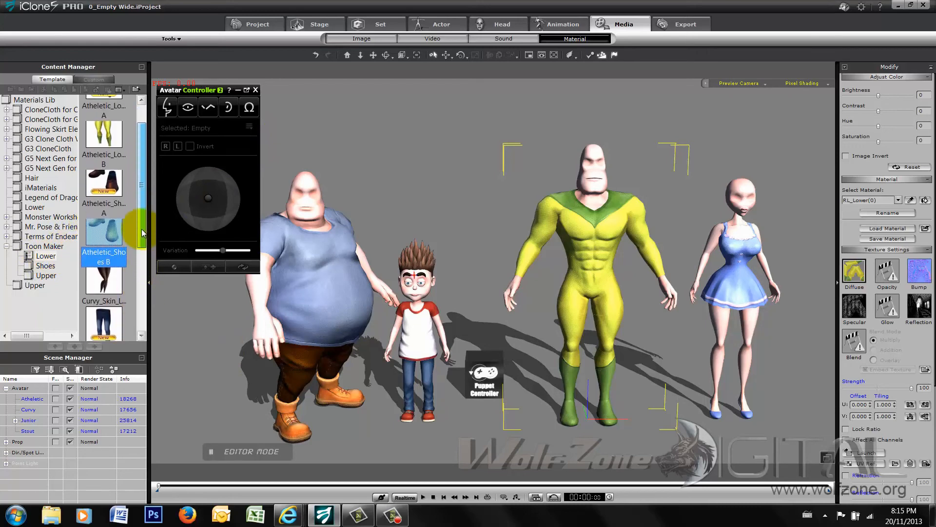
{"action": "scroll", "scroll_direction": "up", "scroll_amount": 3}
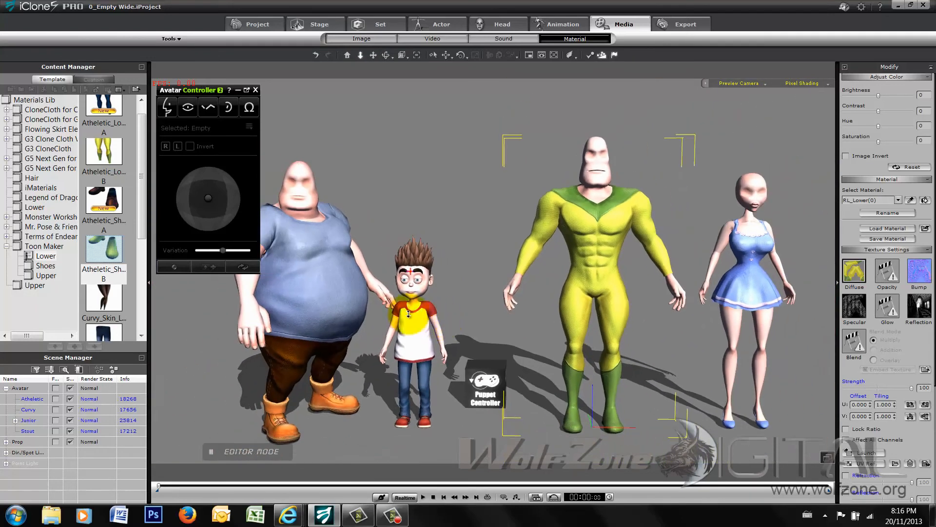
{"action": "scroll", "scroll_direction": "down", "scroll_amount": 3}
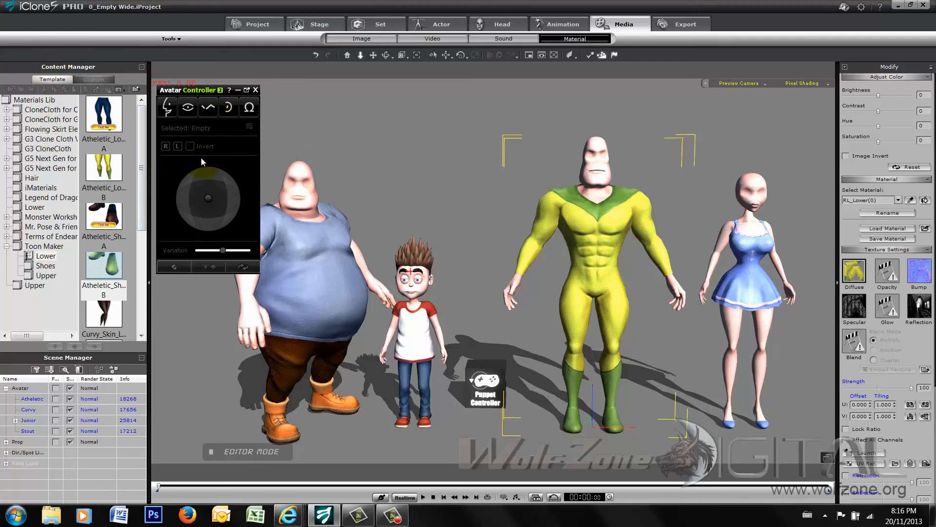
{"action": "mouse_move", "coordinate": [381, 24]}
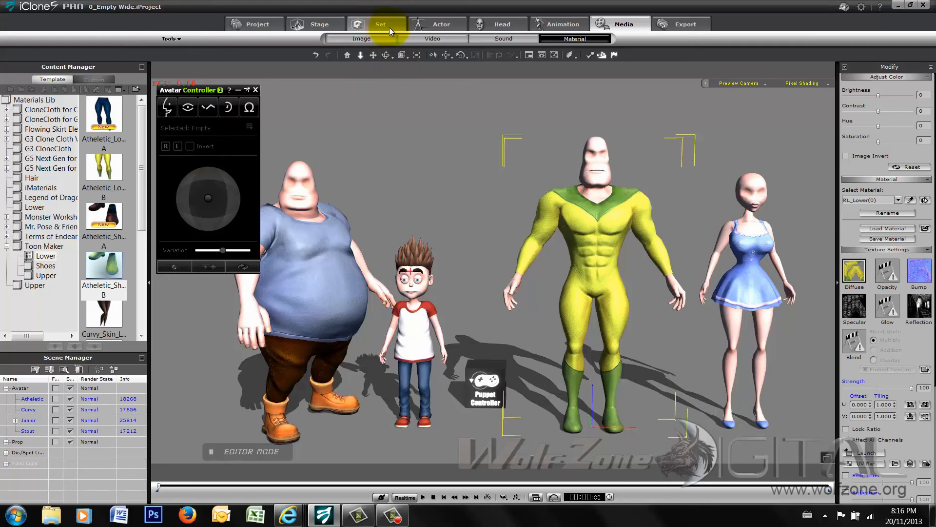
Step: Load the Avatar Builder prop from the Set props library and move its panel left
{"action": "left_click", "coordinate": [381, 23]}
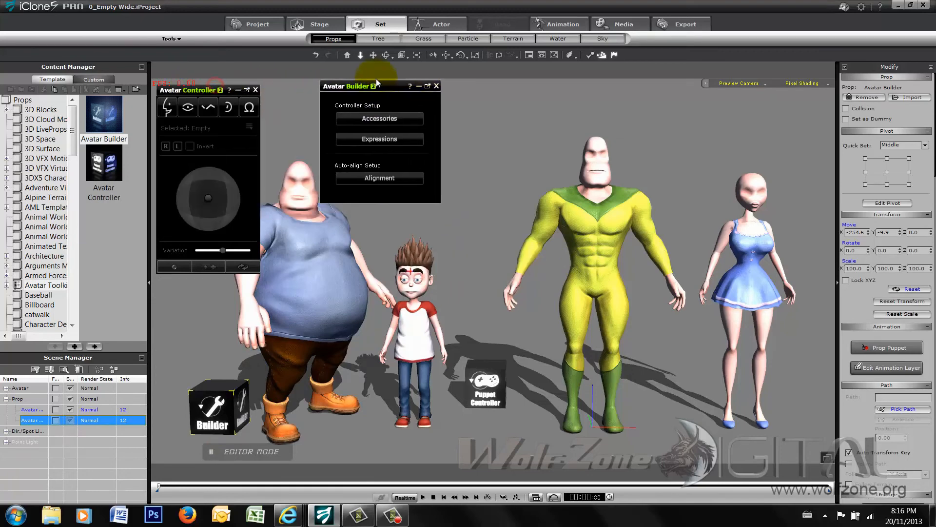
{"action": "left_click_drag", "start_coordinate": [376, 86], "coordinate": [317, 87]}
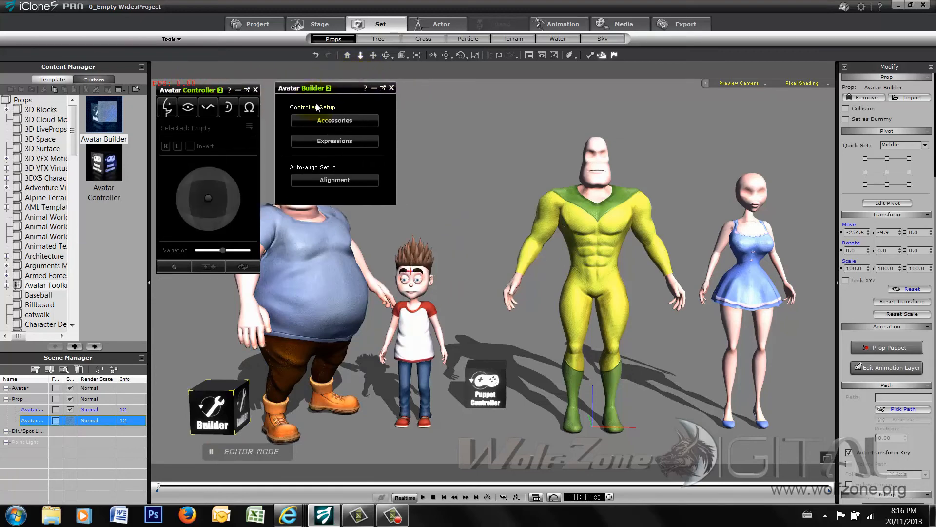
{"action": "mouse_move", "coordinate": [335, 120]}
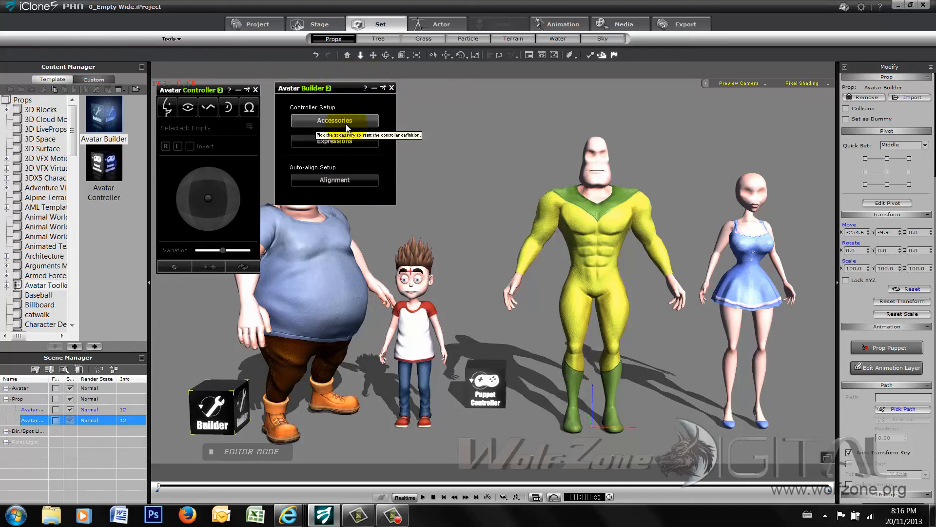
{"action": "mouse_move", "coordinate": [335, 108]}
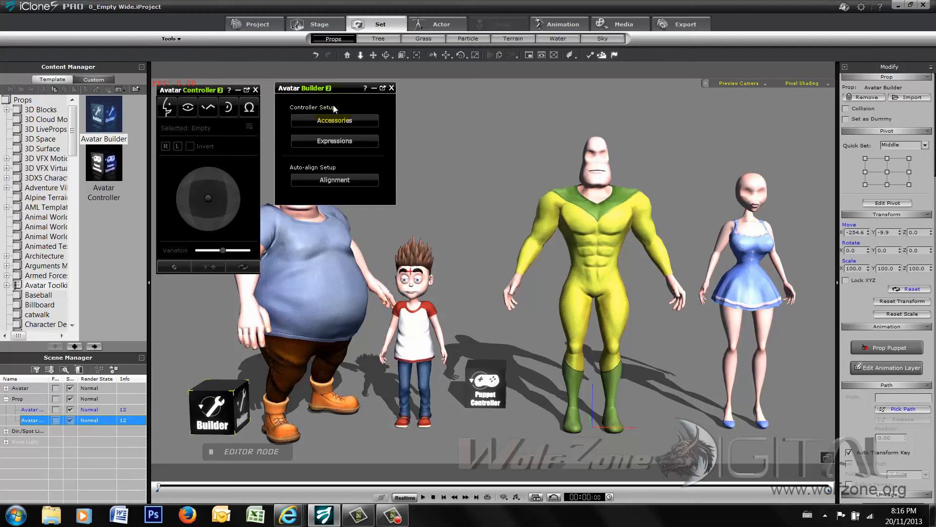
{"action": "mouse_move", "coordinate": [333, 141]}
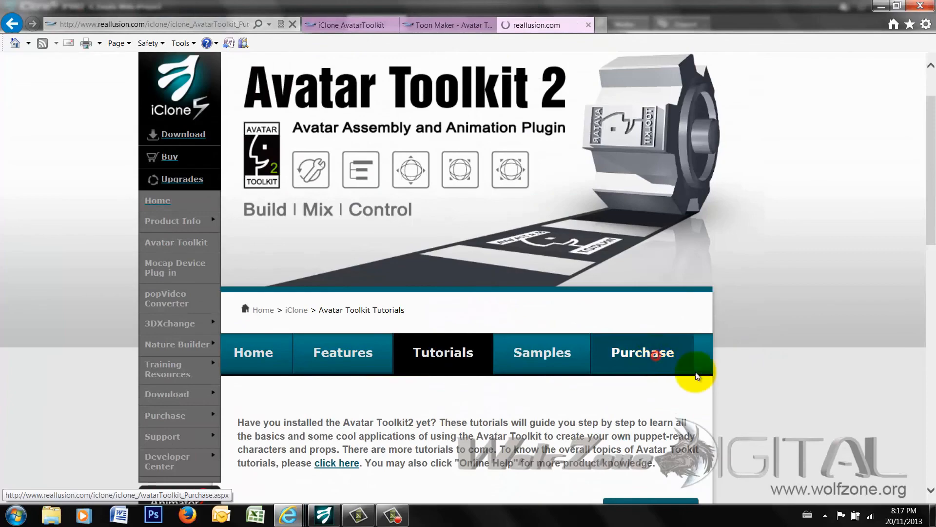
Step: Review Avatar Toolkit2 ($74.95) and Toon Maker bundle ($119.95) prices, then switch back to iClone
{"action": "left_click", "coordinate": [642, 352]}
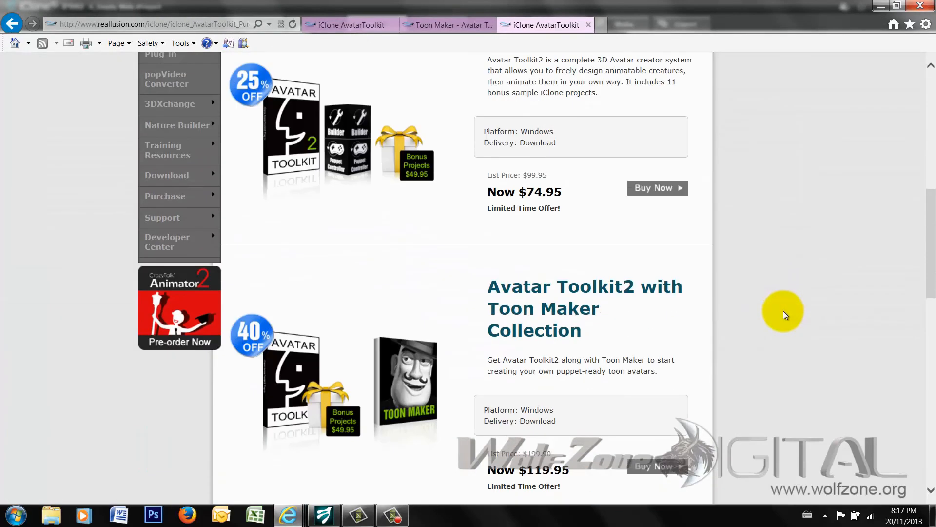
{"action": "mouse_move", "coordinate": [586, 186]}
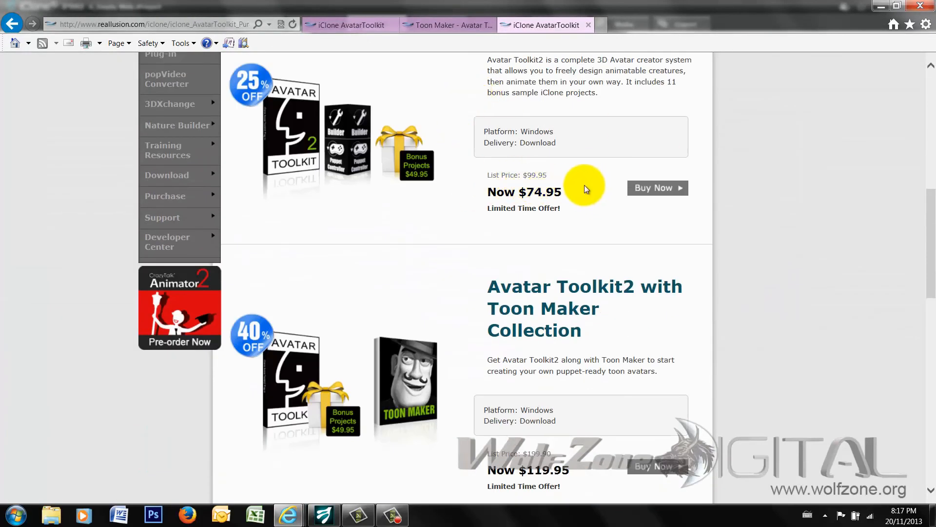
{"action": "scroll", "scroll_direction": "up", "scroll_amount": 3}
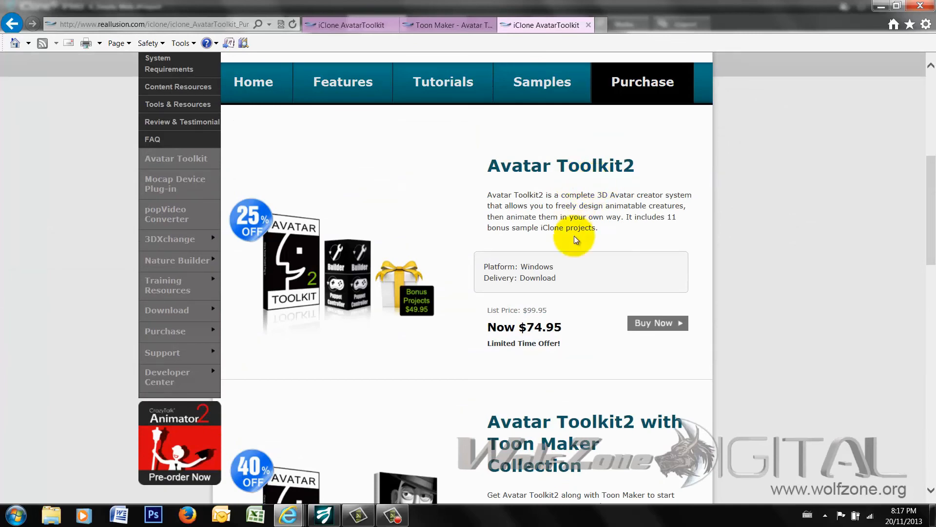
{"action": "scroll", "scroll_direction": "down", "scroll_amount": 3}
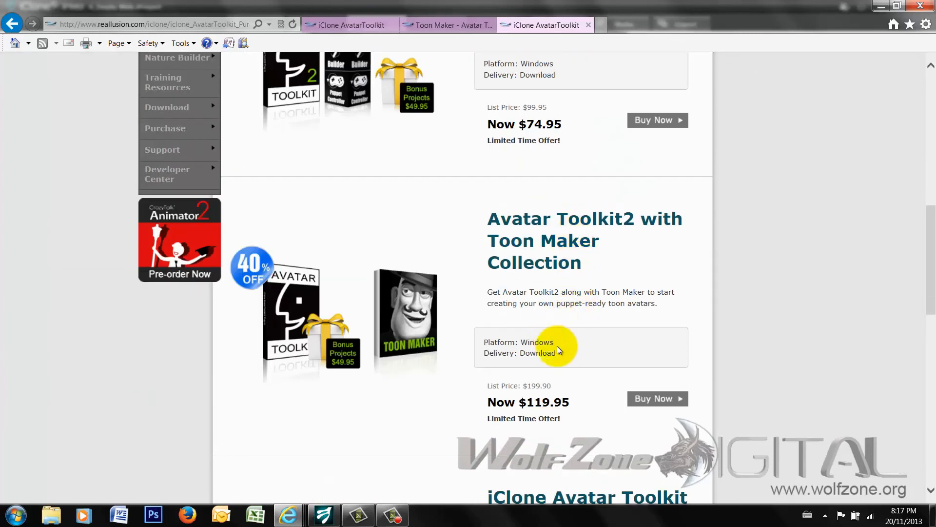
{"action": "mouse_move", "coordinate": [415, 327]}
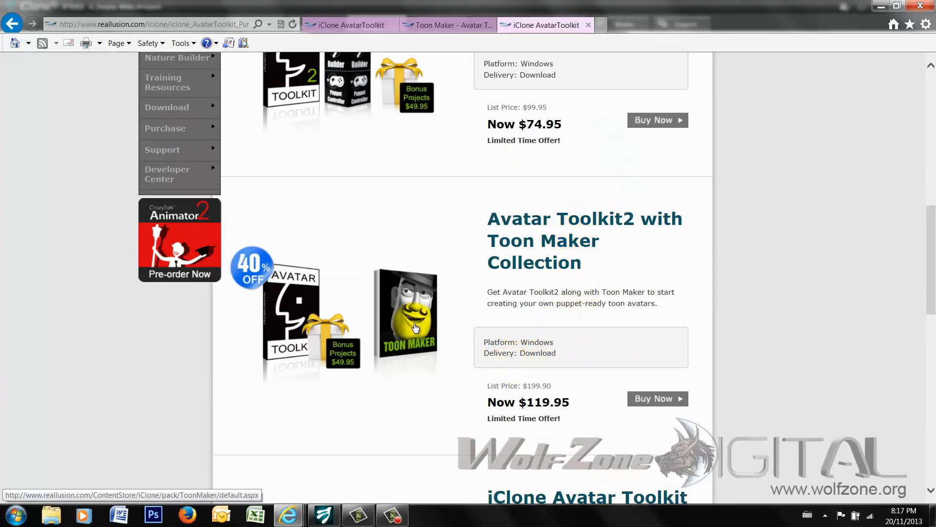
{"action": "mouse_move", "coordinate": [427, 329]}
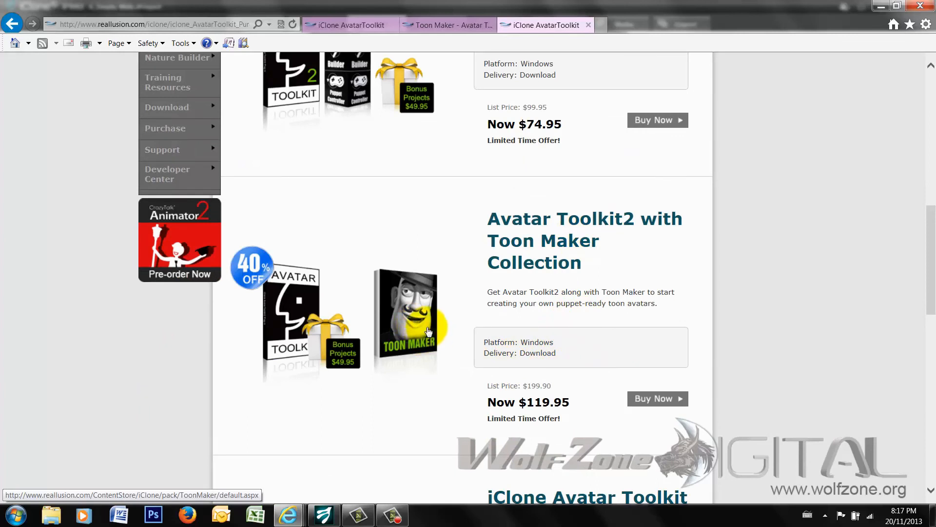
{"action": "mouse_move", "coordinate": [556, 415]}
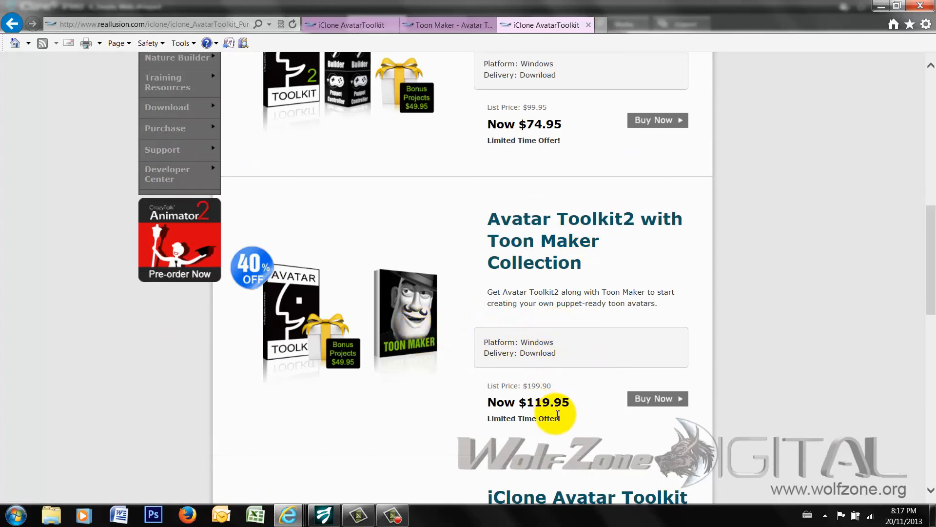
{"action": "scroll", "scroll_direction": "up", "scroll_amount": 3}
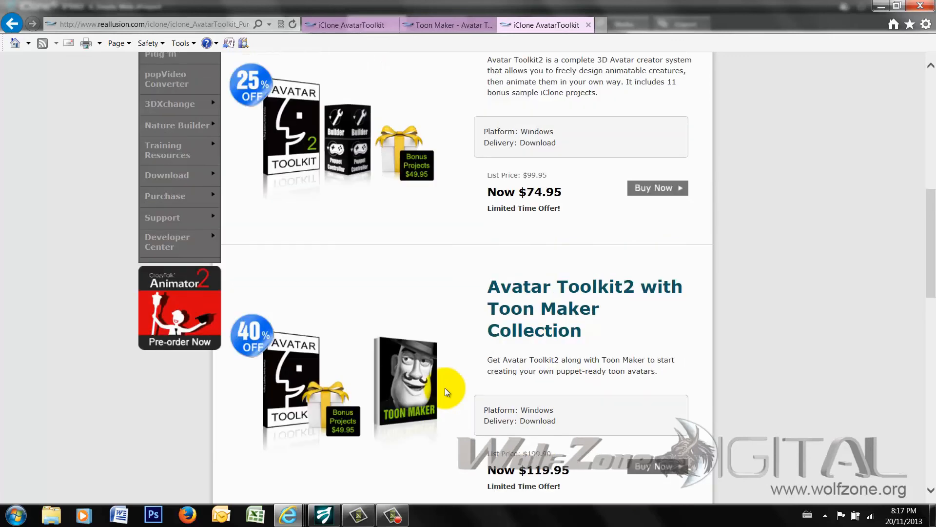
{"action": "scroll", "scroll_direction": "up", "scroll_amount": 3}
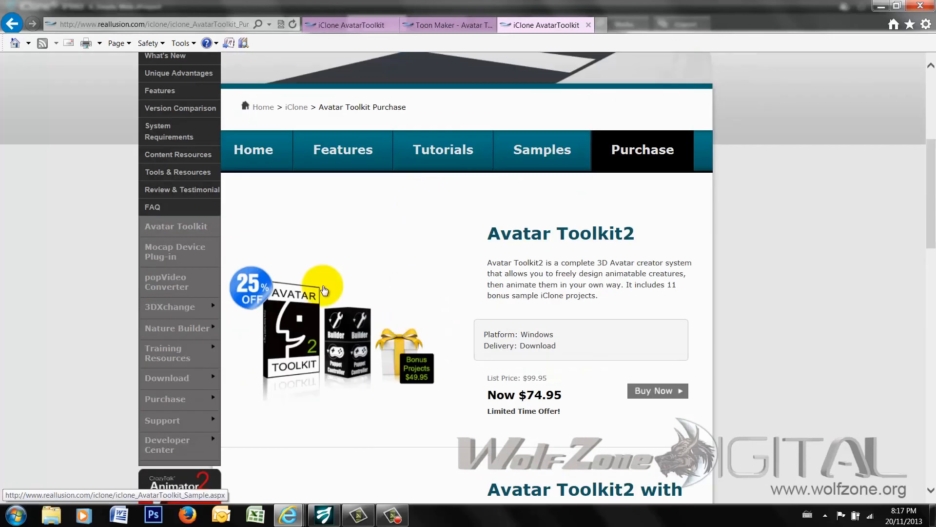
{"action": "mouse_move", "coordinate": [401, 383]}
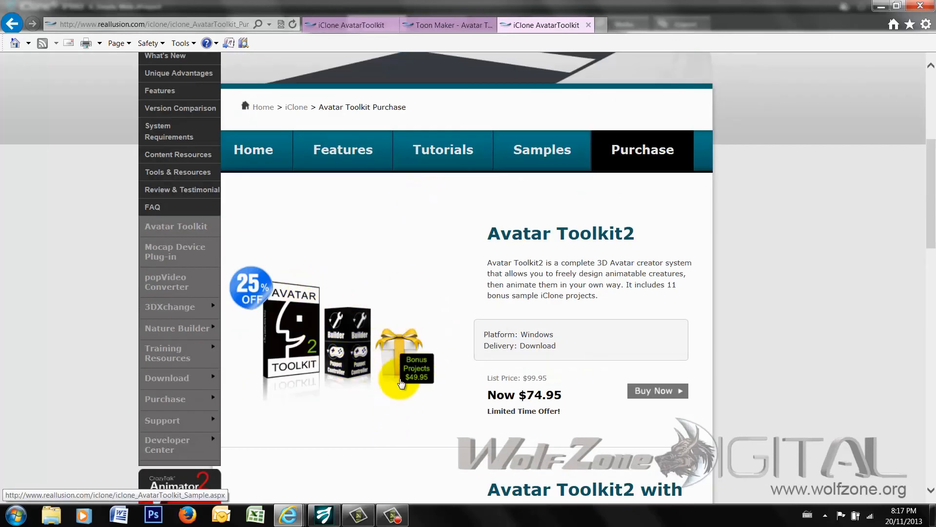
{"action": "mouse_move", "coordinate": [403, 229]}
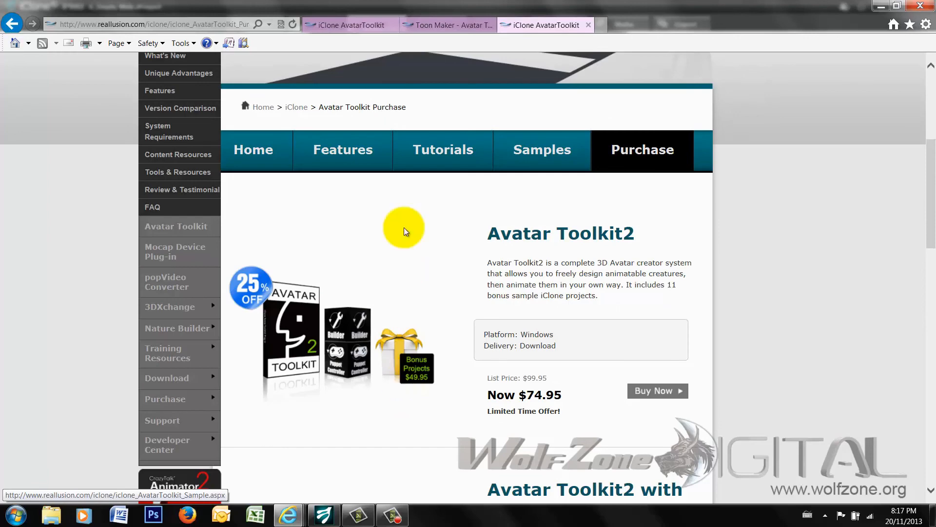
{"action": "left_click", "coordinate": [323, 514]}
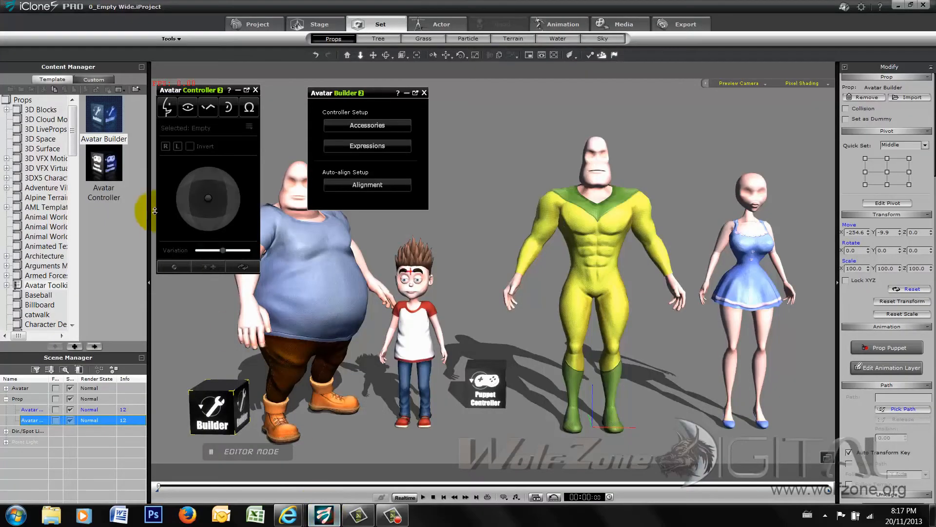
Step: Expand the Avatar Toolkit projects and show 01_Controller, then the 02_Puppet Source samples
{"action": "left_click", "coordinate": [255, 24]}
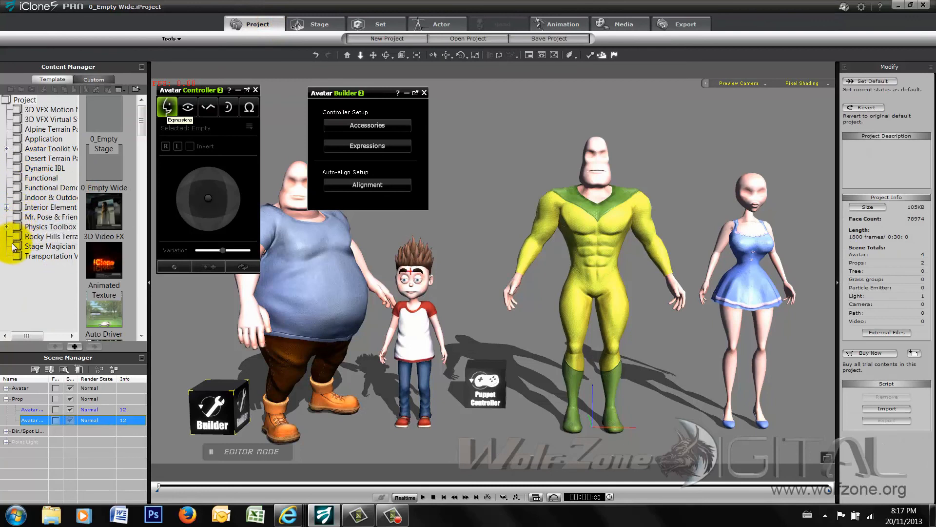
{"action": "left_click", "coordinate": [8, 149]}
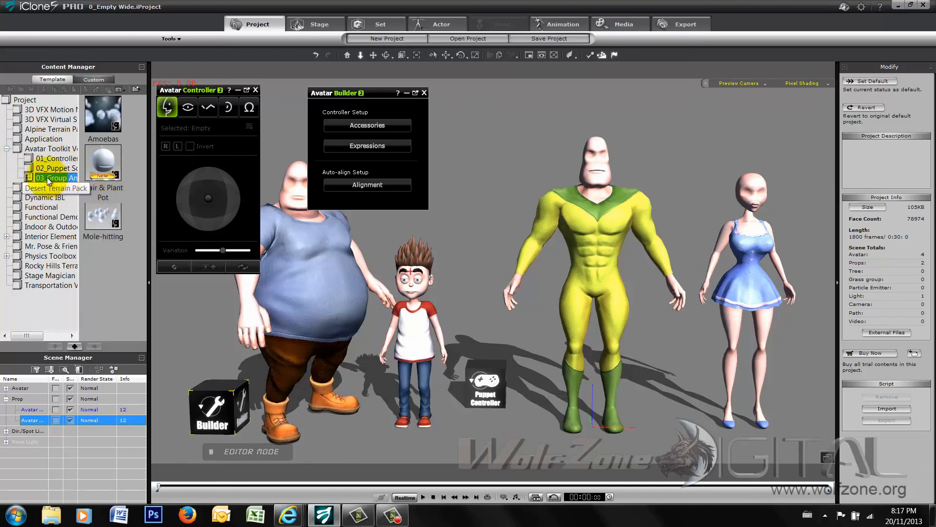
{"action": "left_click", "coordinate": [56, 158]}
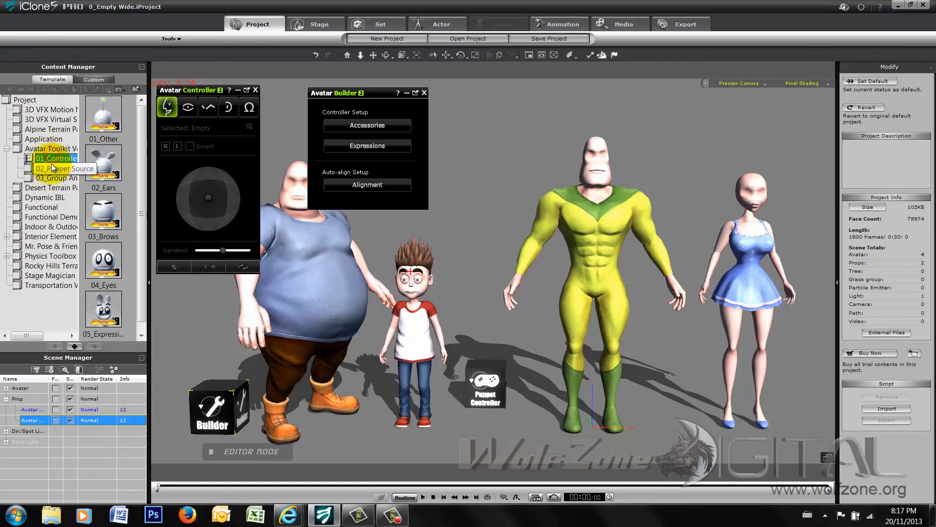
{"action": "left_click", "coordinate": [57, 168]}
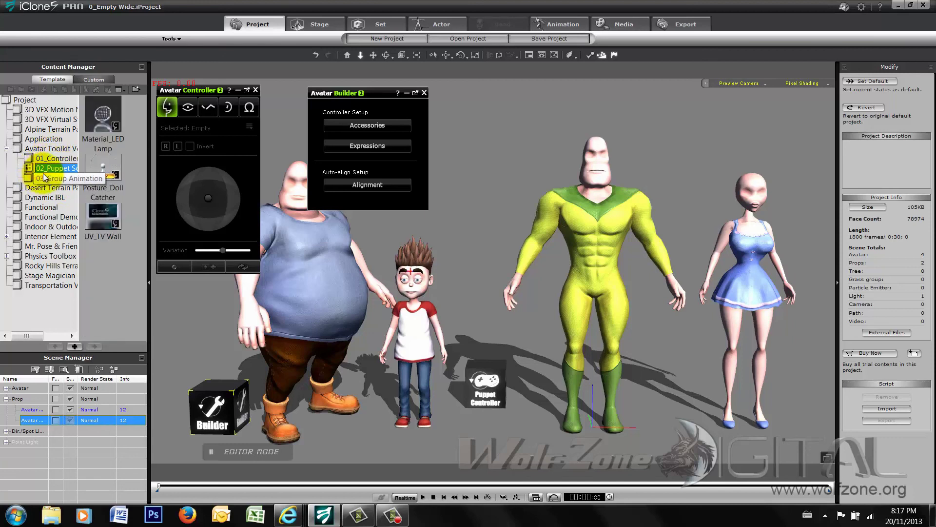